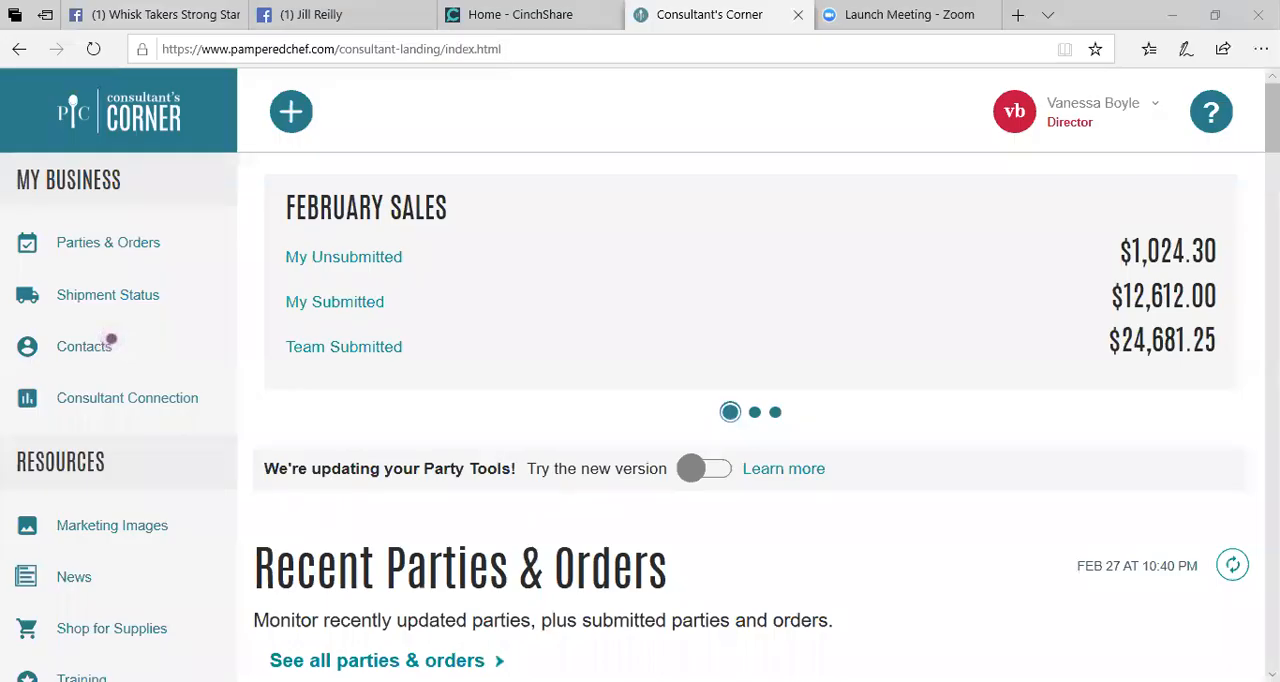
pyautogui.moveTo(710, 238)
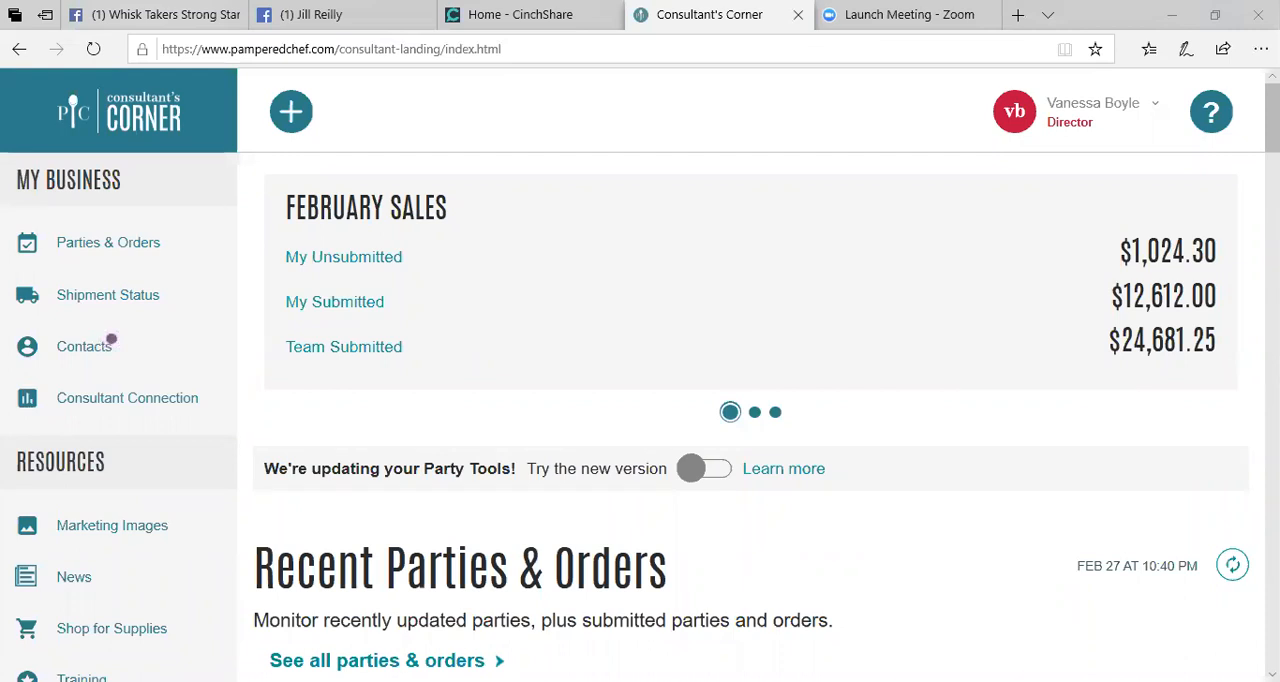
# Step: Leave the sales dashboard via the Full Site link under Resources in the sidebar
pyautogui.scroll(-3)
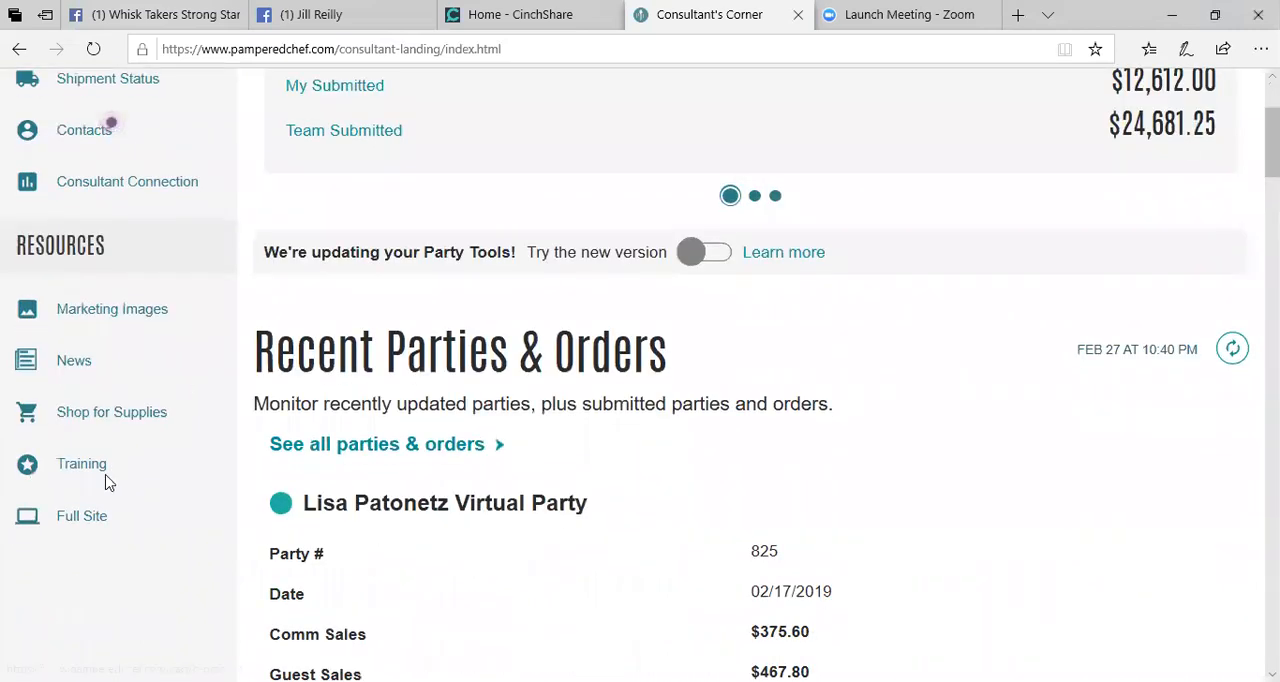
pyautogui.click(82, 516)
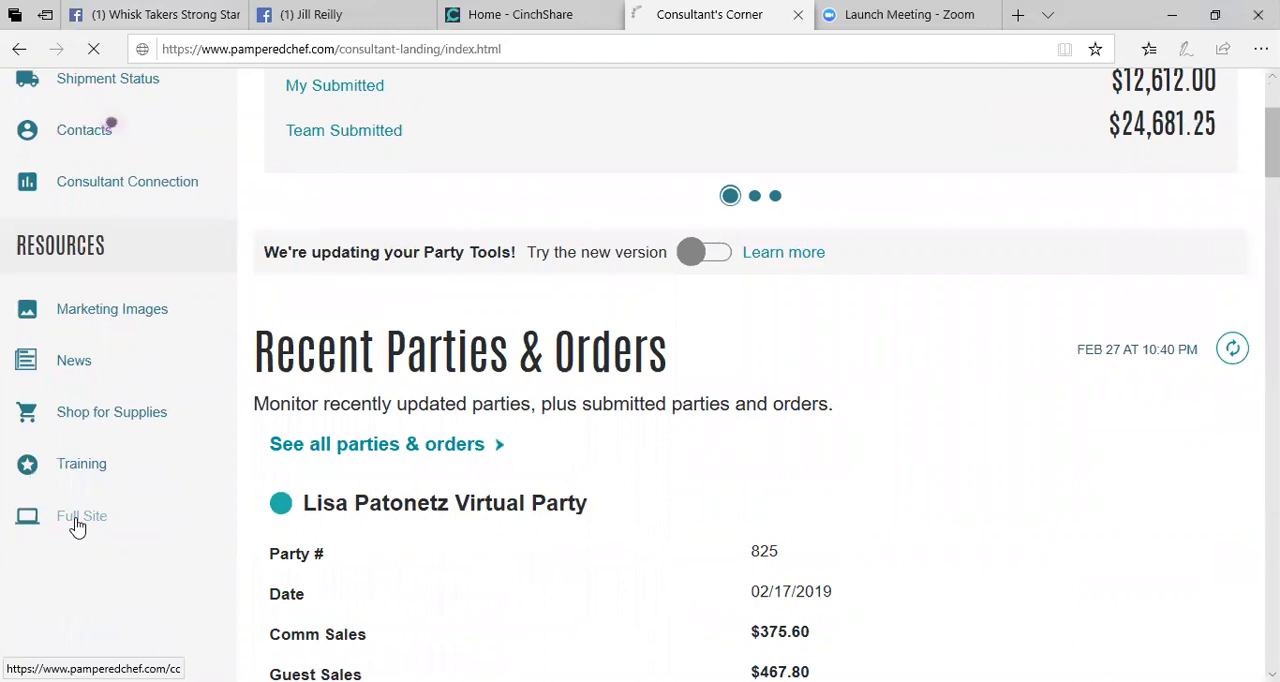
pyautogui.click(80, 516)
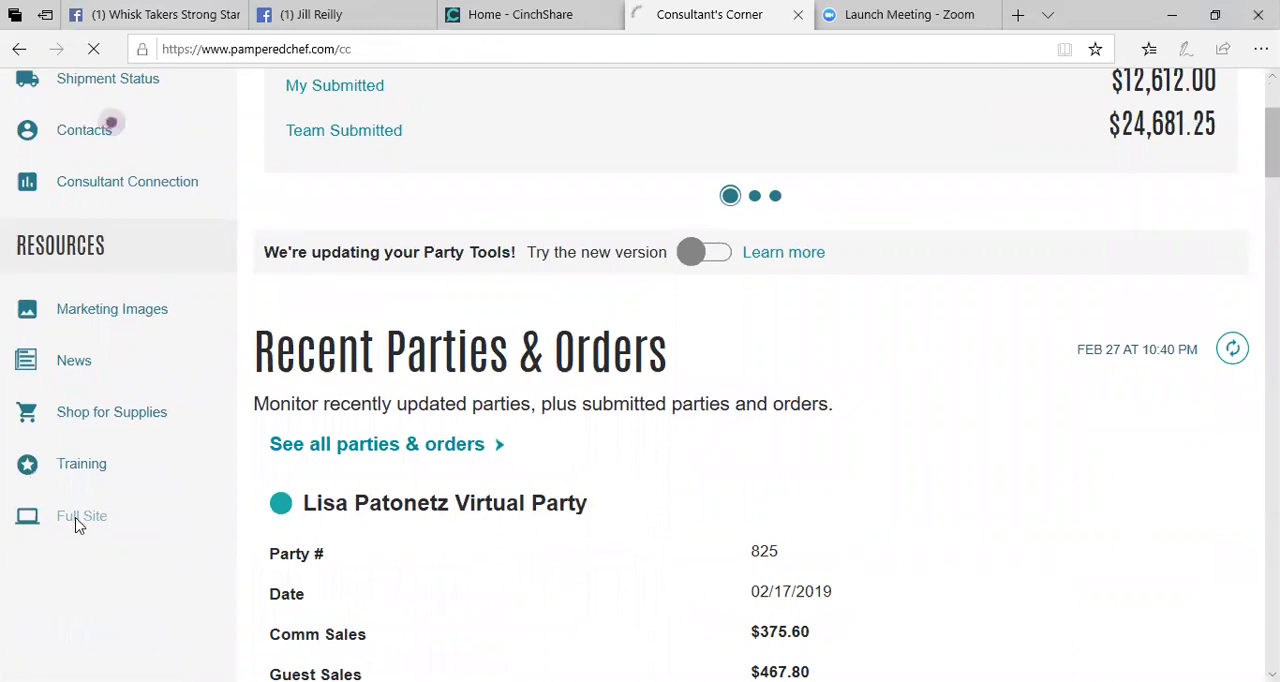
pyautogui.click(80, 516)
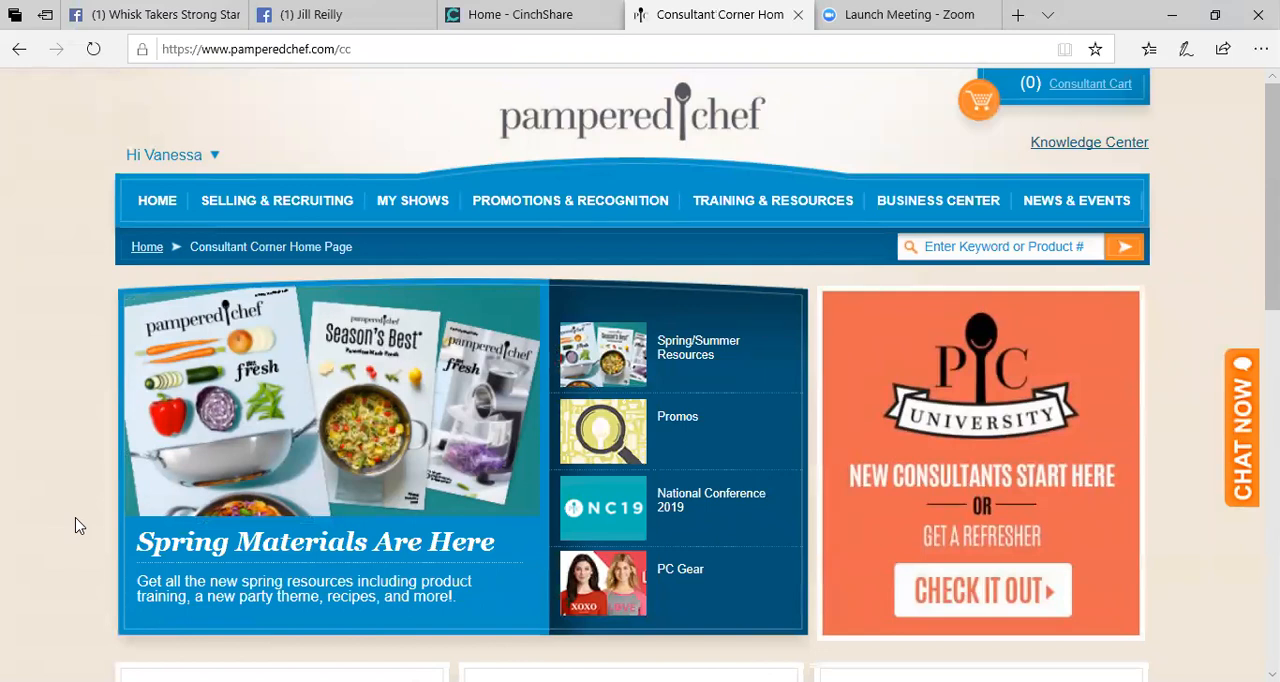
pyautogui.moveTo(140, 304)
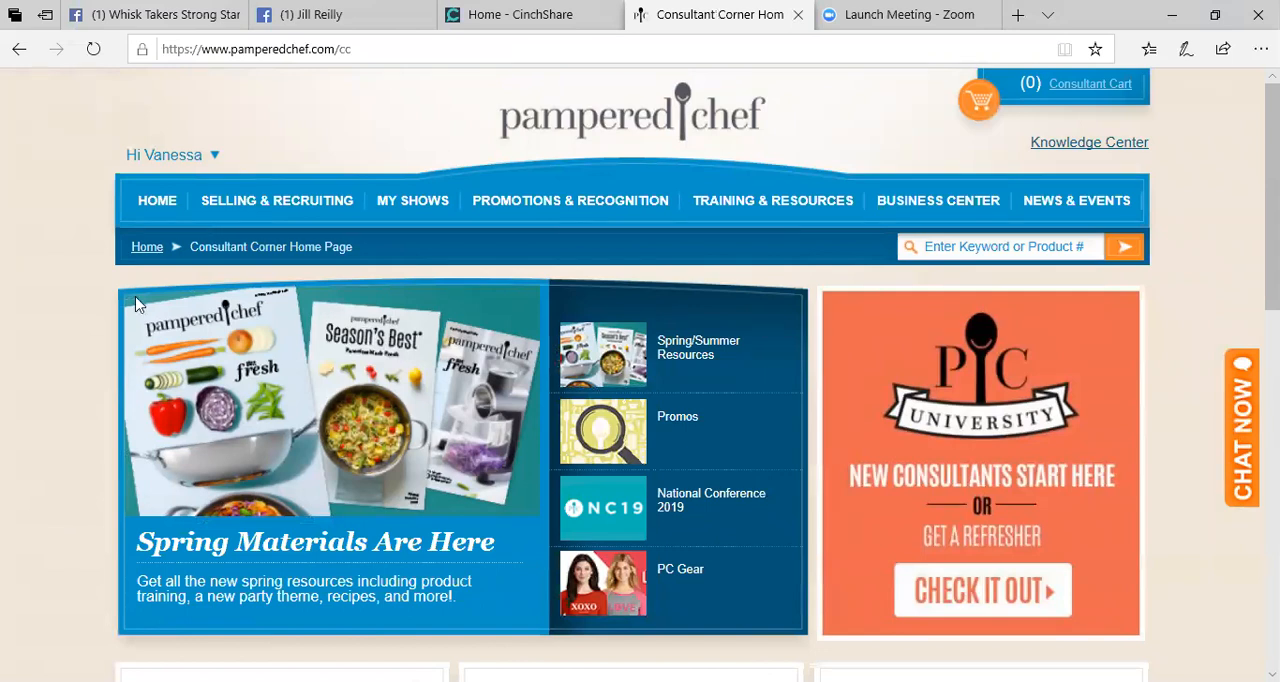
pyautogui.moveTo(948, 432)
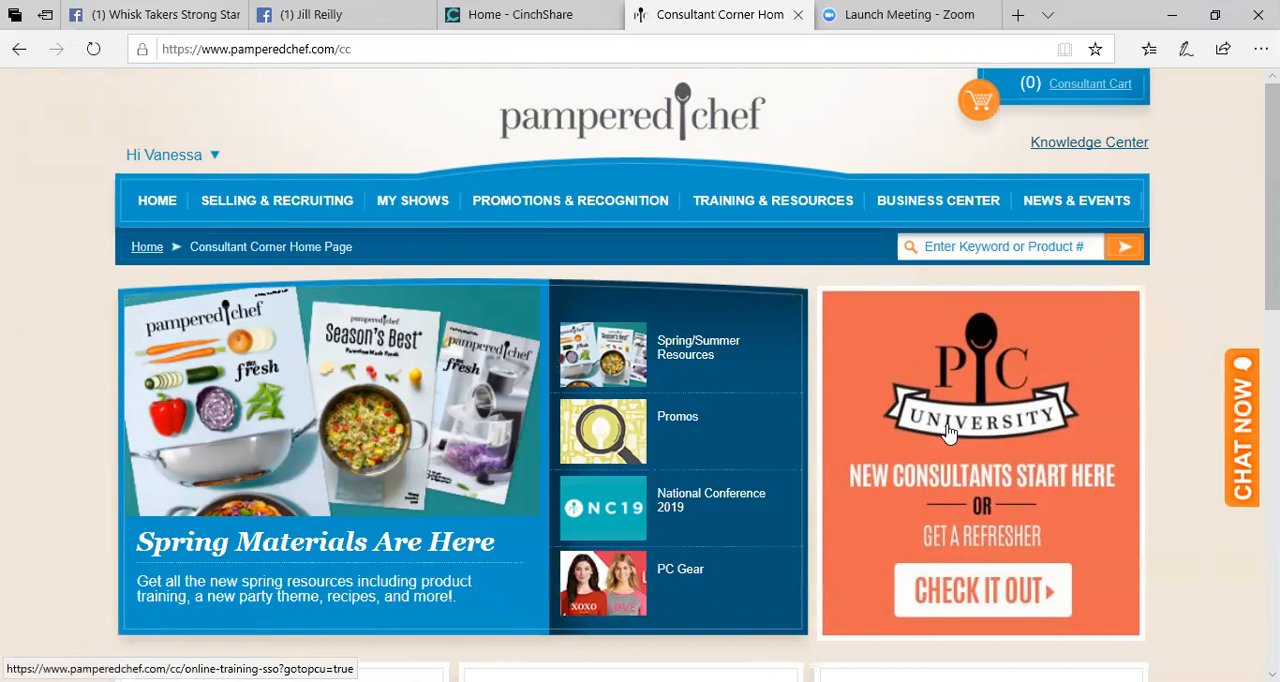
pyautogui.click(938, 200)
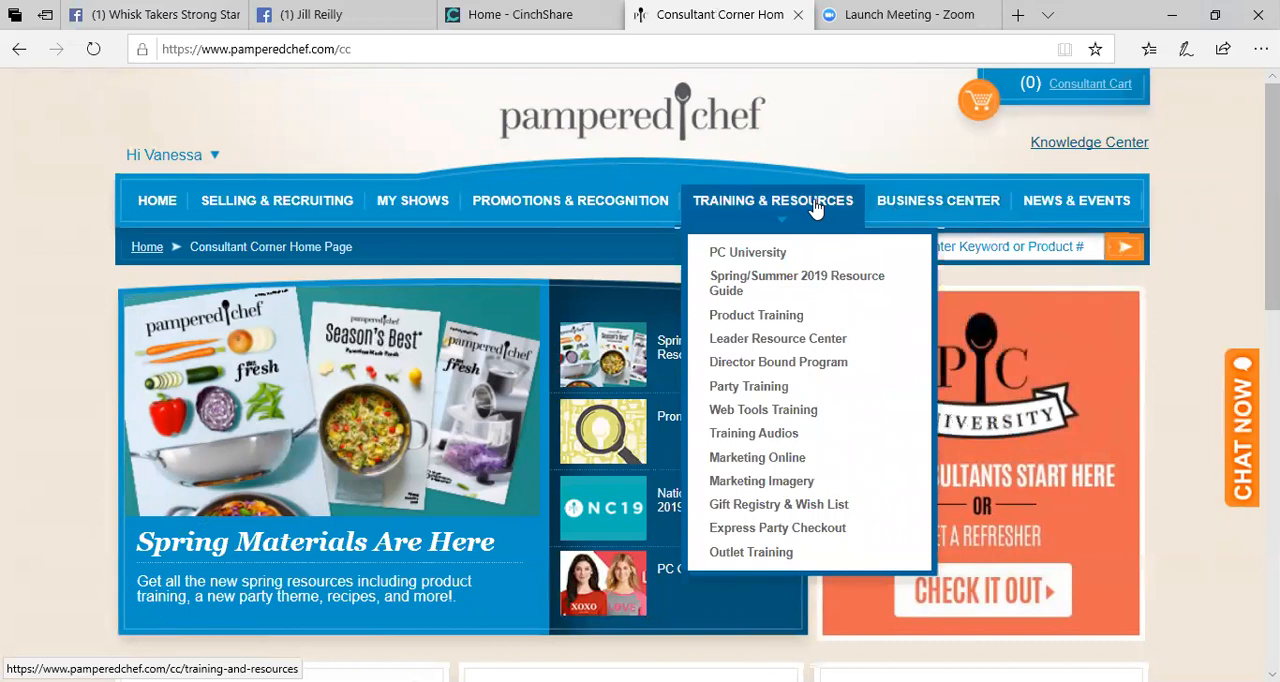
pyautogui.moveTo(744, 230)
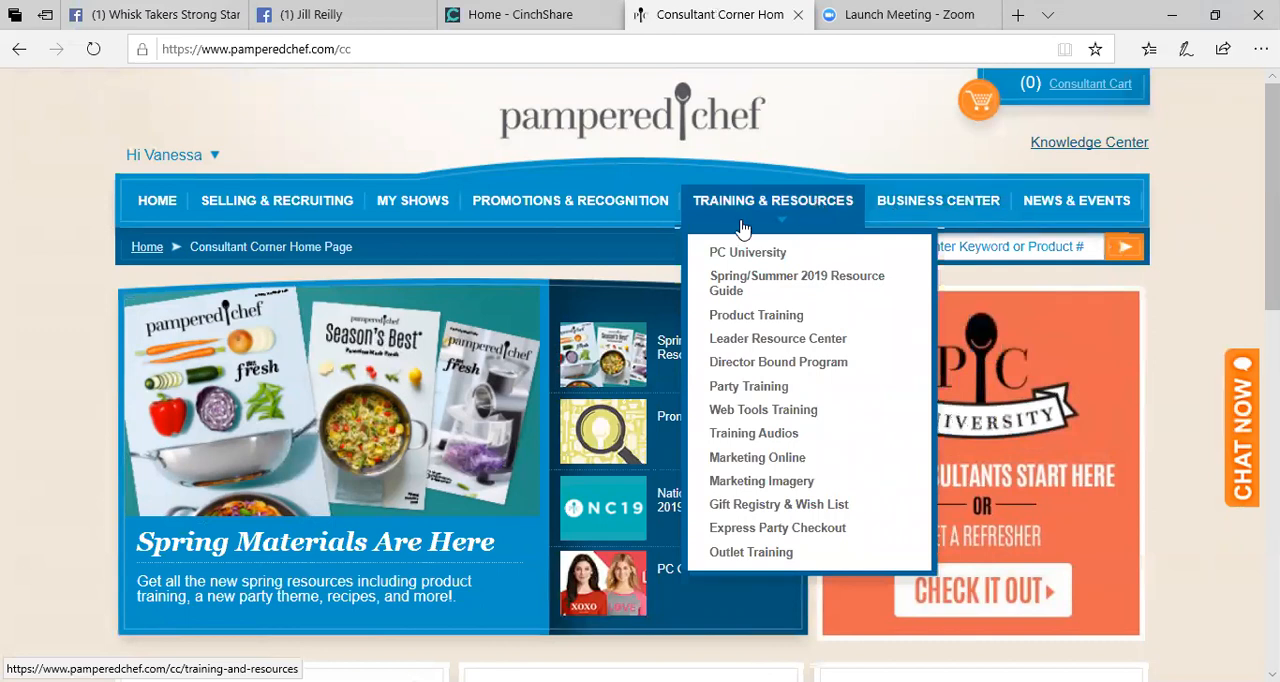
pyautogui.moveTo(760, 480)
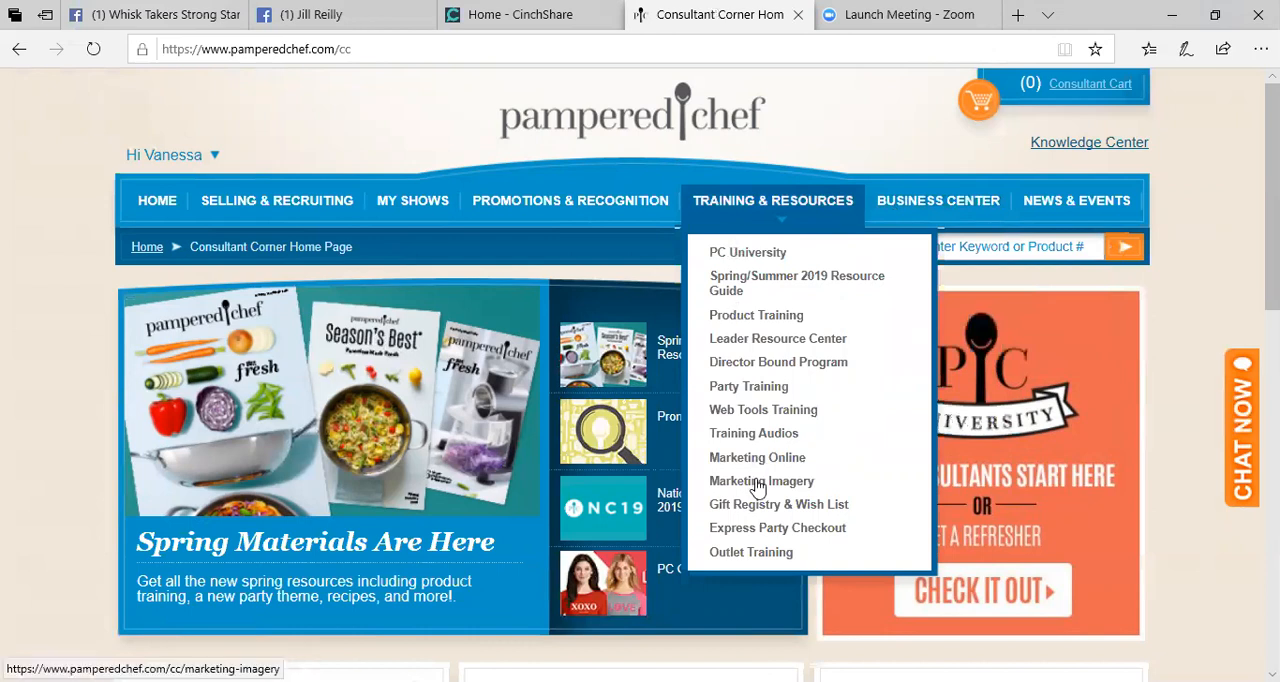
# Step: Go to Marketing Imagery from the Training & Resources navigation menu
pyautogui.click(760, 480)
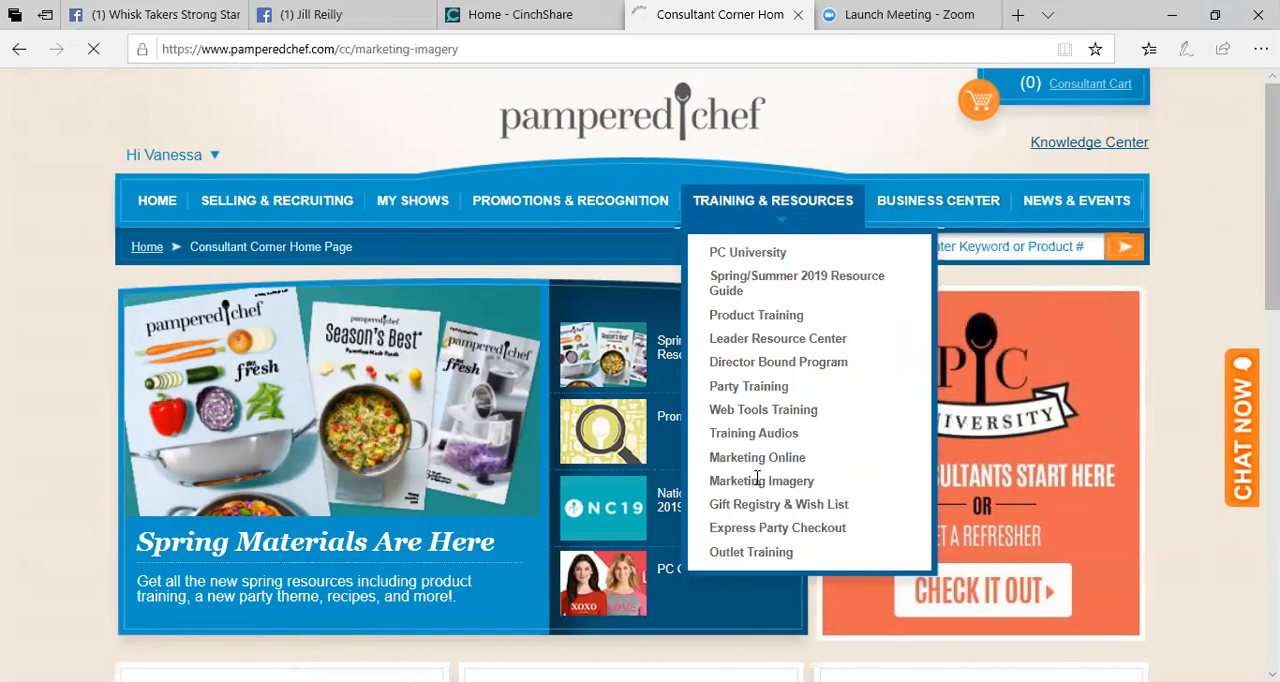
pyautogui.click(760, 480)
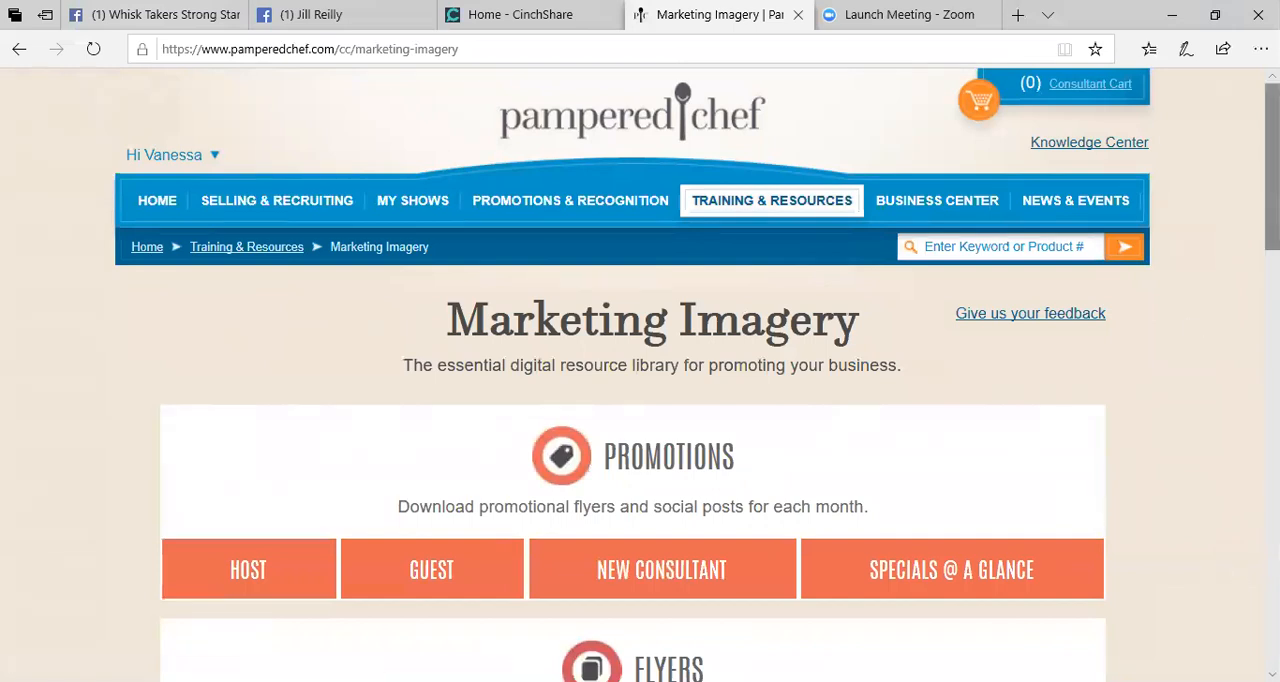
pyautogui.scroll(-3)
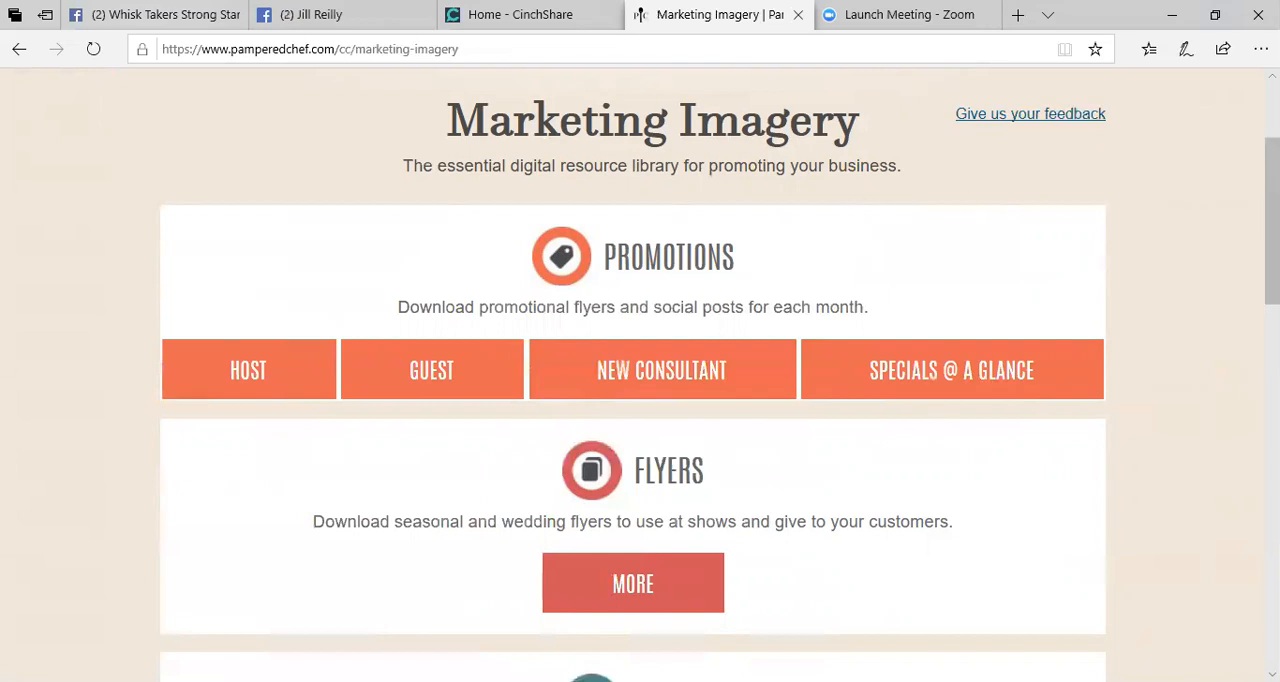
pyautogui.scroll(-3)
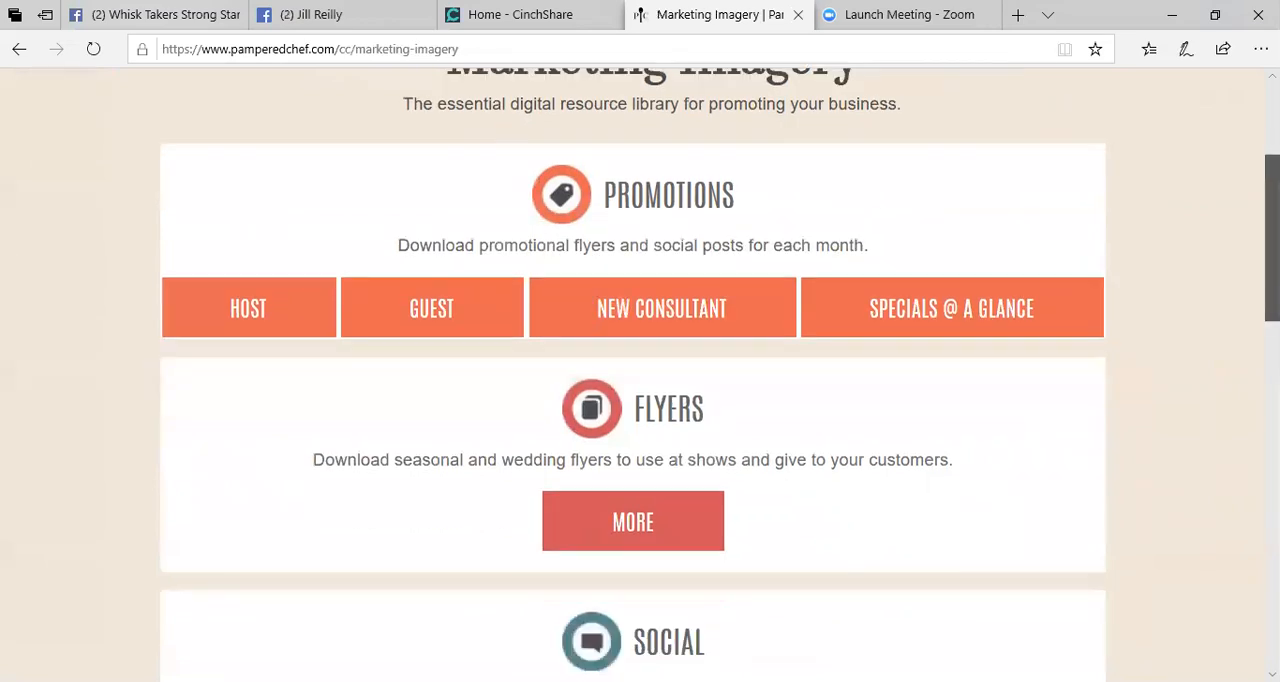
pyautogui.scroll(-3)
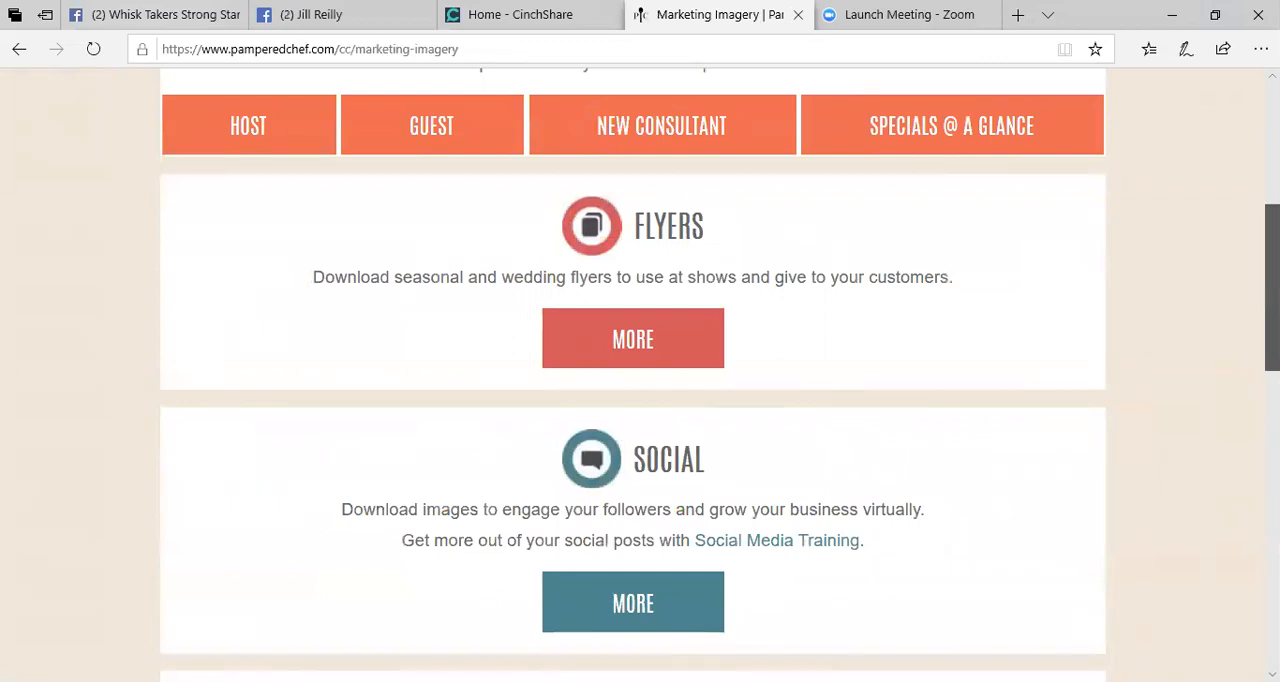
pyautogui.scroll(3)
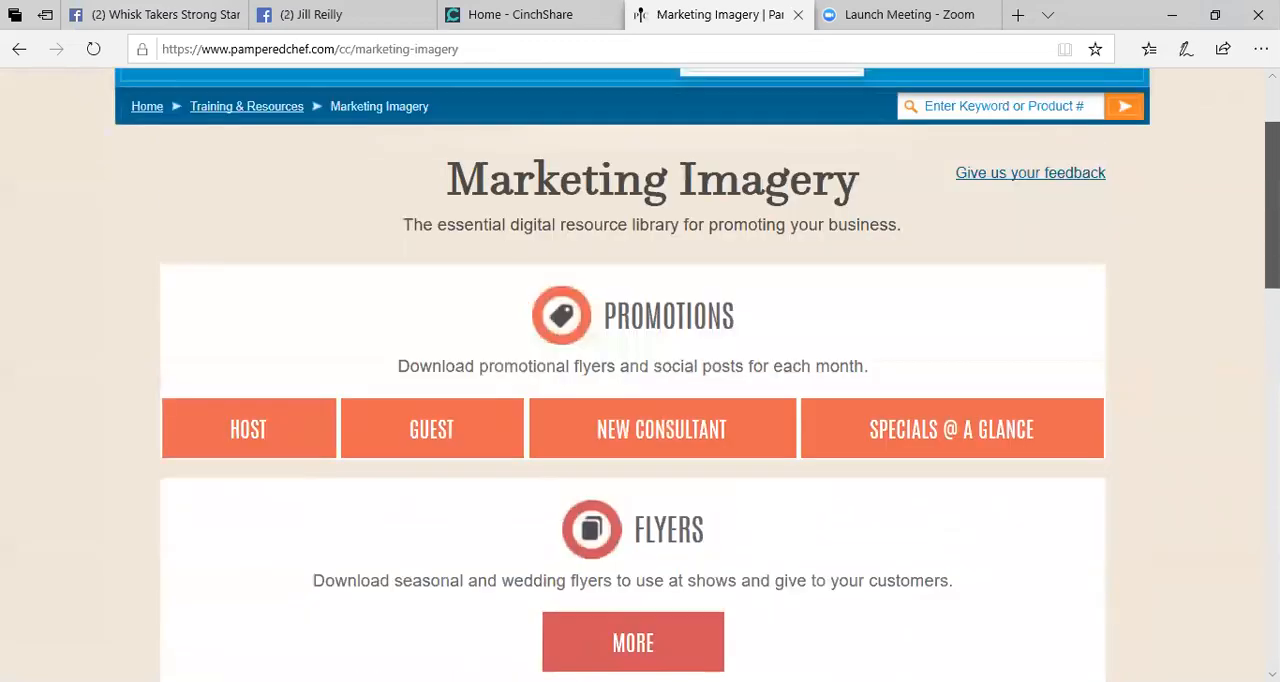
pyautogui.scroll(3)
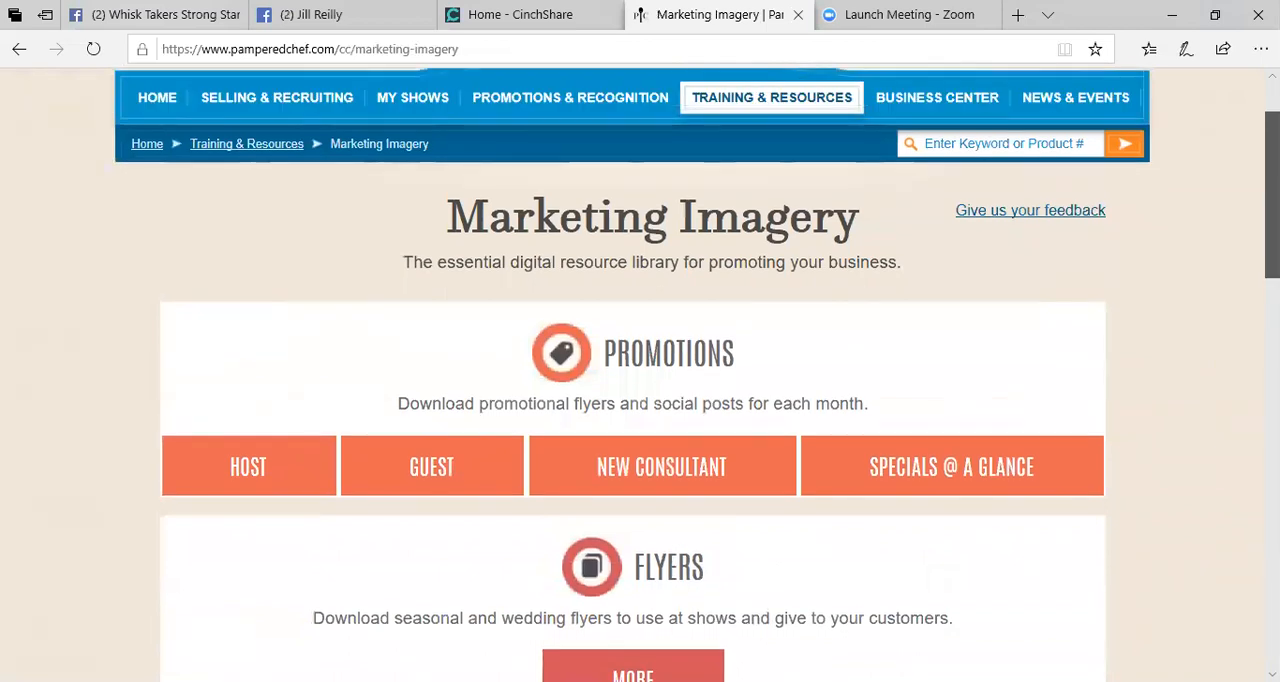
pyautogui.scroll(-3)
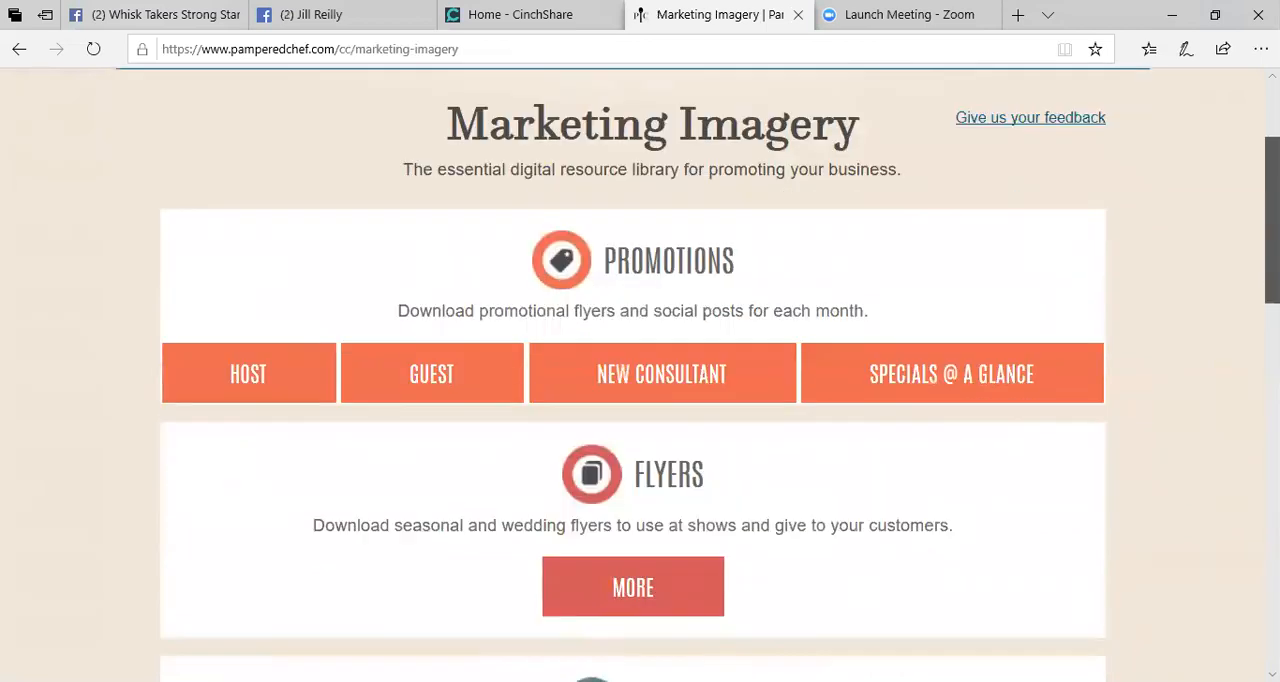
pyautogui.scroll(-3)
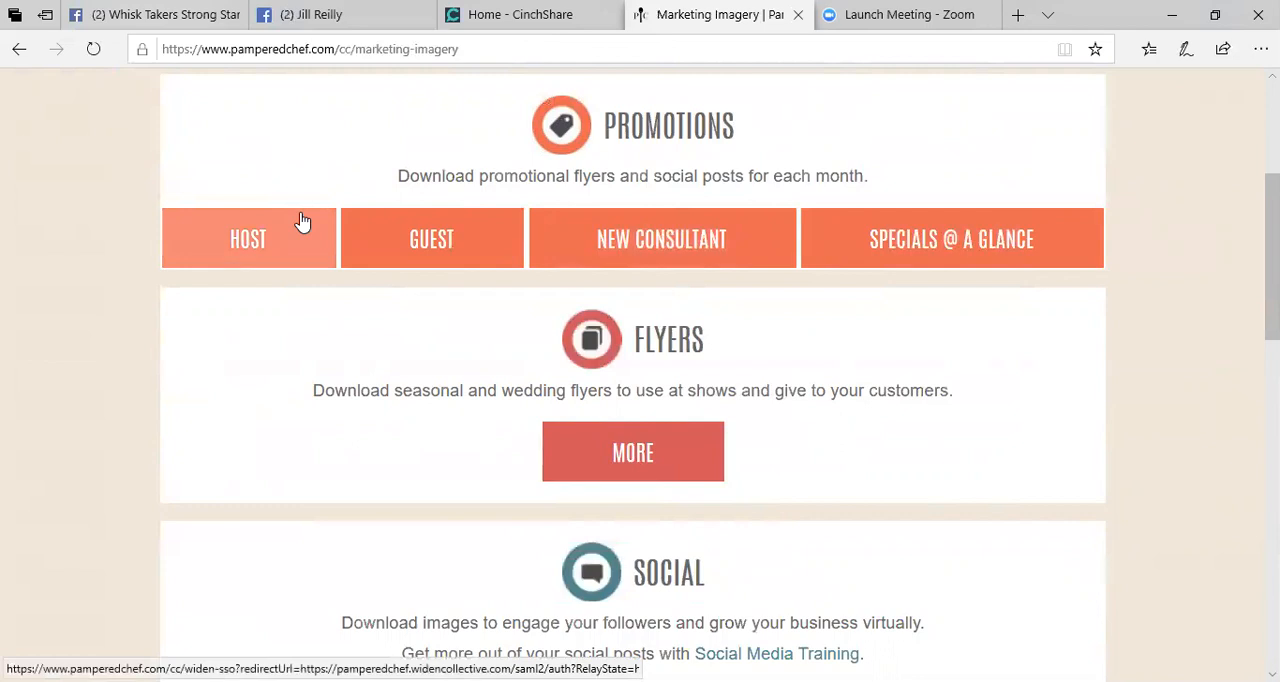
pyautogui.scroll(-3)
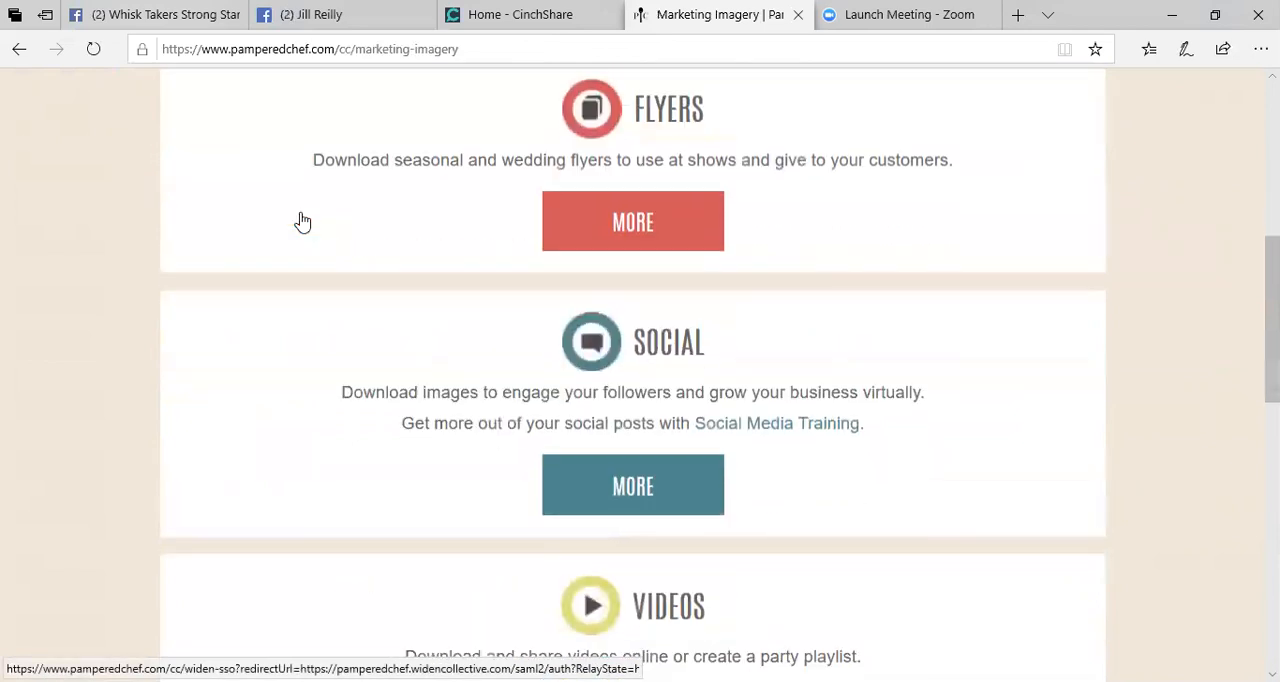
pyautogui.scroll(-3)
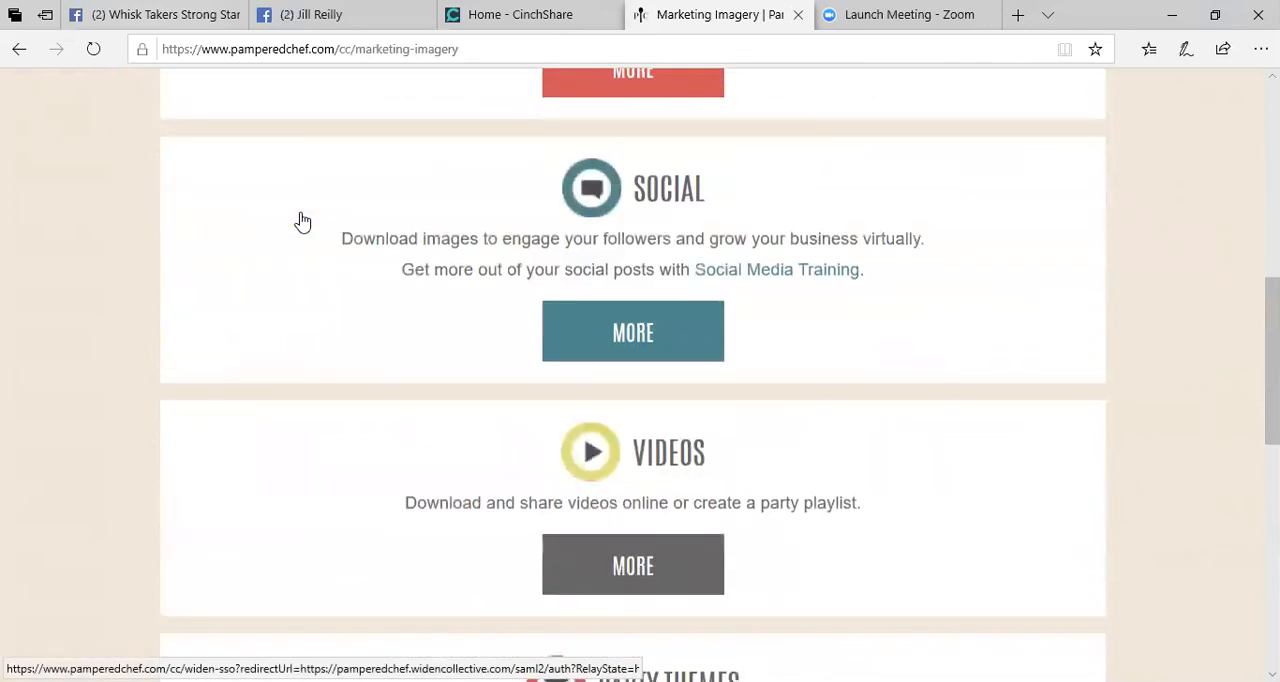
pyautogui.scroll(-3)
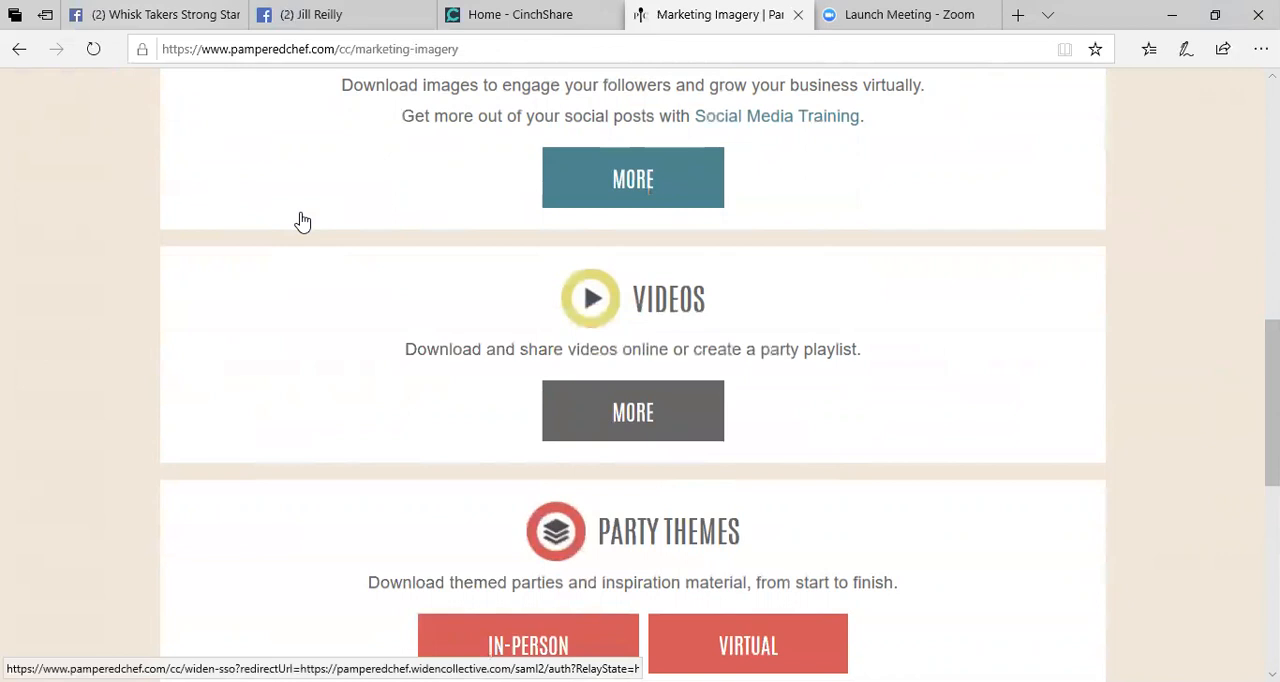
pyautogui.scroll(-3)
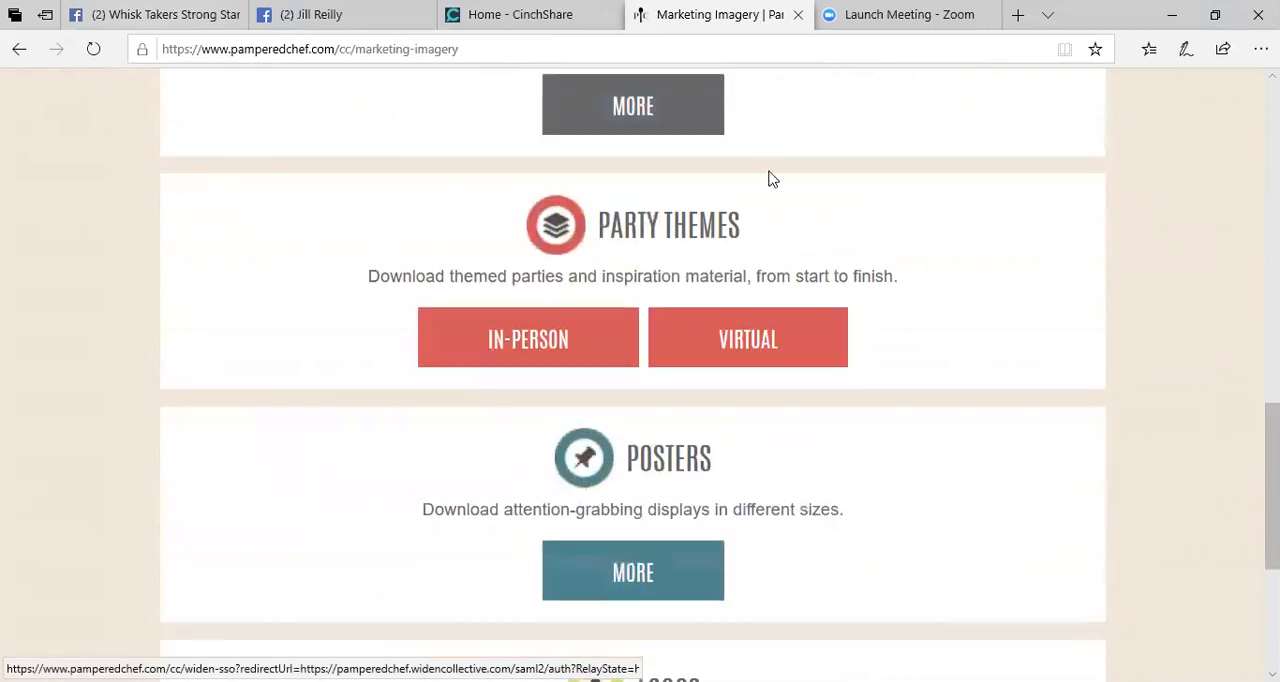
pyautogui.moveTo(688, 206)
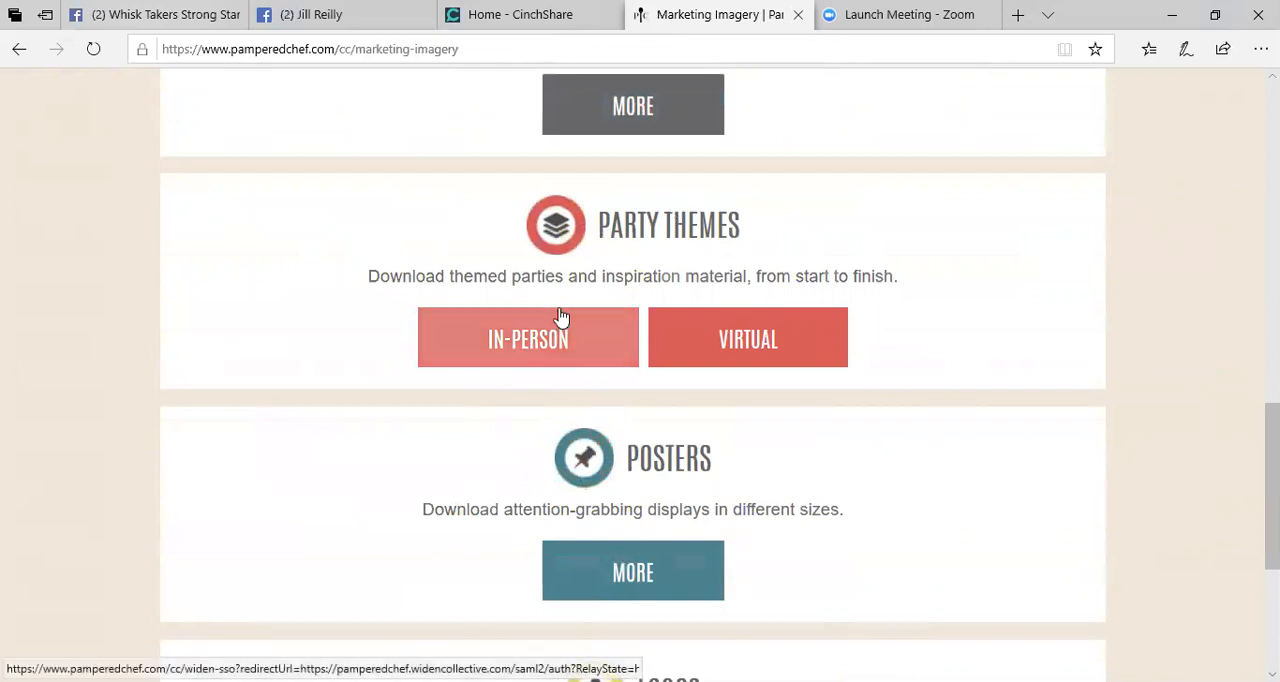
pyautogui.moveTo(630, 250)
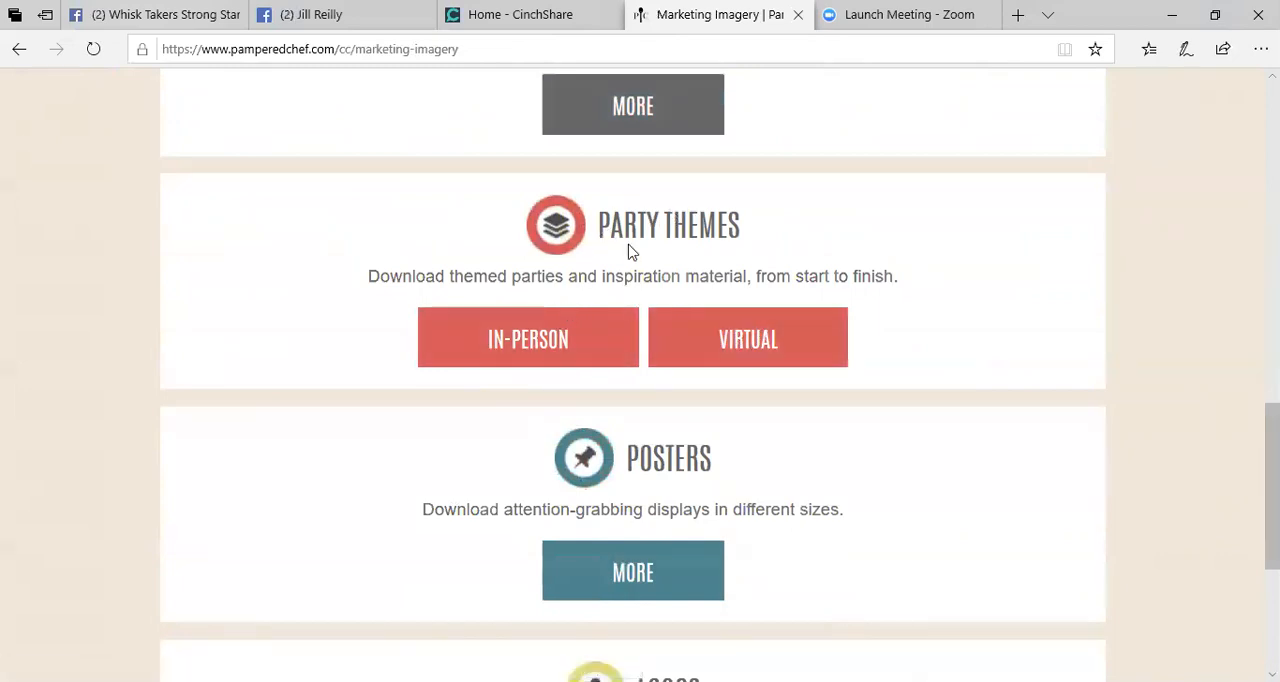
pyautogui.moveTo(974, 334)
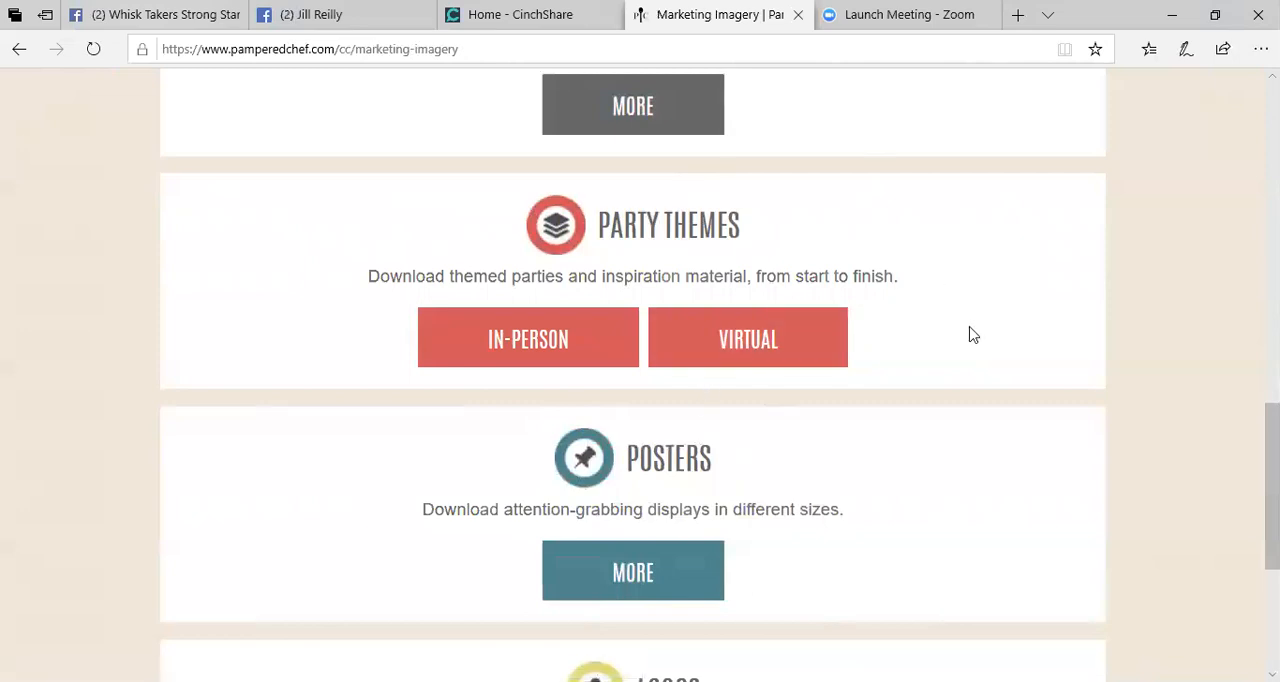
pyautogui.scroll(-3)
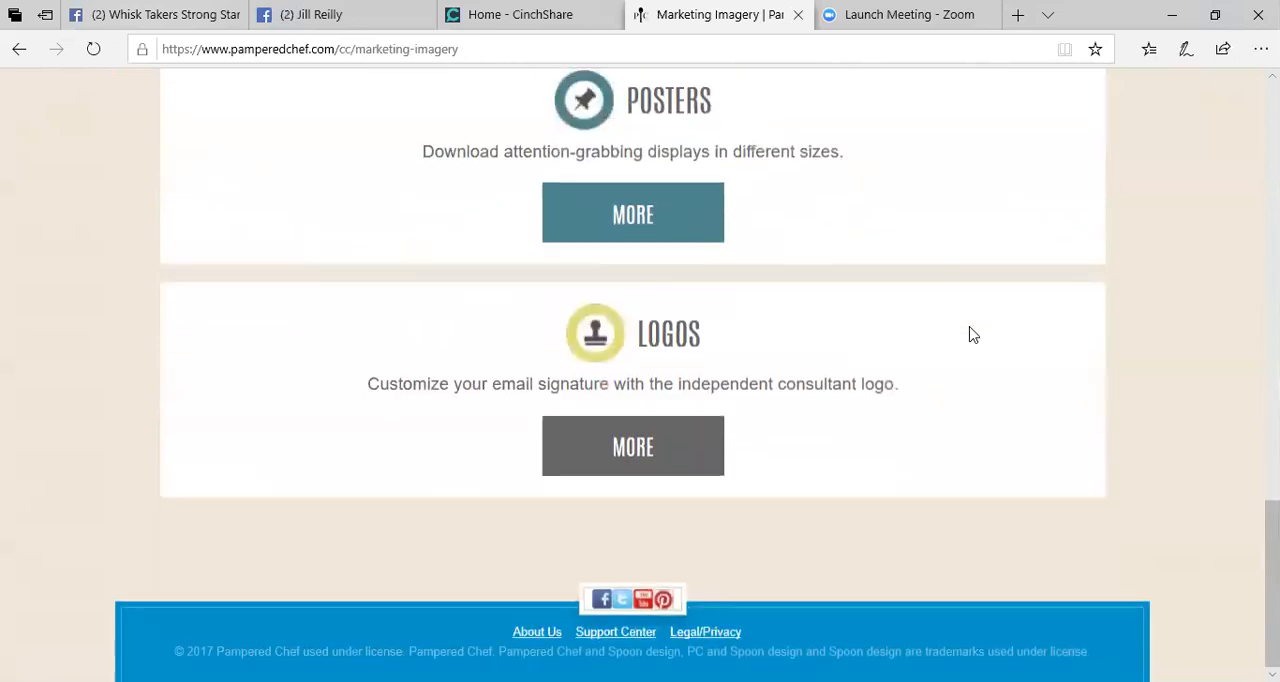
pyautogui.scroll(3)
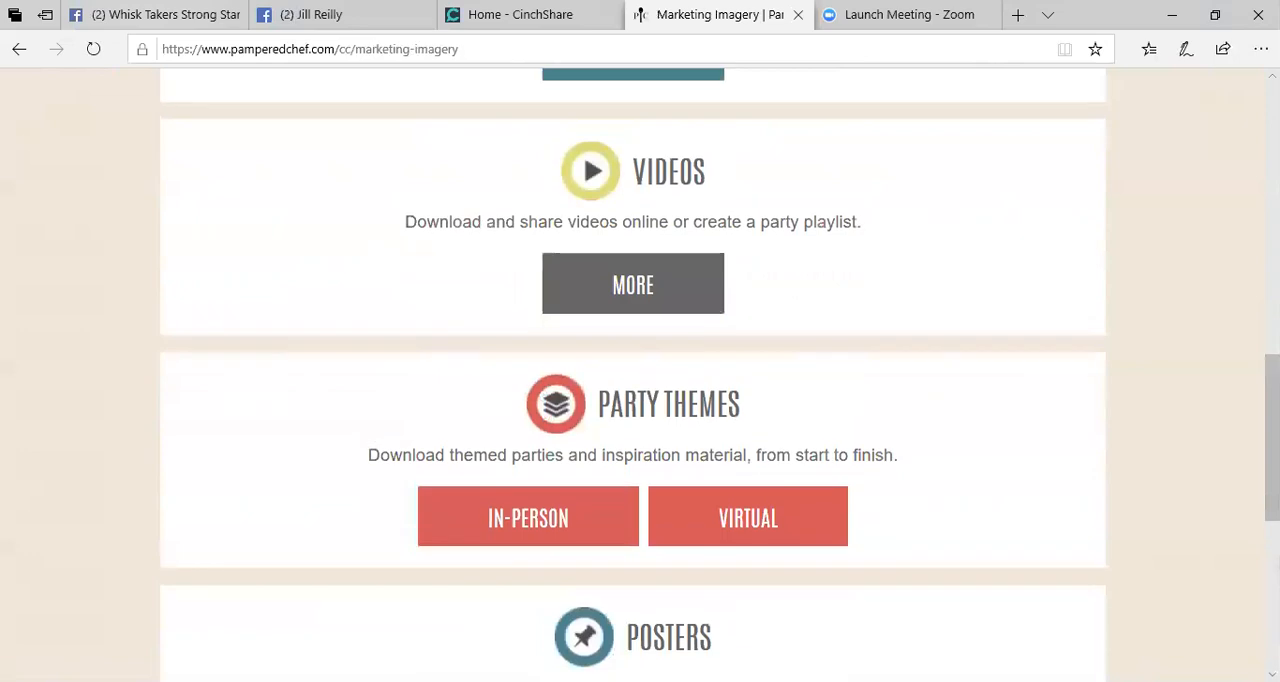
pyautogui.scroll(3)
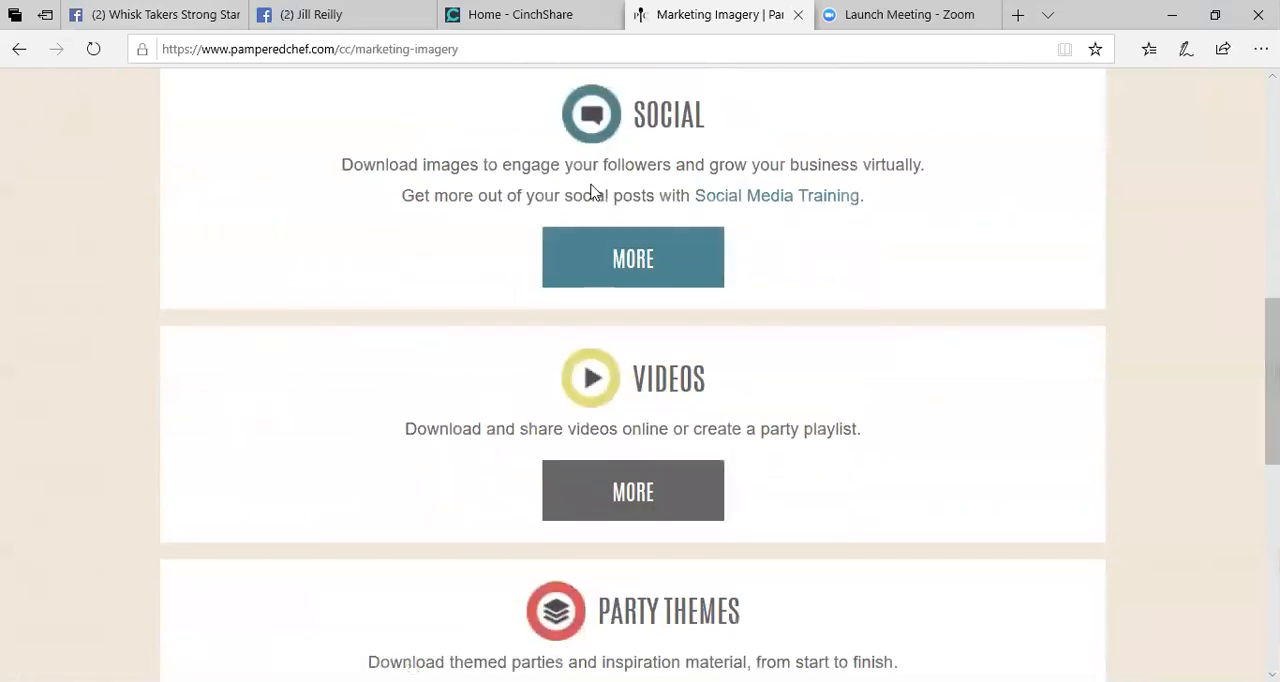
# Step: Enter the Social Media image portal from the Social section's MORE link
pyautogui.click(632, 258)
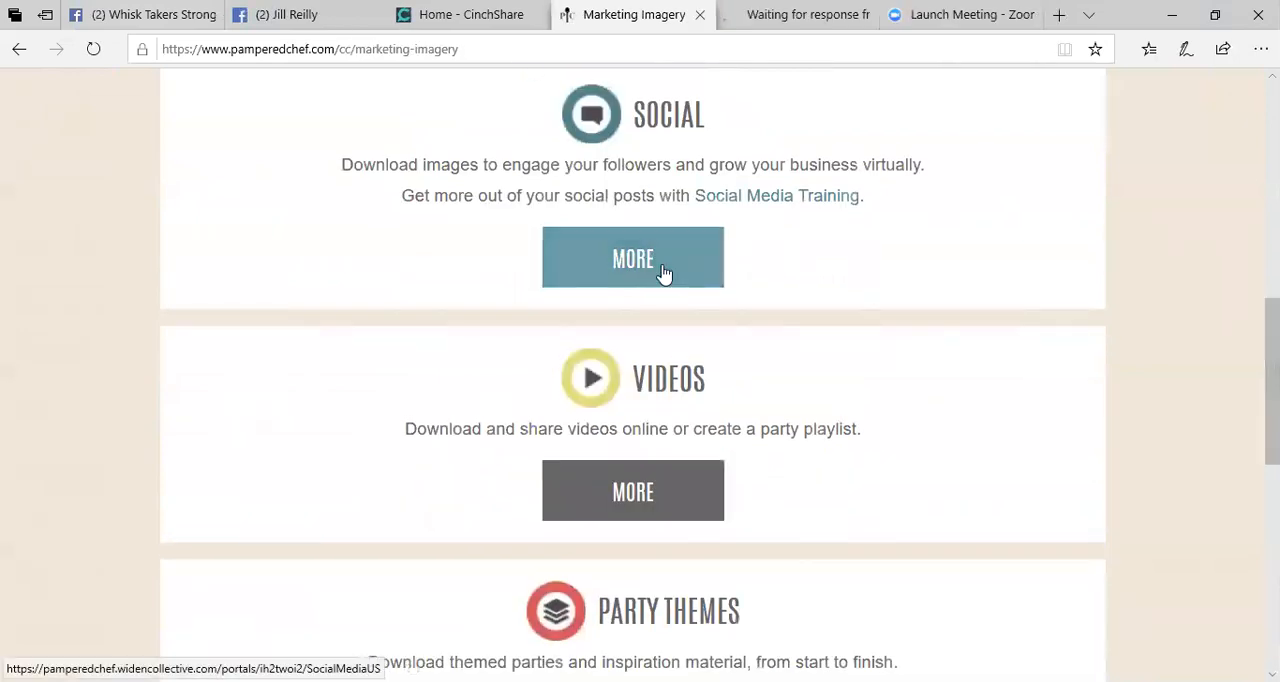
pyautogui.click(632, 256)
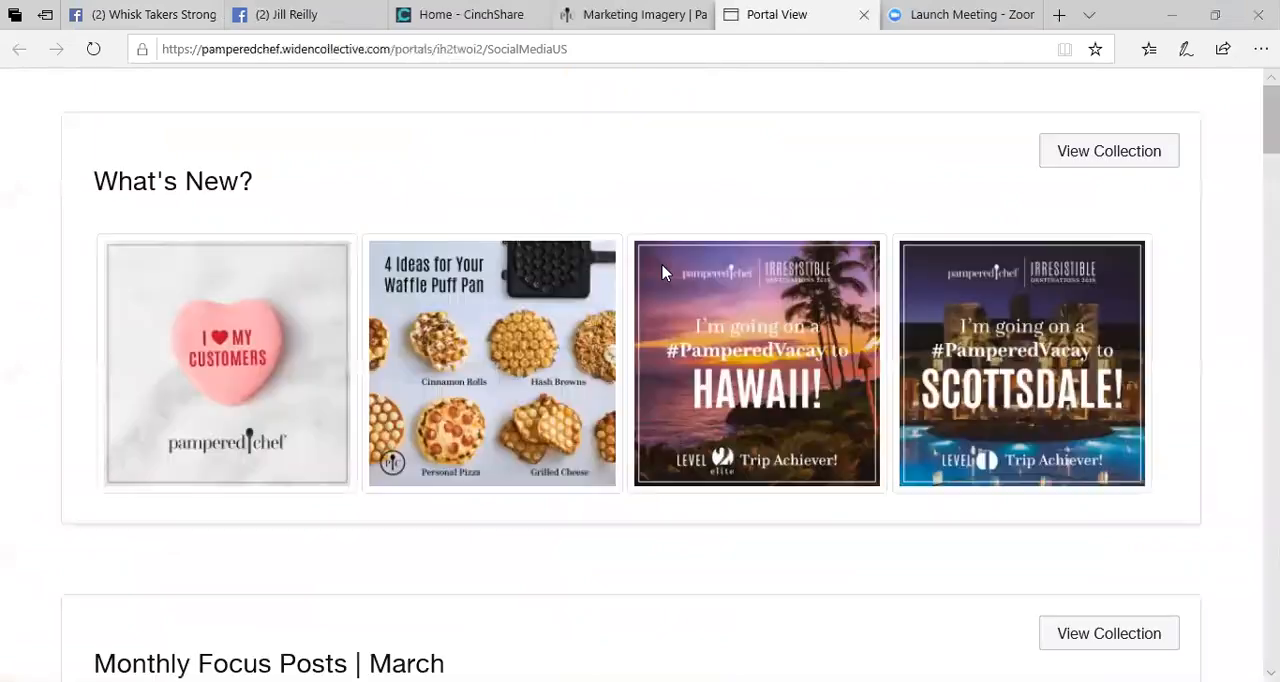
# Step: Scroll through the portal collections down to Monthly Focus Posts | March
pyautogui.scroll(3)
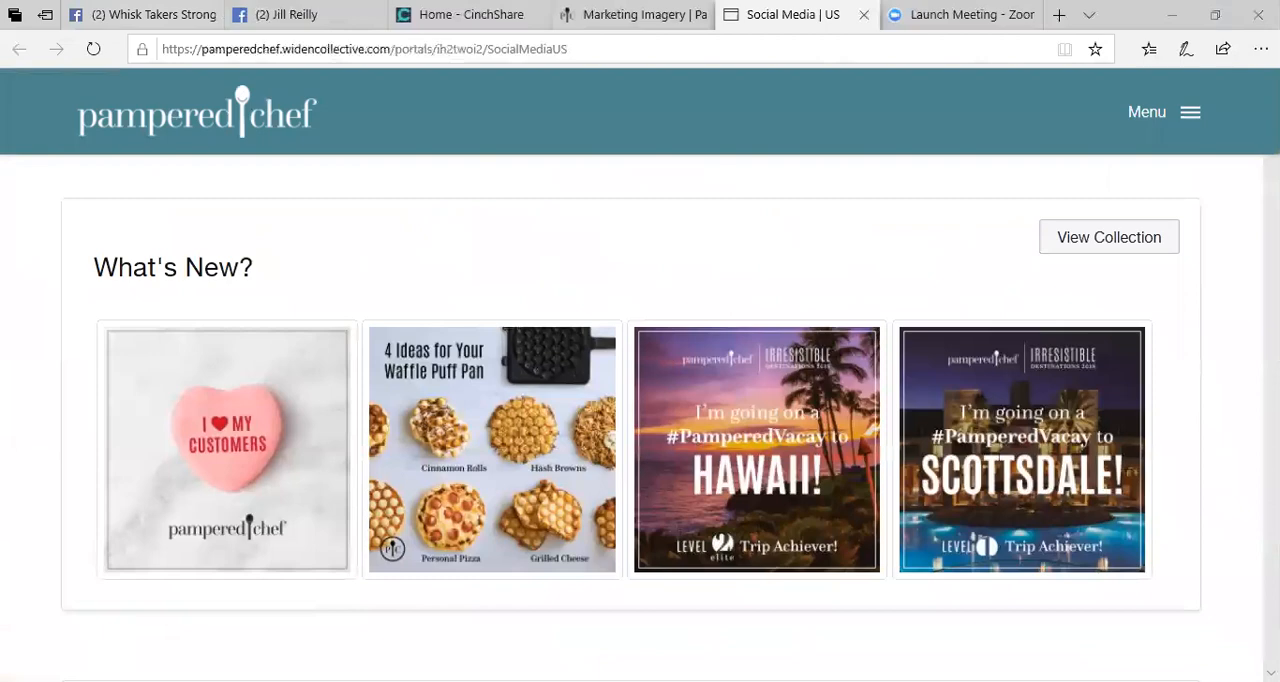
pyautogui.scroll(-3)
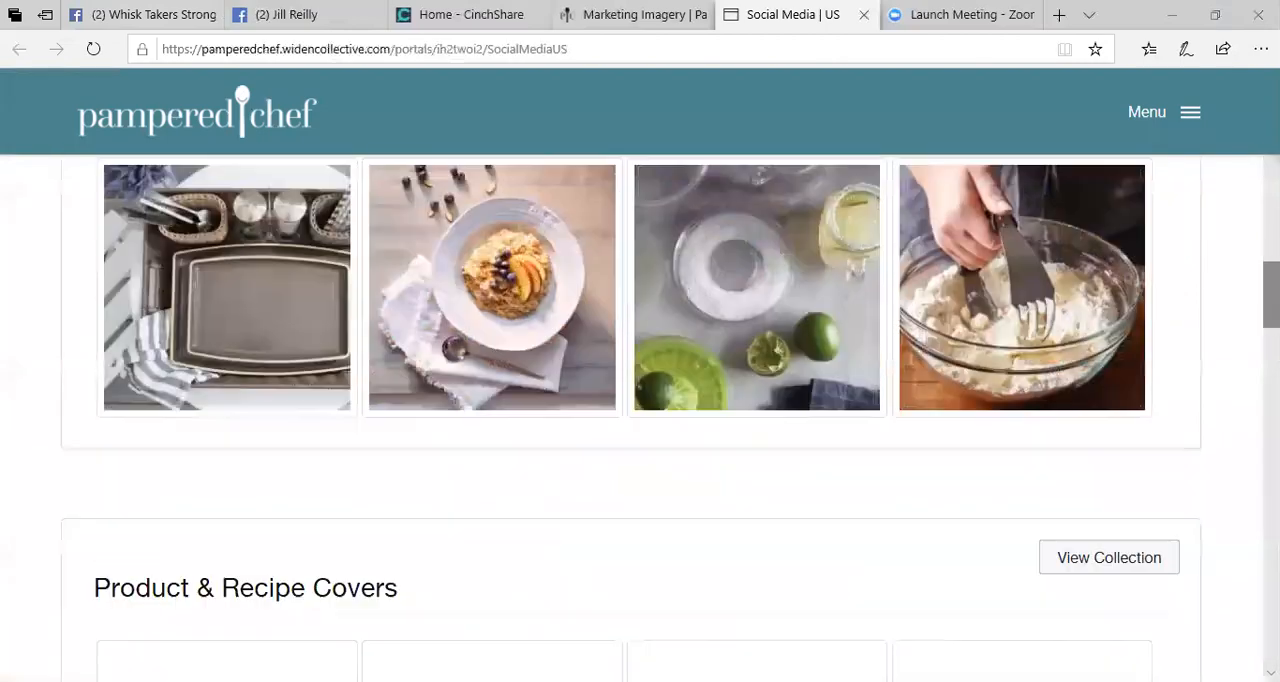
pyautogui.scroll(-3)
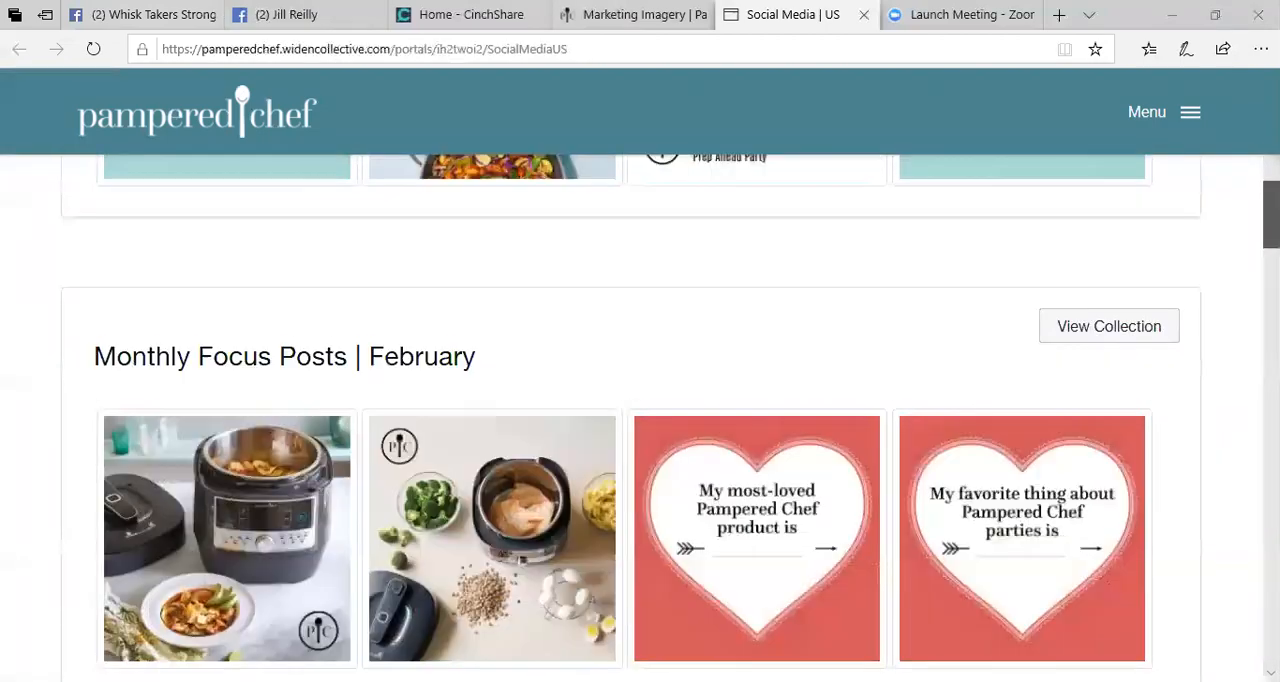
pyautogui.scroll(-3)
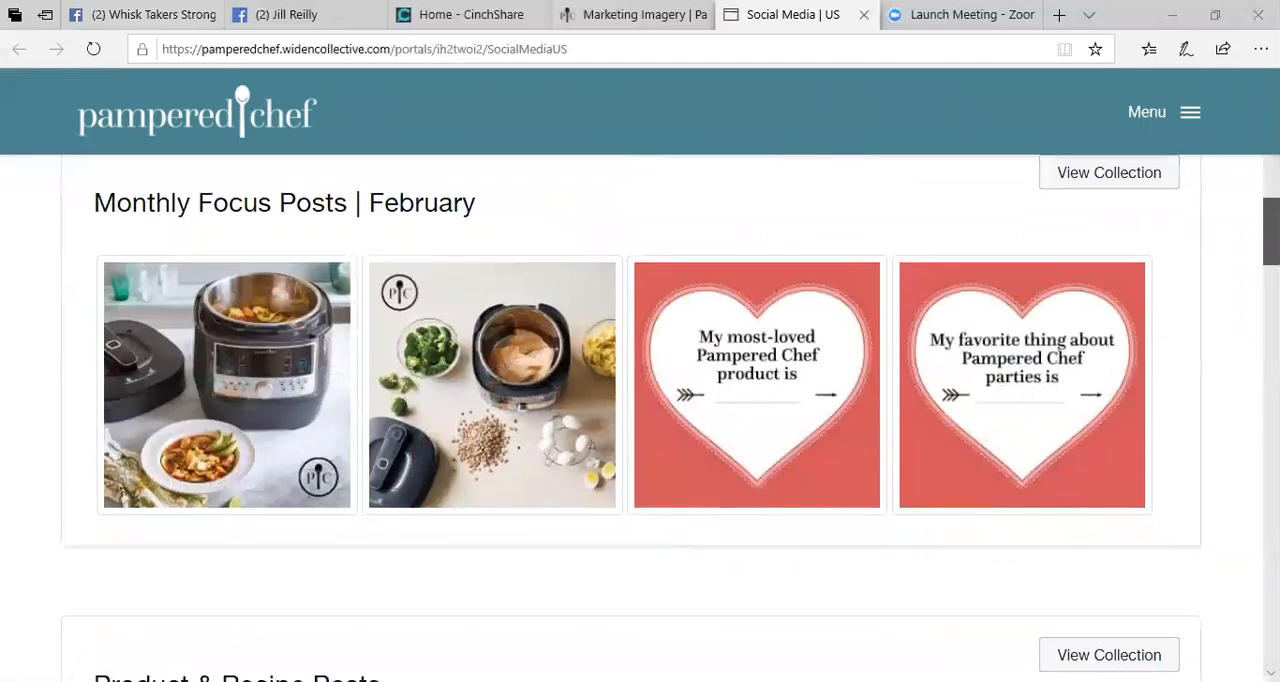
pyautogui.scroll(-3)
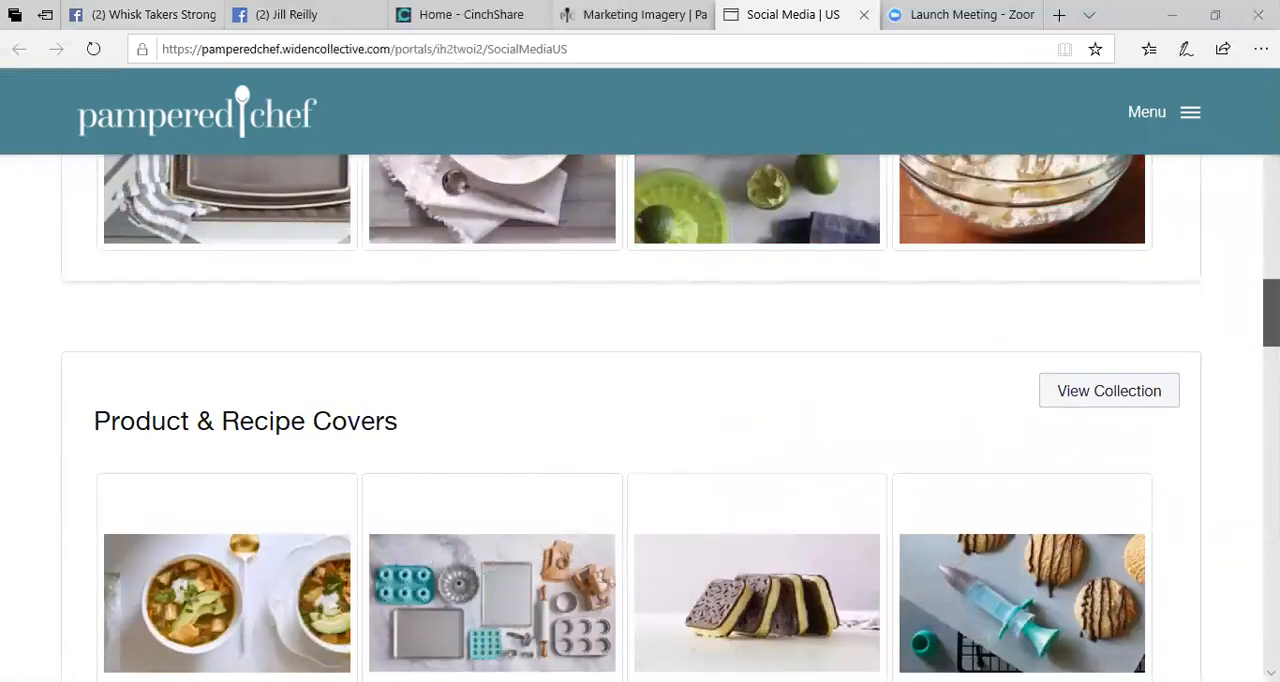
pyautogui.scroll(-3)
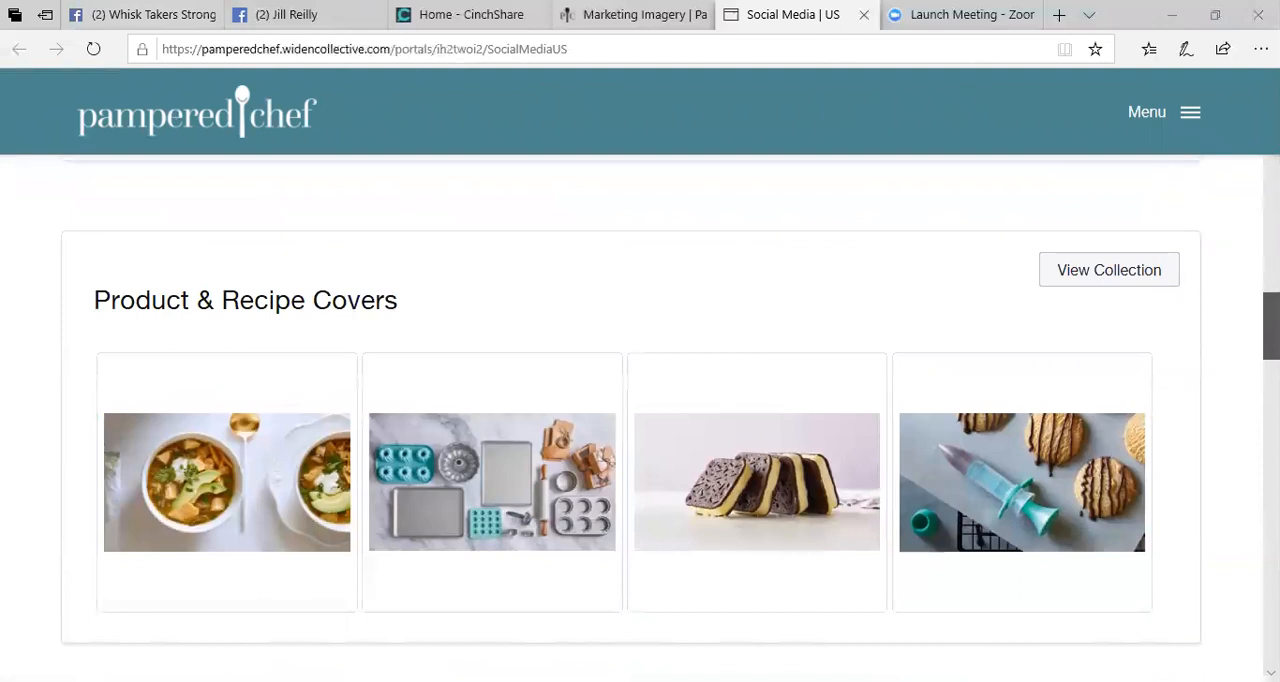
pyautogui.scroll(-3)
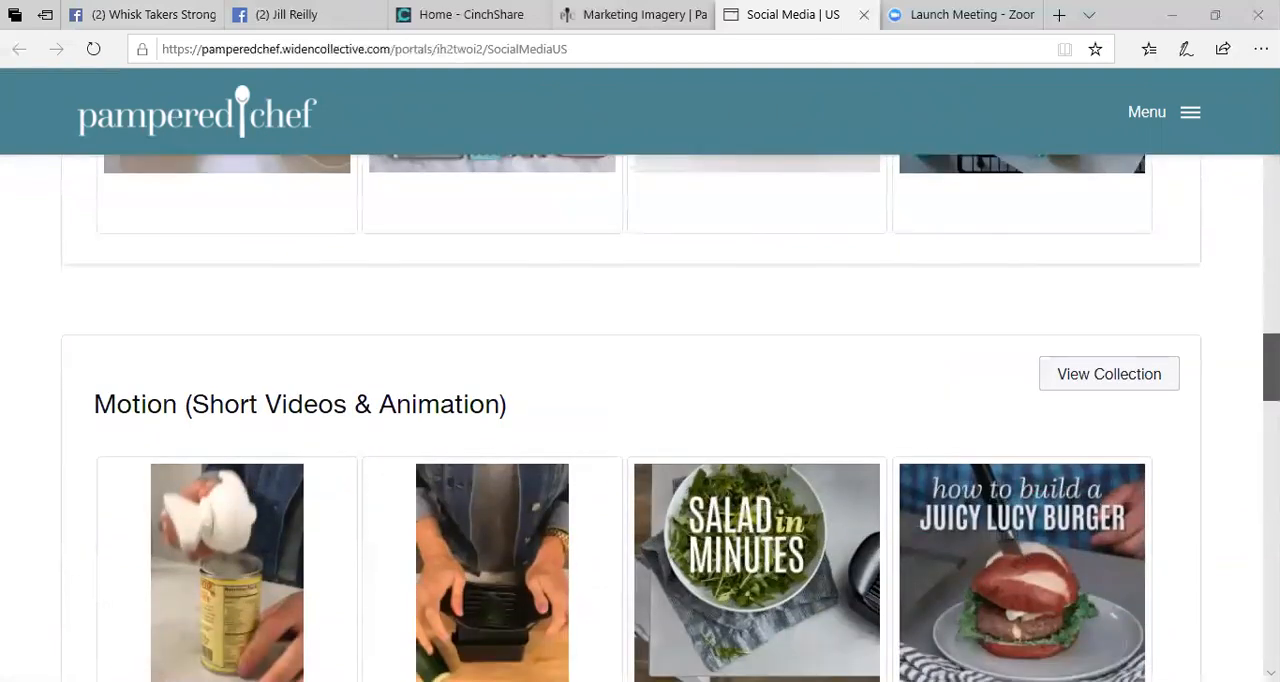
pyautogui.scroll(-3)
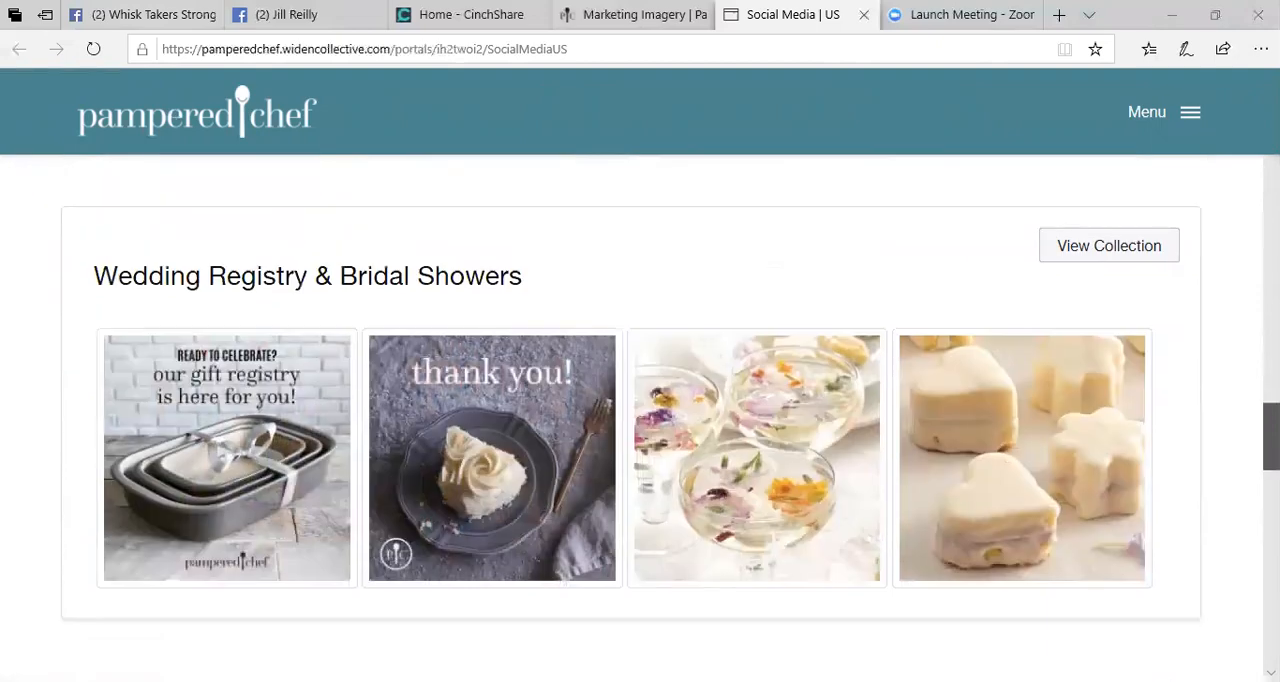
pyautogui.scroll(-3)
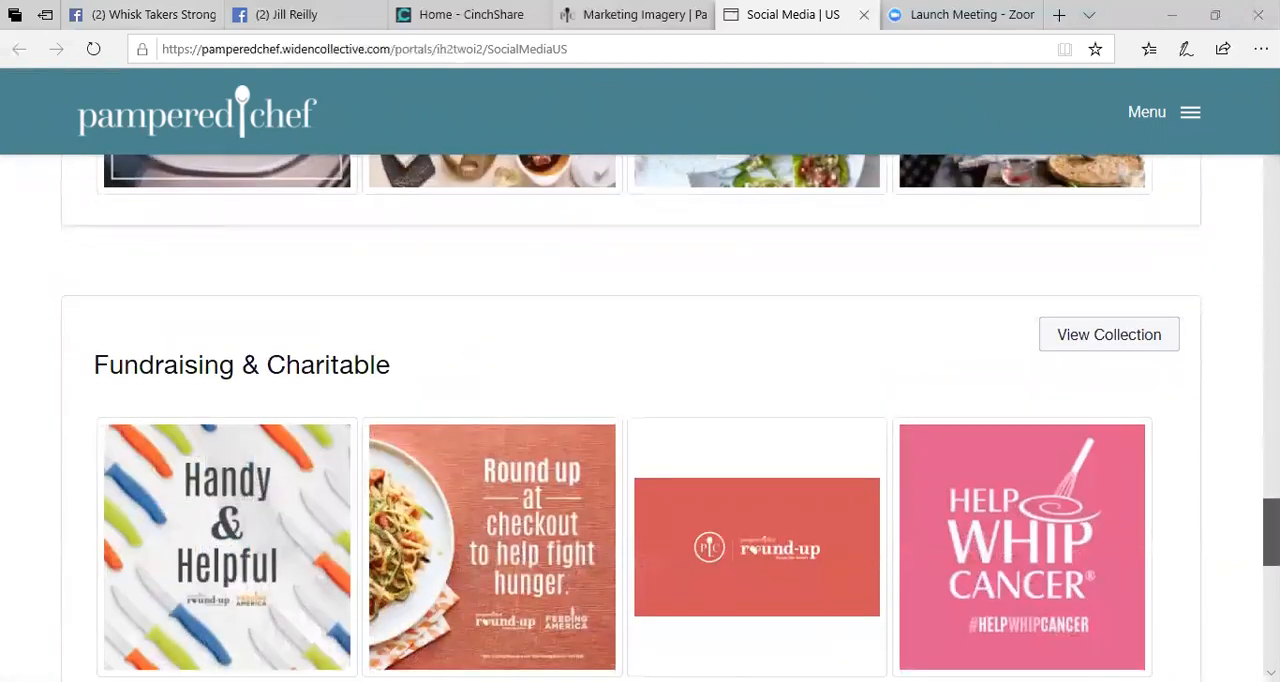
pyautogui.scroll(-3)
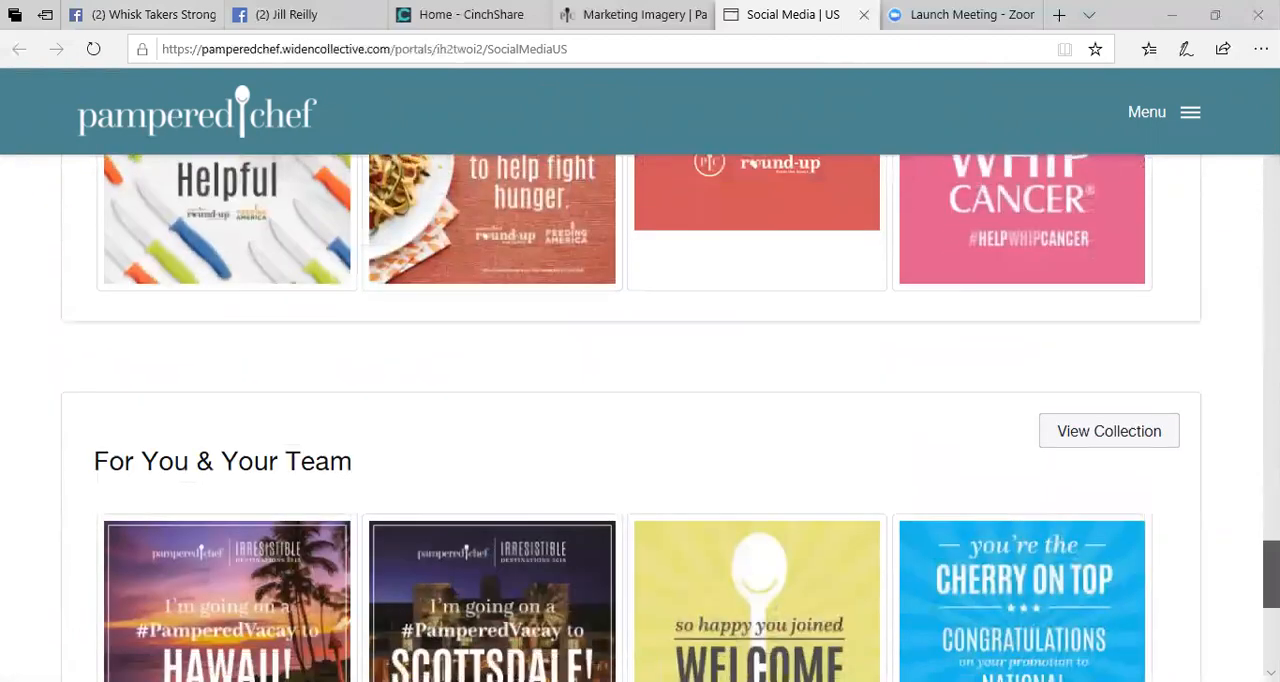
pyautogui.scroll(-3)
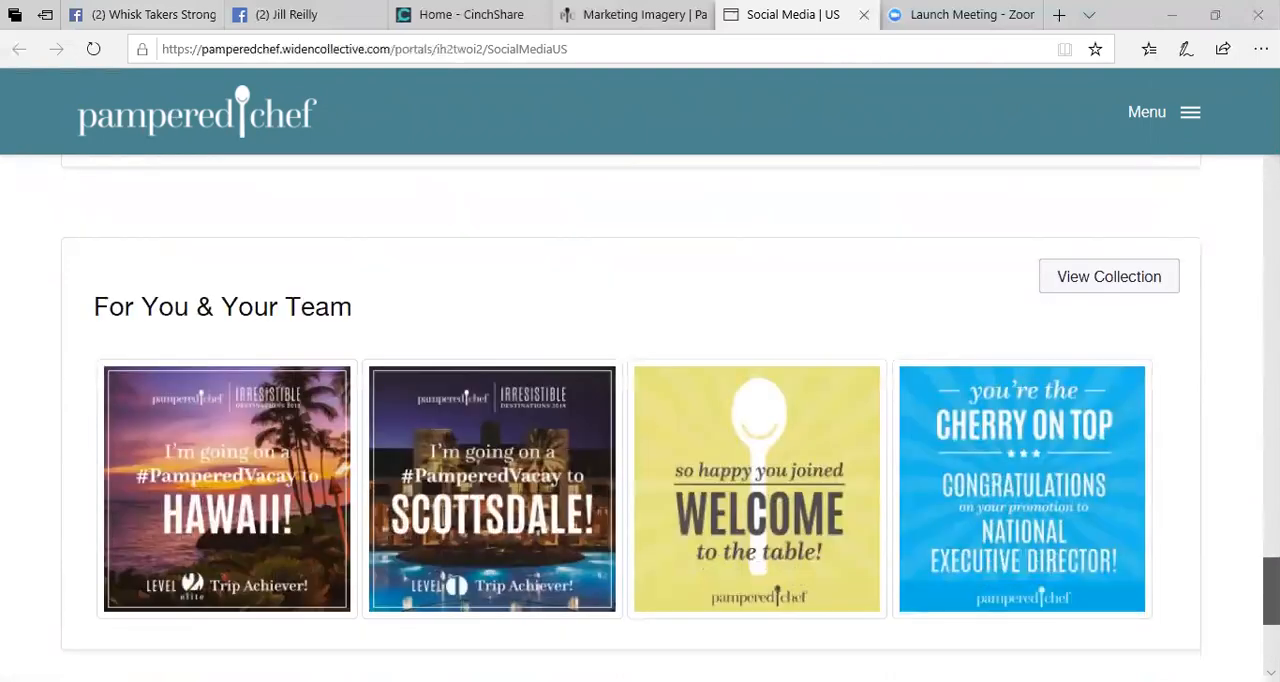
pyautogui.scroll(-3)
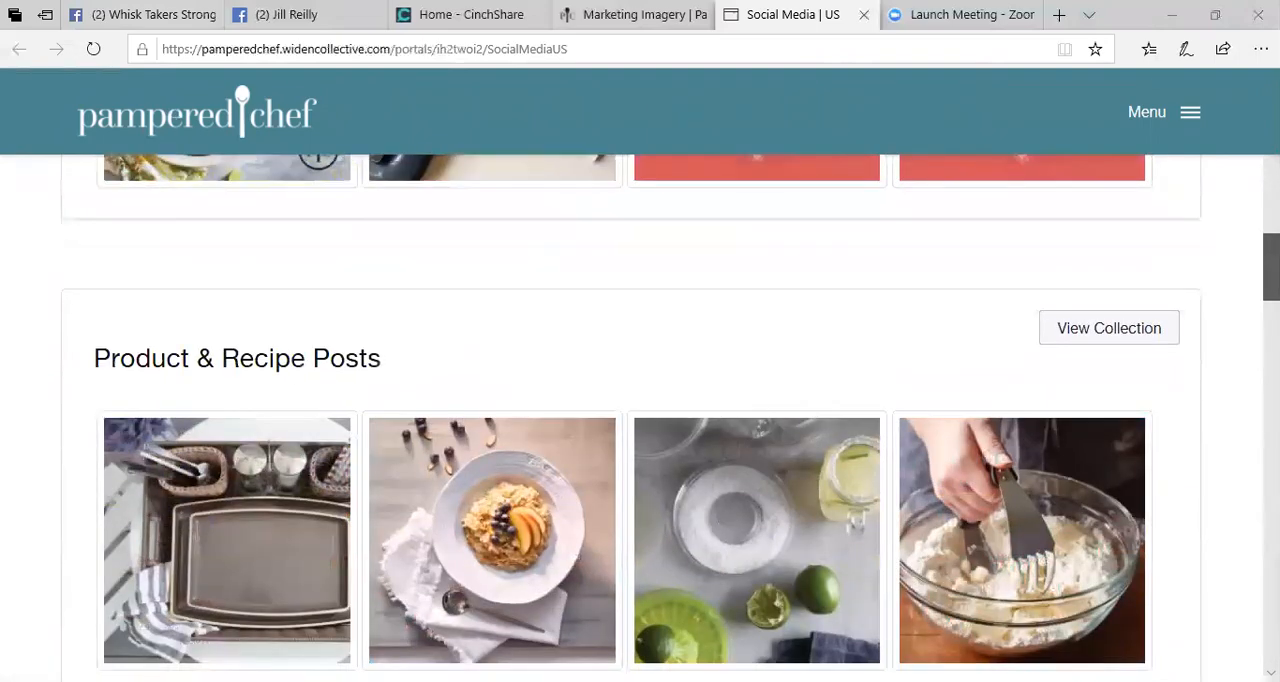
pyautogui.scroll(3)
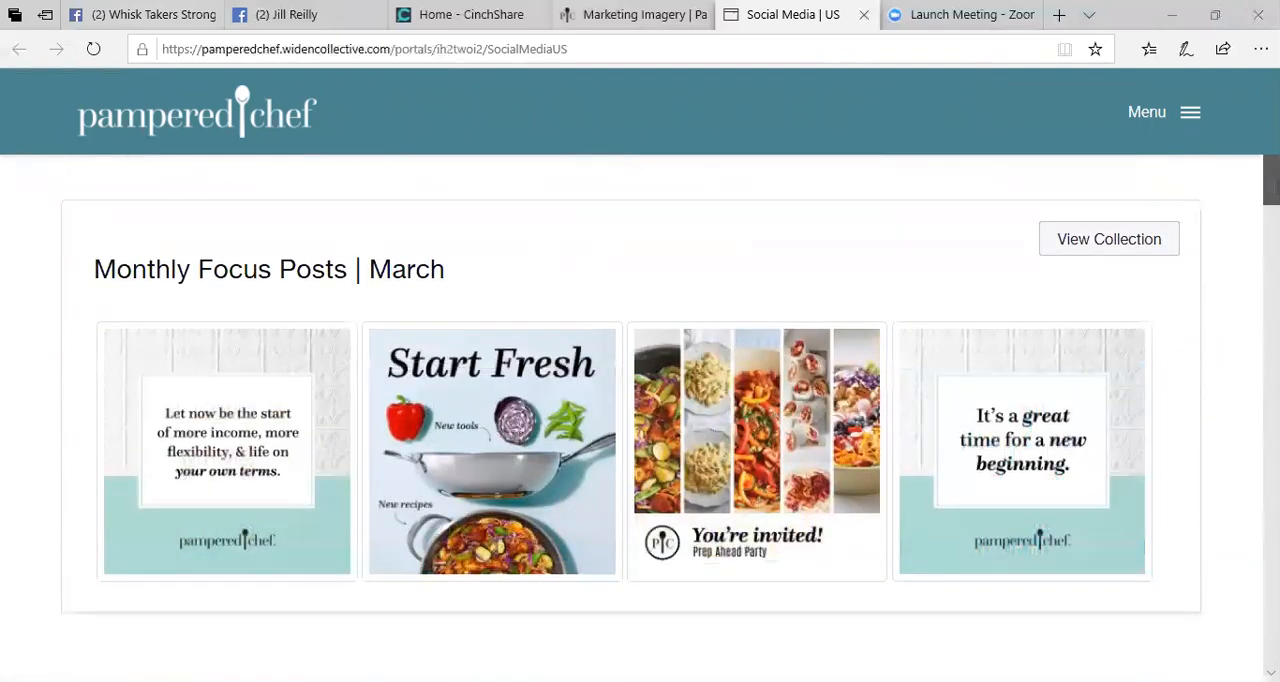
pyautogui.scroll(-3)
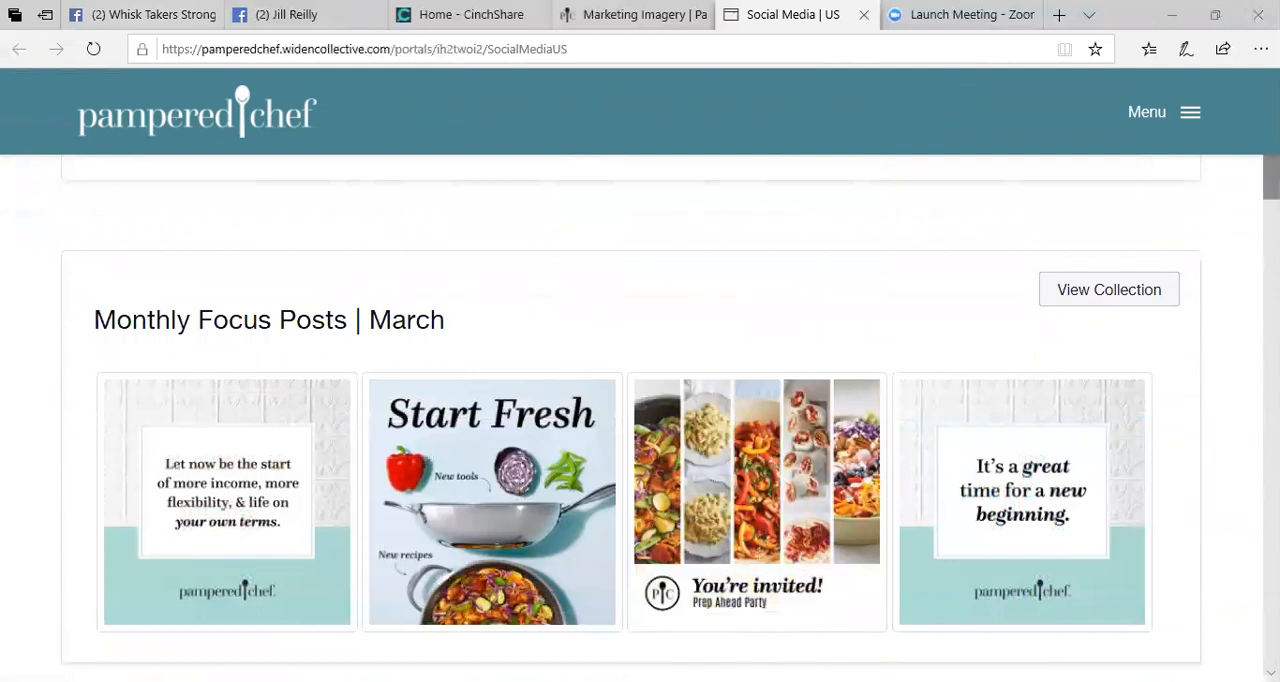
pyautogui.scroll(-3)
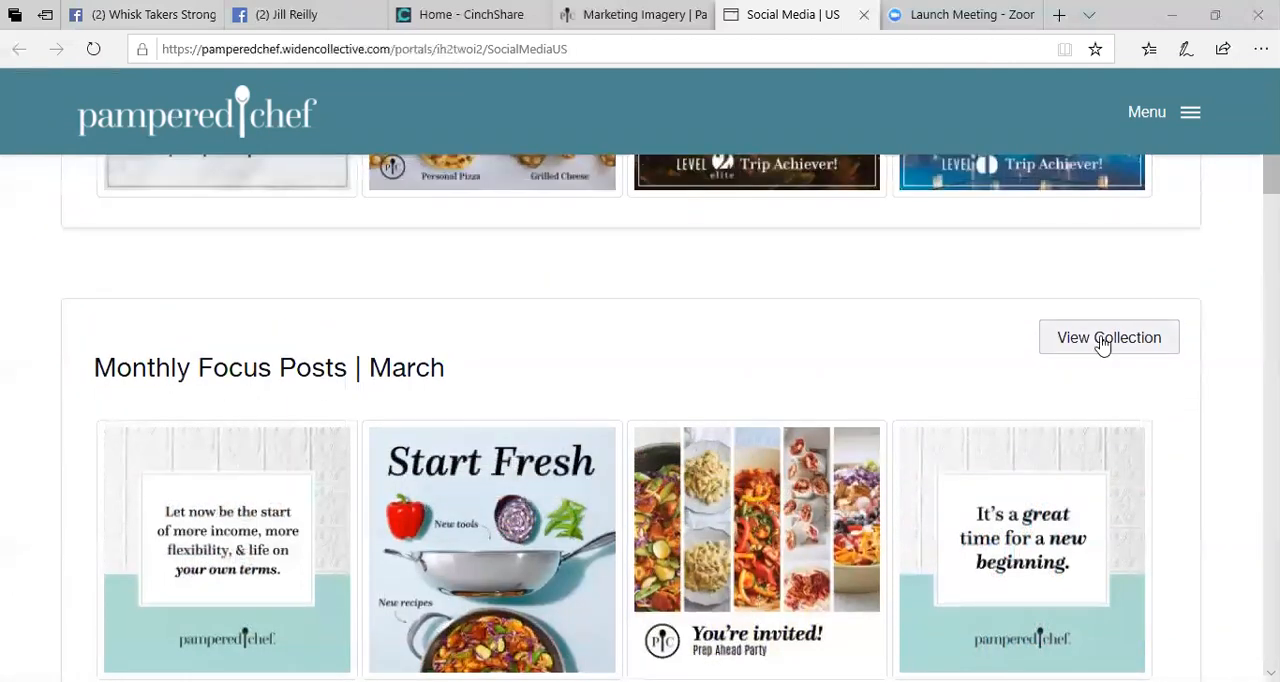
# Step: View the Monthly Focus Posts | March collection and browse its image grid
pyautogui.click(1108, 336)
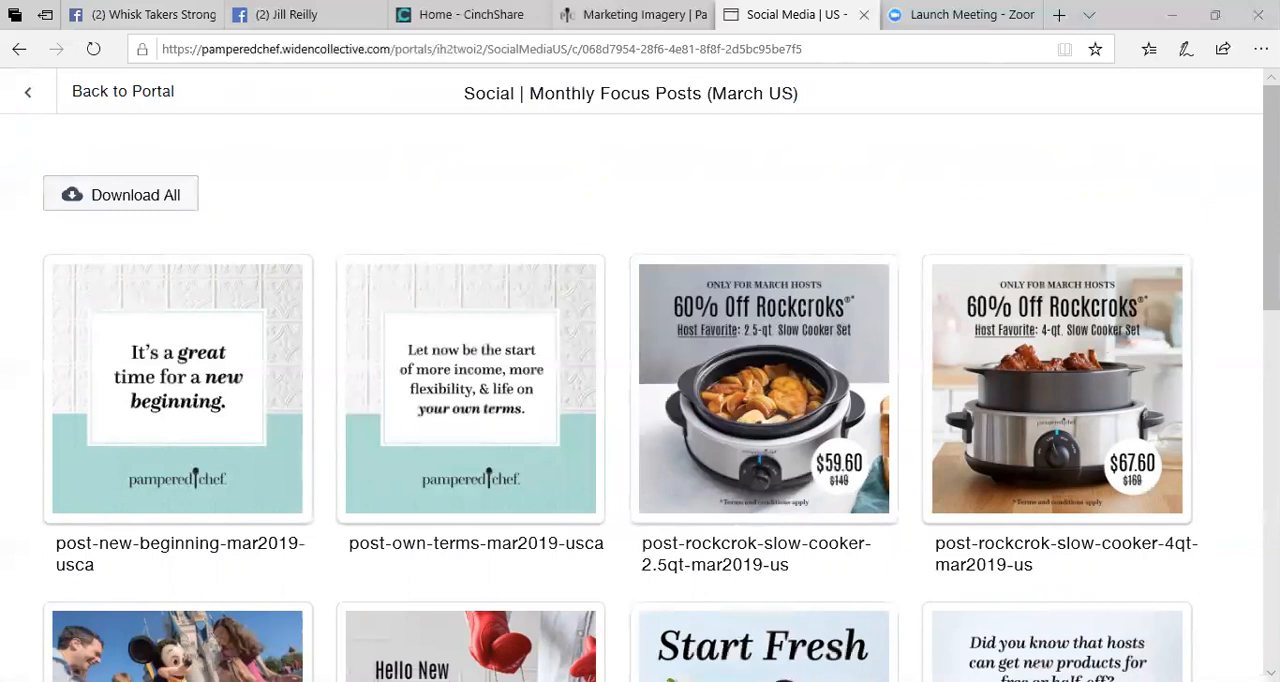
pyautogui.scroll(-3)
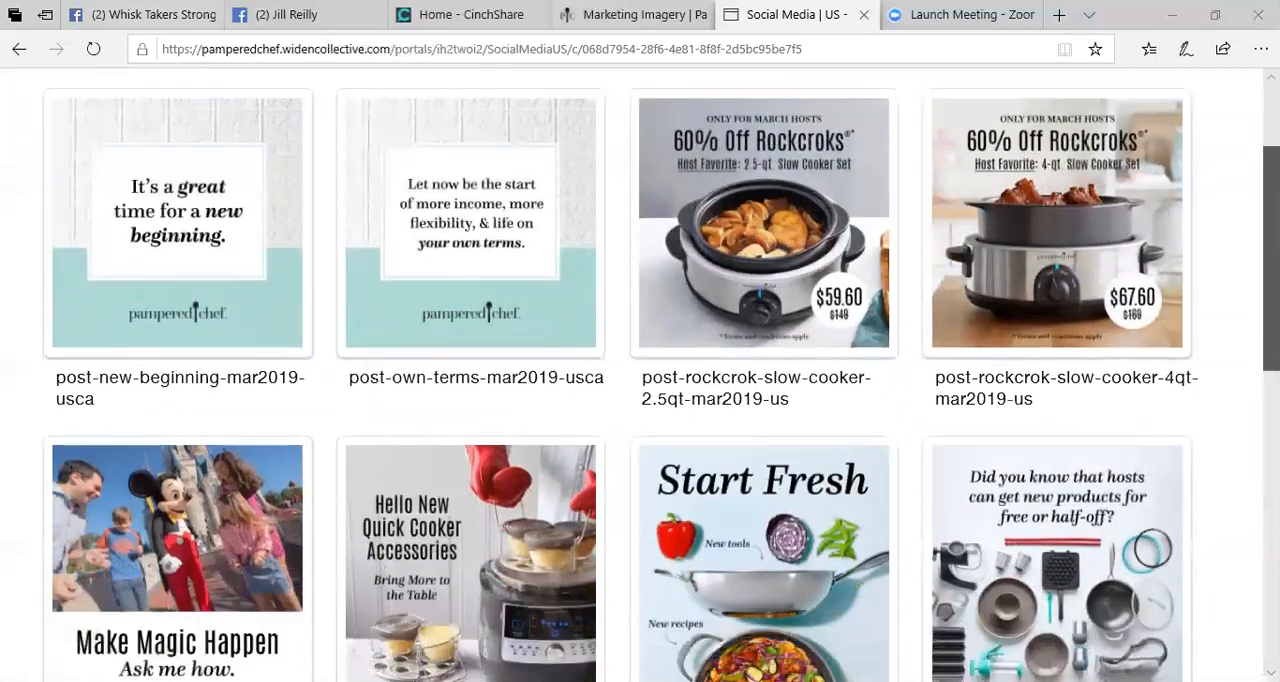
pyautogui.scroll(-3)
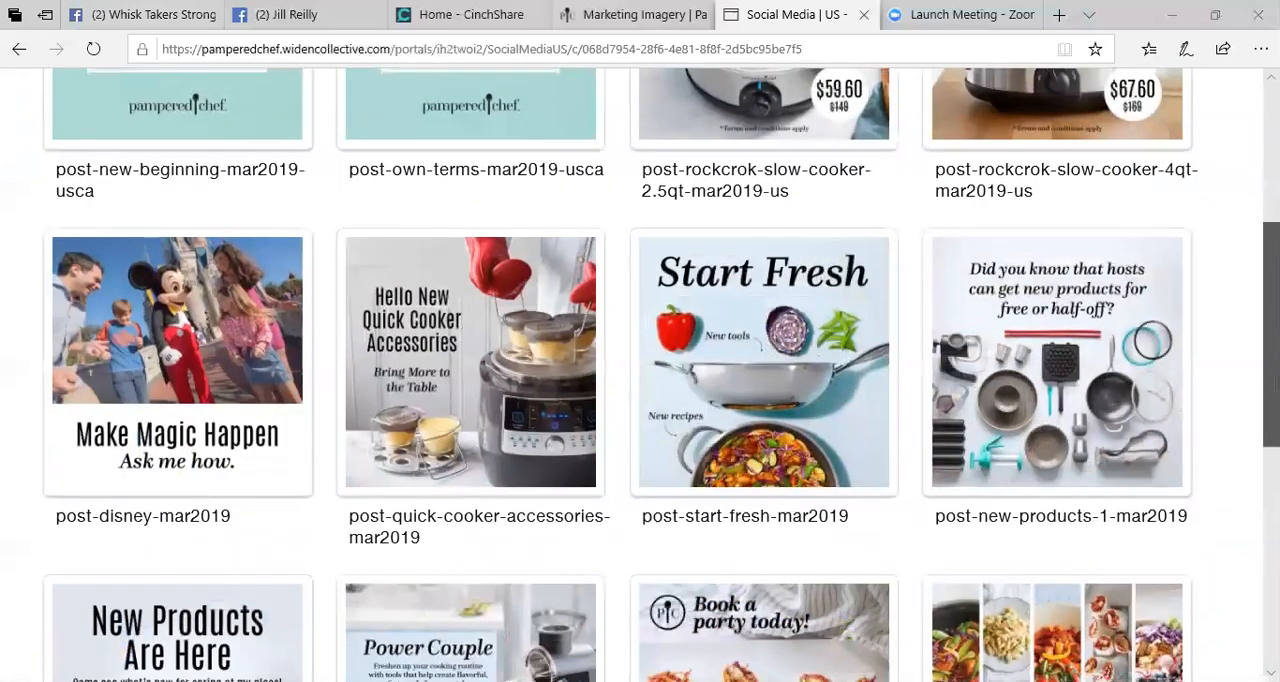
pyautogui.scroll(-3)
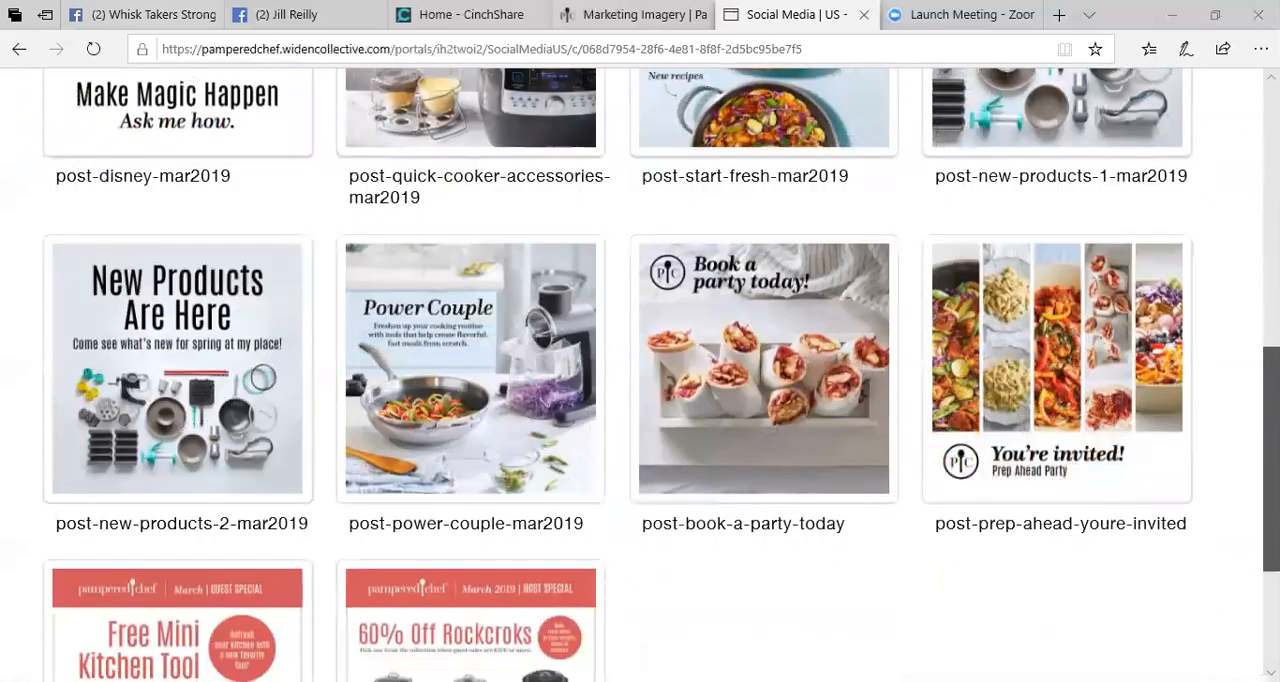
pyautogui.scroll(3)
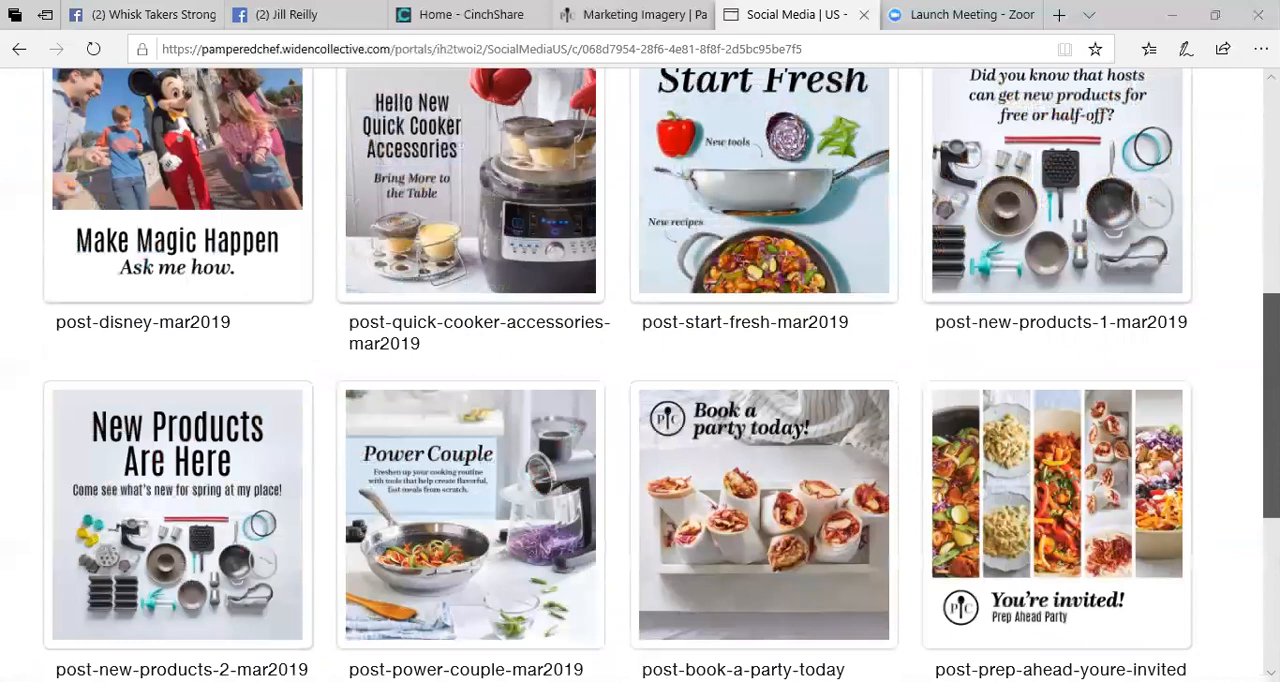
pyautogui.scroll(3)
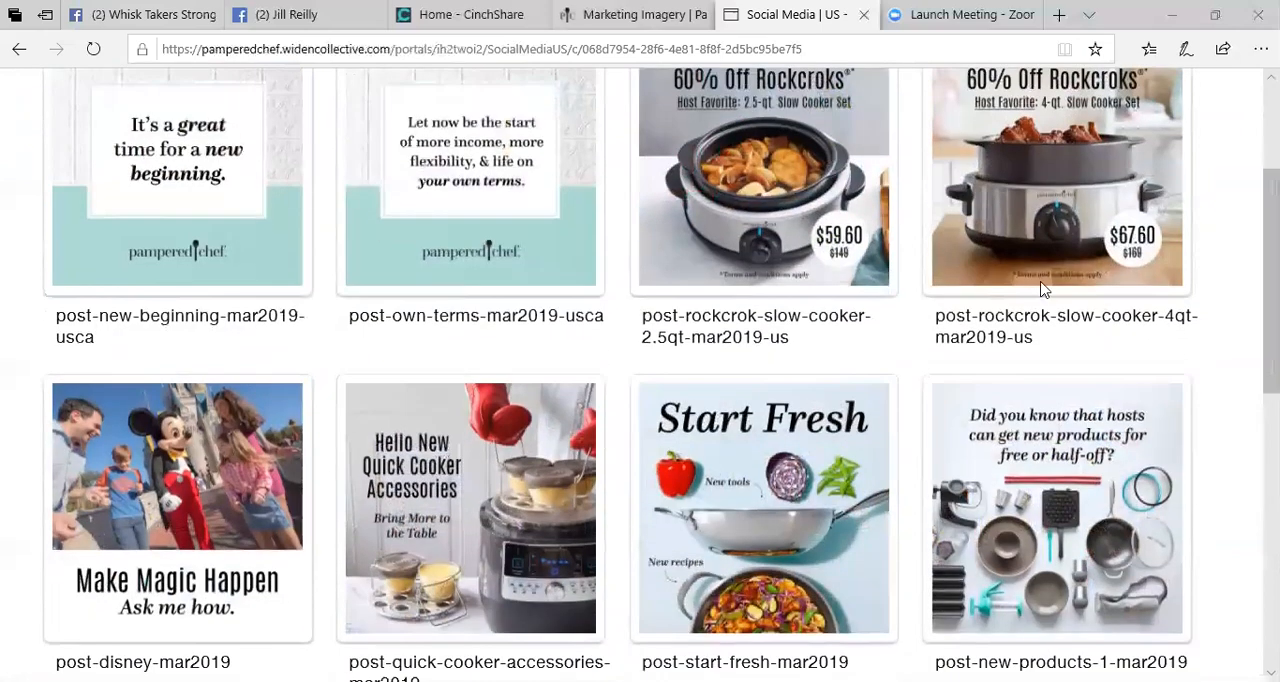
pyautogui.moveTo(764, 180)
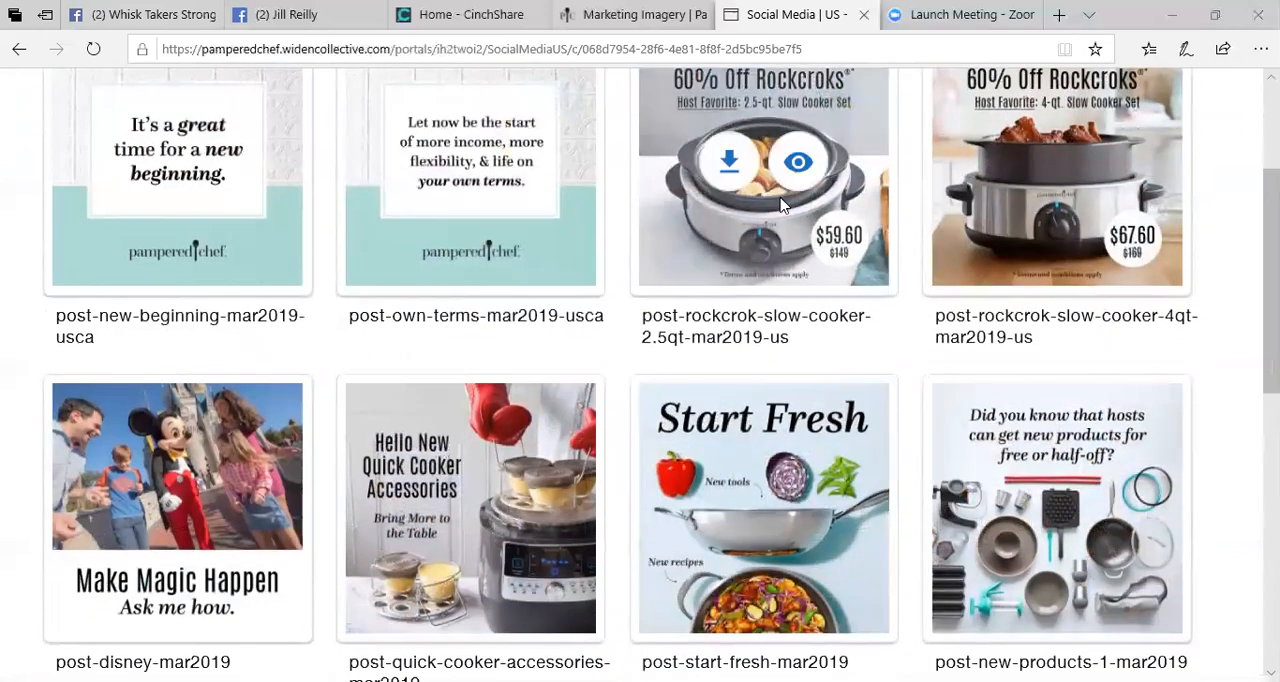
pyautogui.moveTo(762, 460)
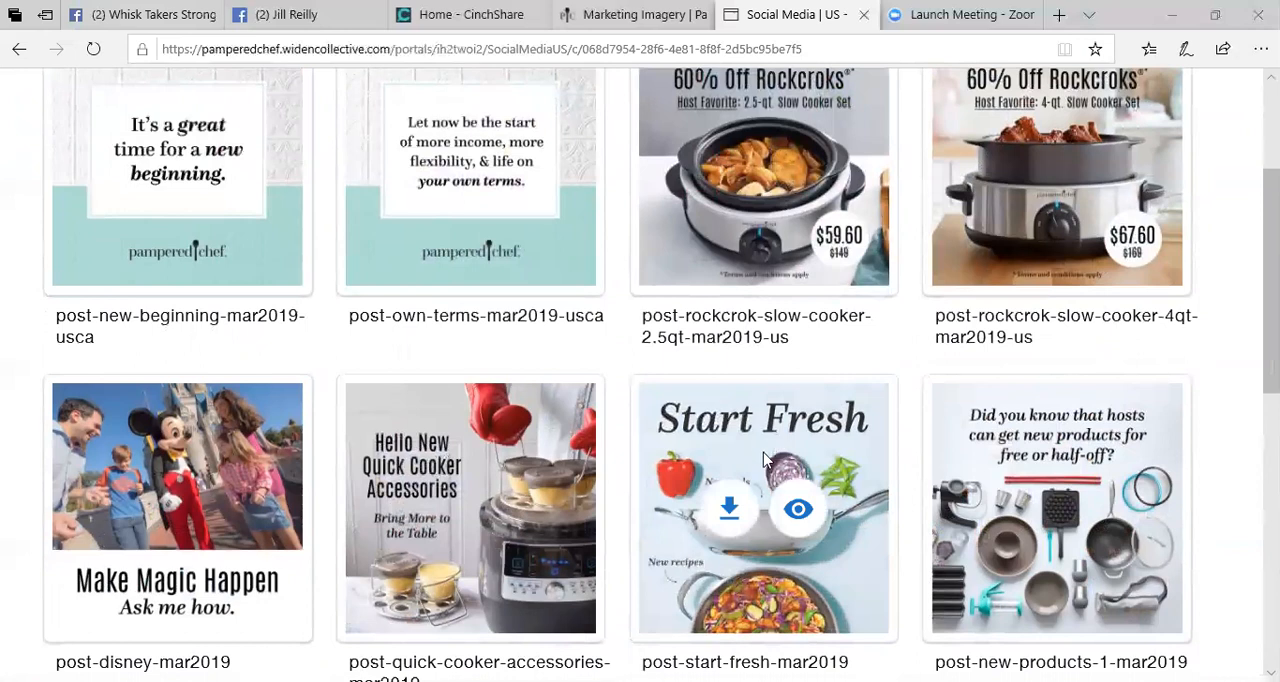
pyautogui.moveTo(798, 510)
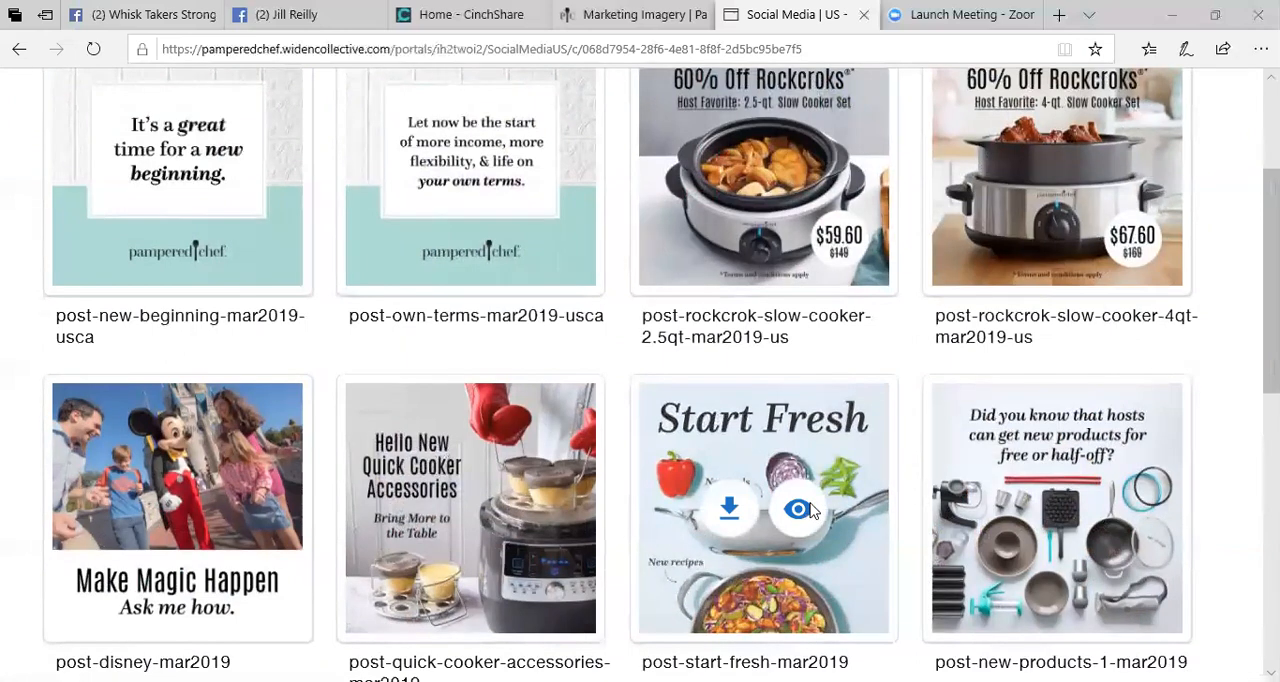
# Step: Preview the post-start-fresh-mar2019 image full size, then request its download
pyautogui.click(796, 508)
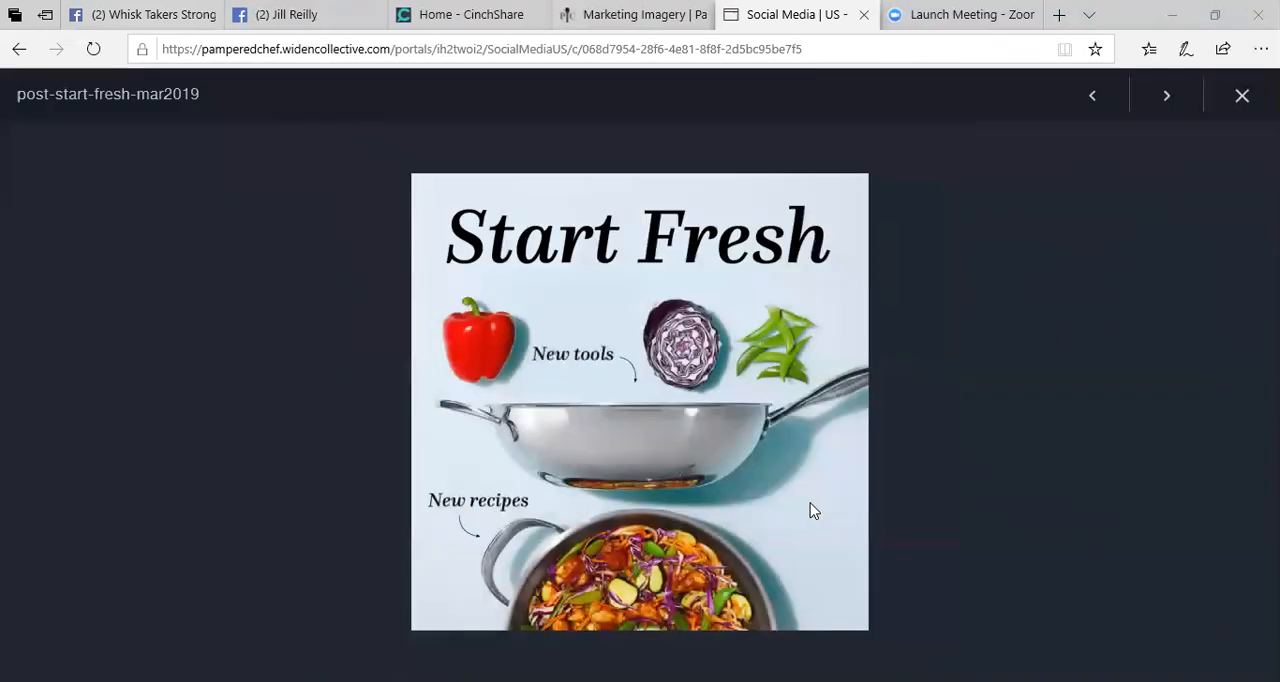
pyautogui.moveTo(964, 370)
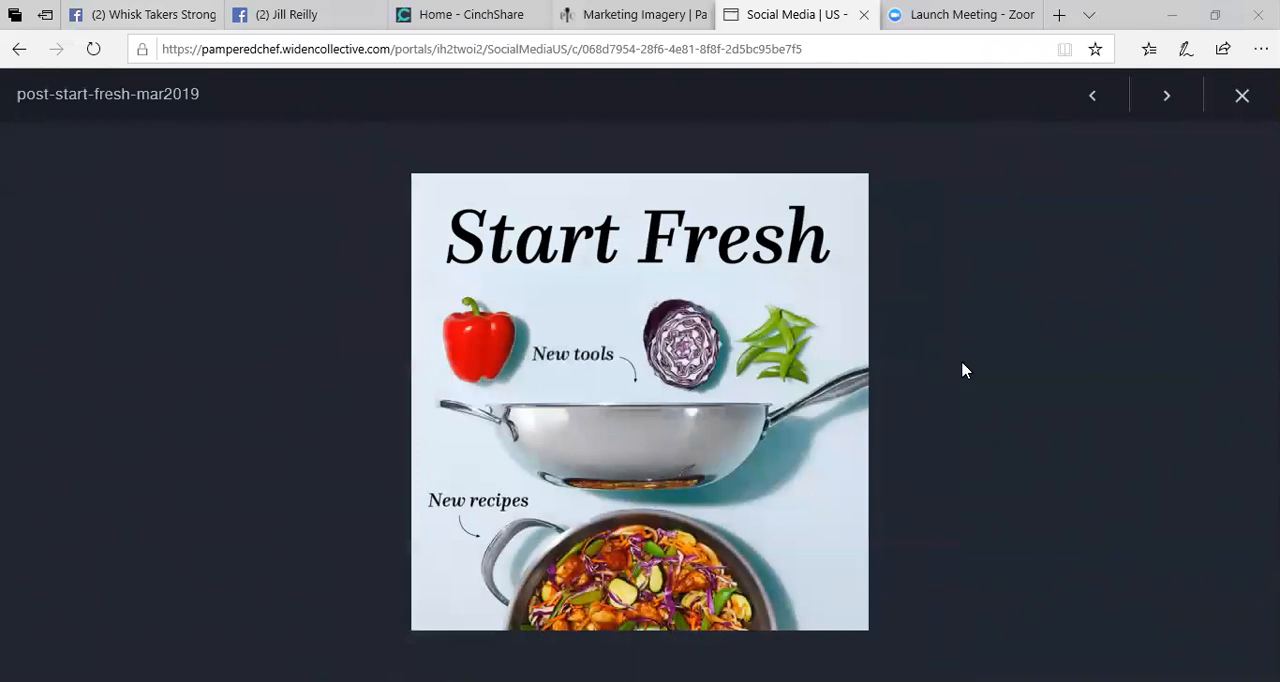
pyautogui.click(1242, 94)
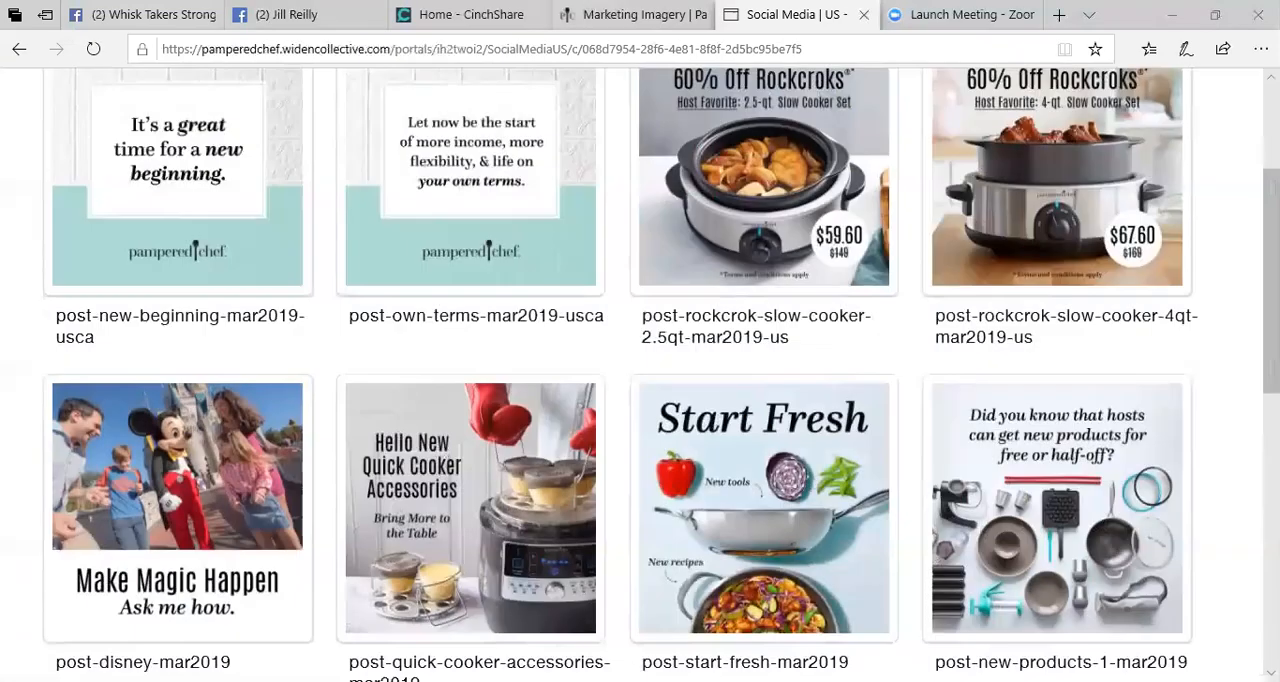
pyautogui.moveTo(764, 508)
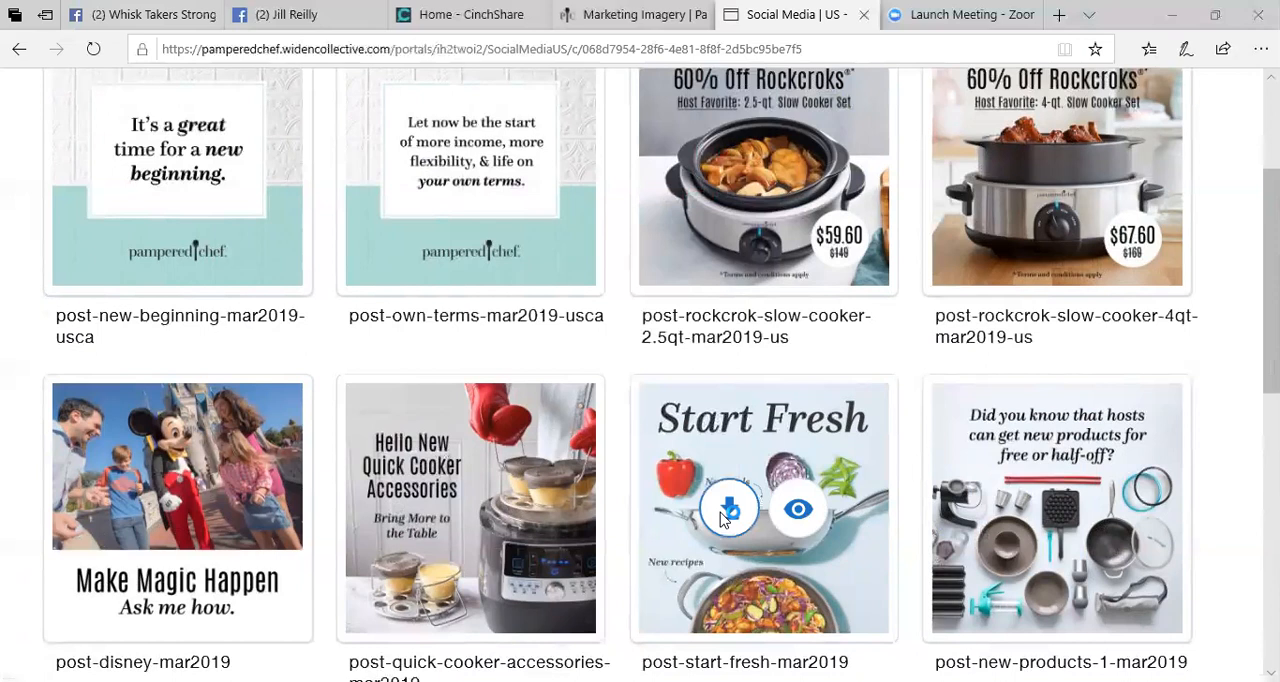
pyautogui.click(728, 508)
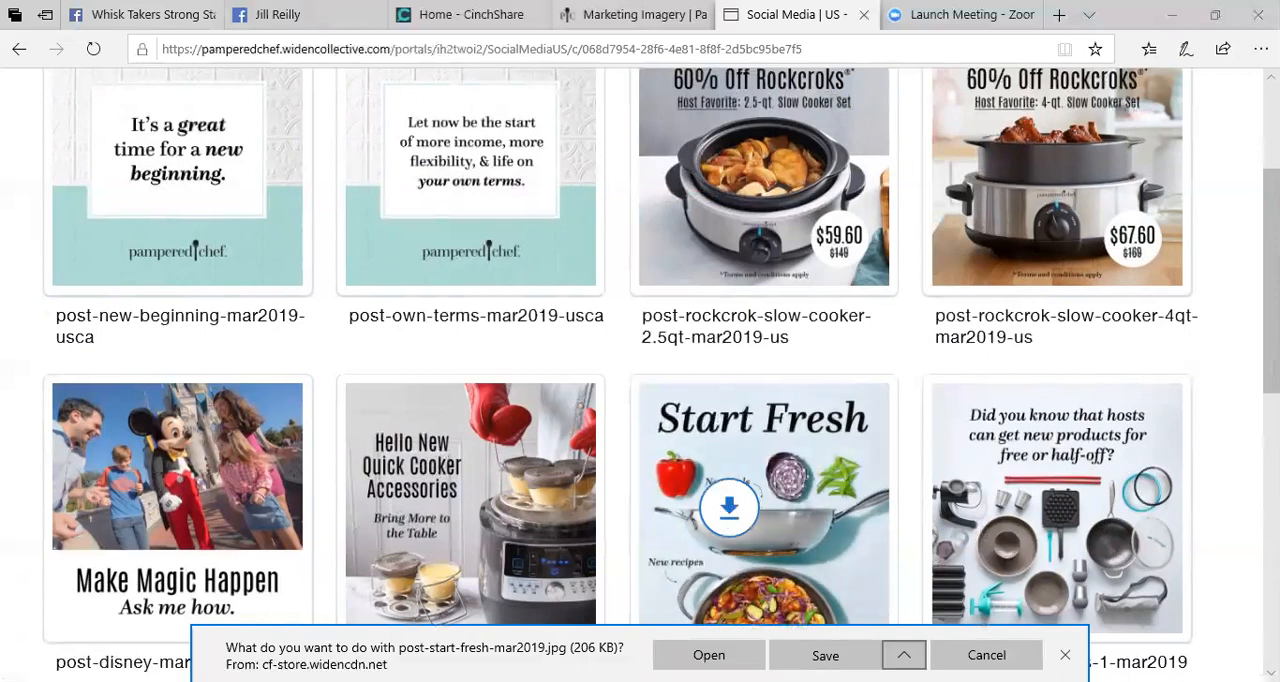
# Step: Choose Save As for the Start Fresh image and go to the Desktop location
pyautogui.click(904, 656)
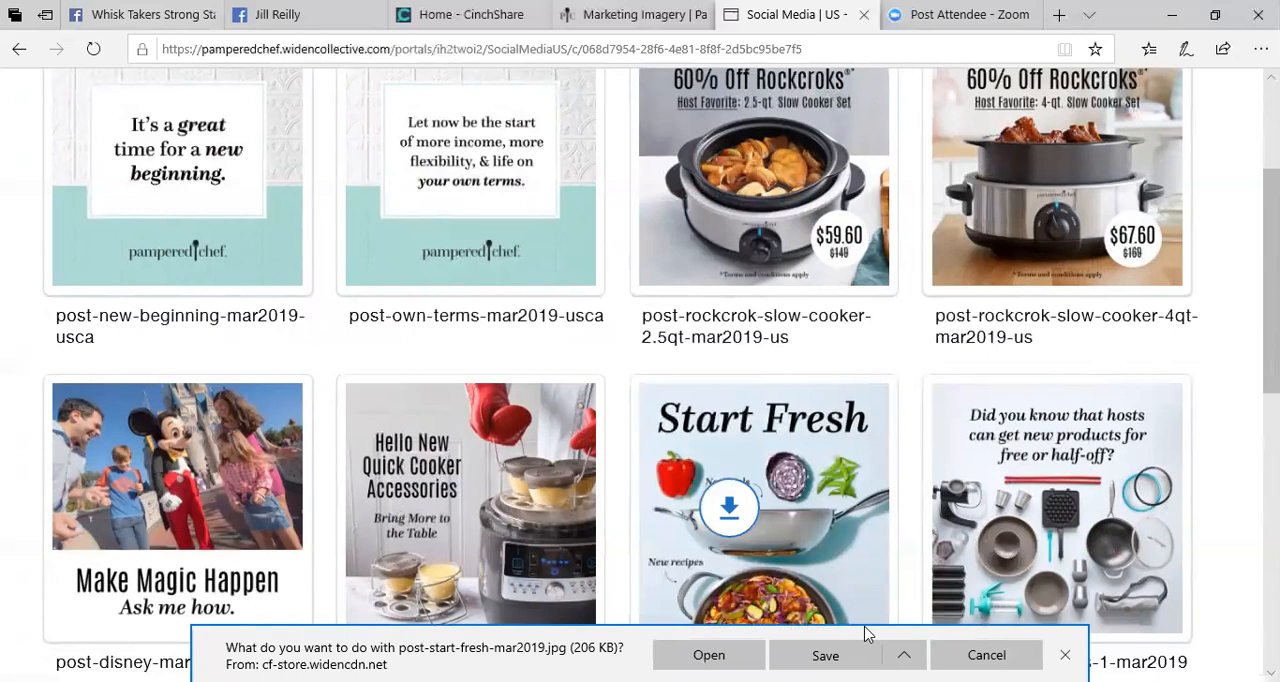
pyautogui.click(824, 656)
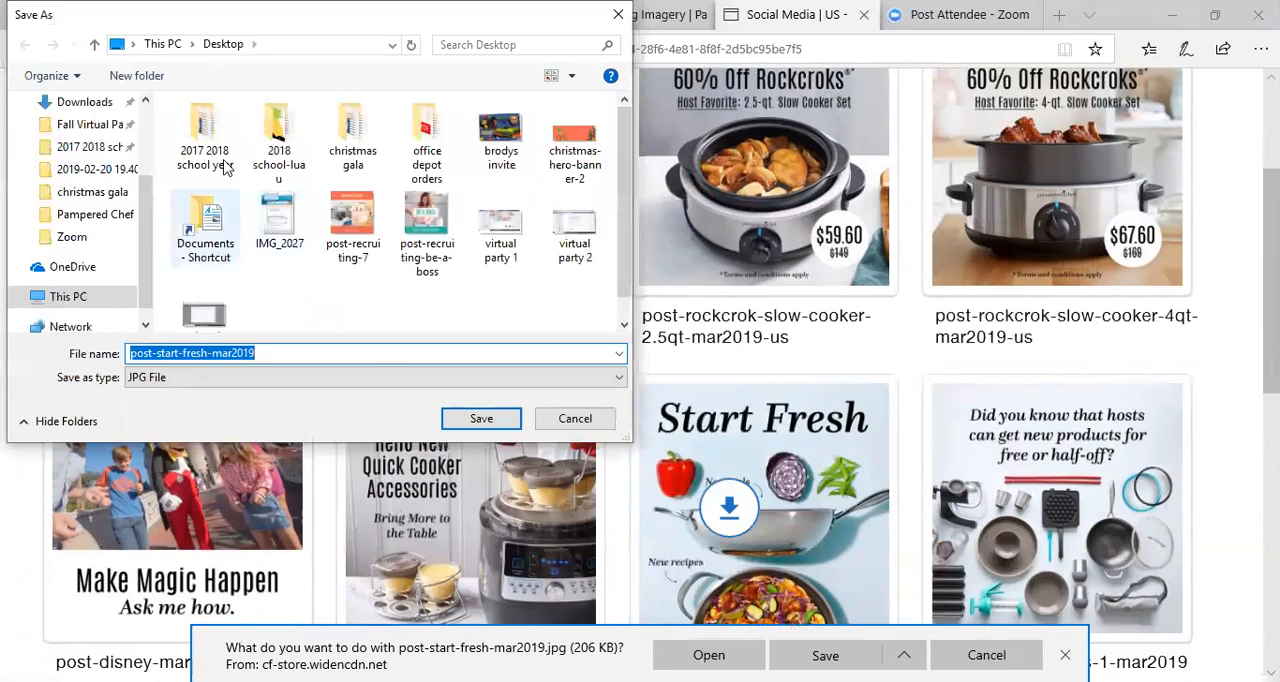
pyautogui.scroll(3)
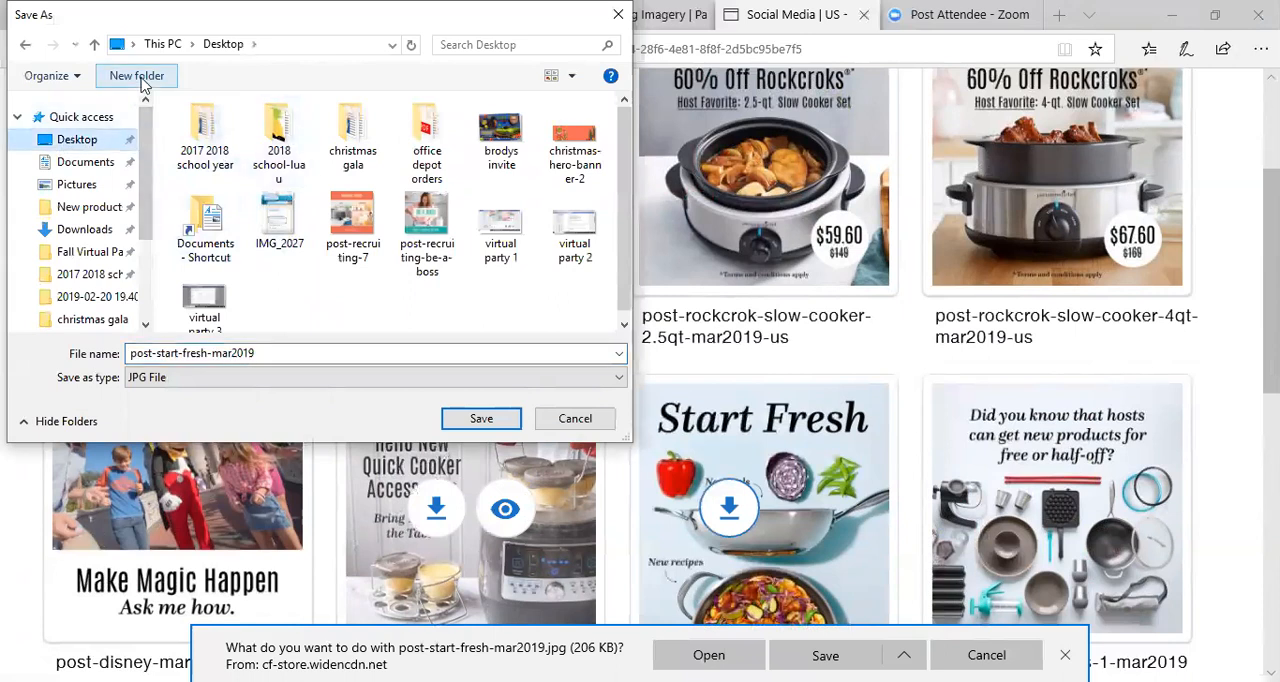
pyautogui.moveTo(136, 76)
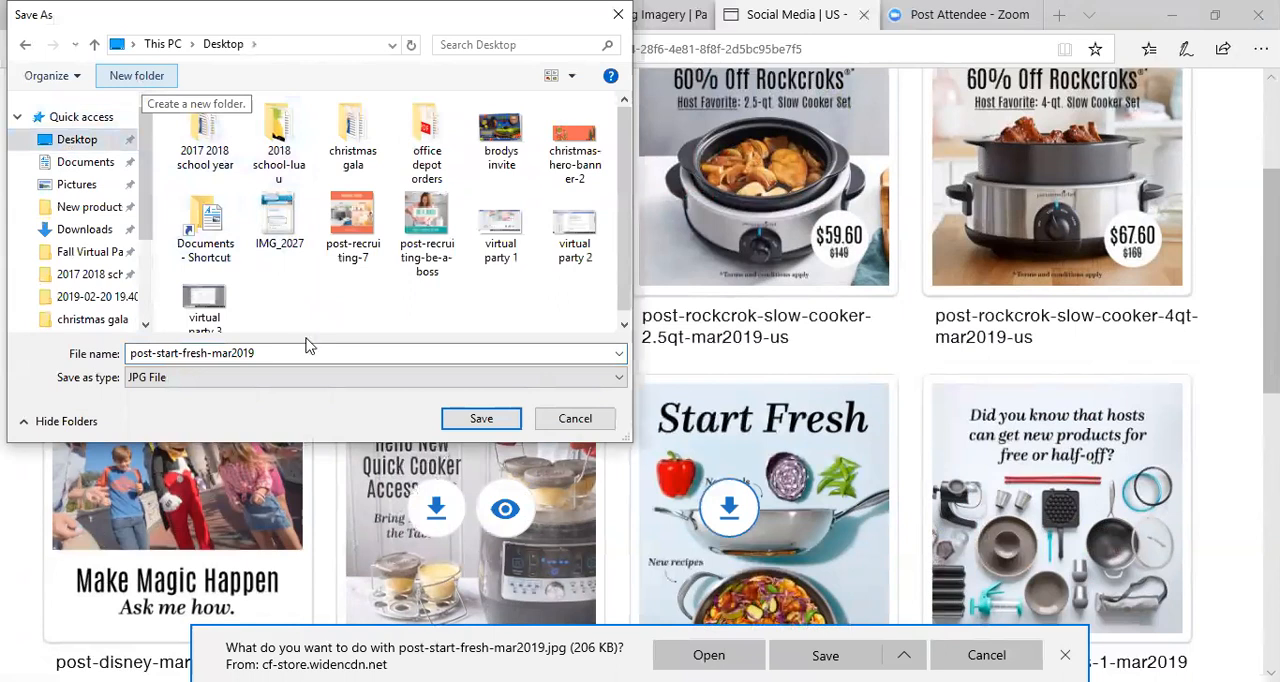
# Step: Create a 'March Virtual Parties' folder on the Desktop and save the image into it
pyautogui.click(136, 76)
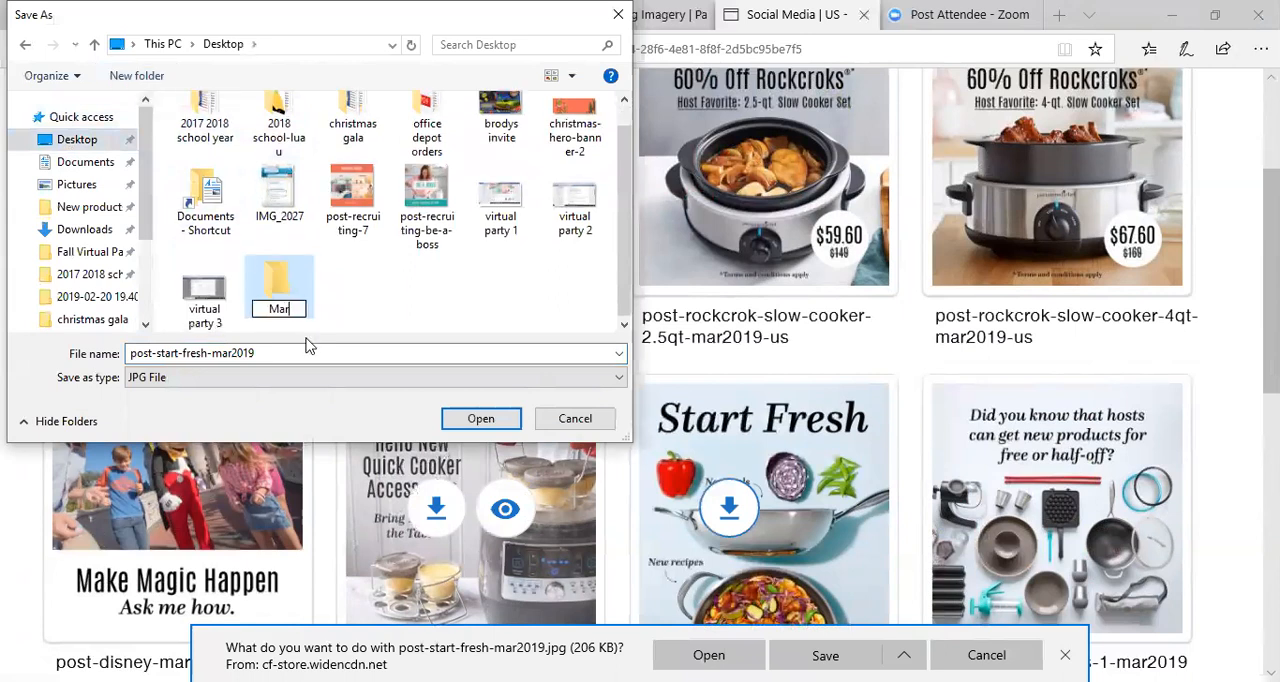
pyautogui.write('March Virtual Parties')
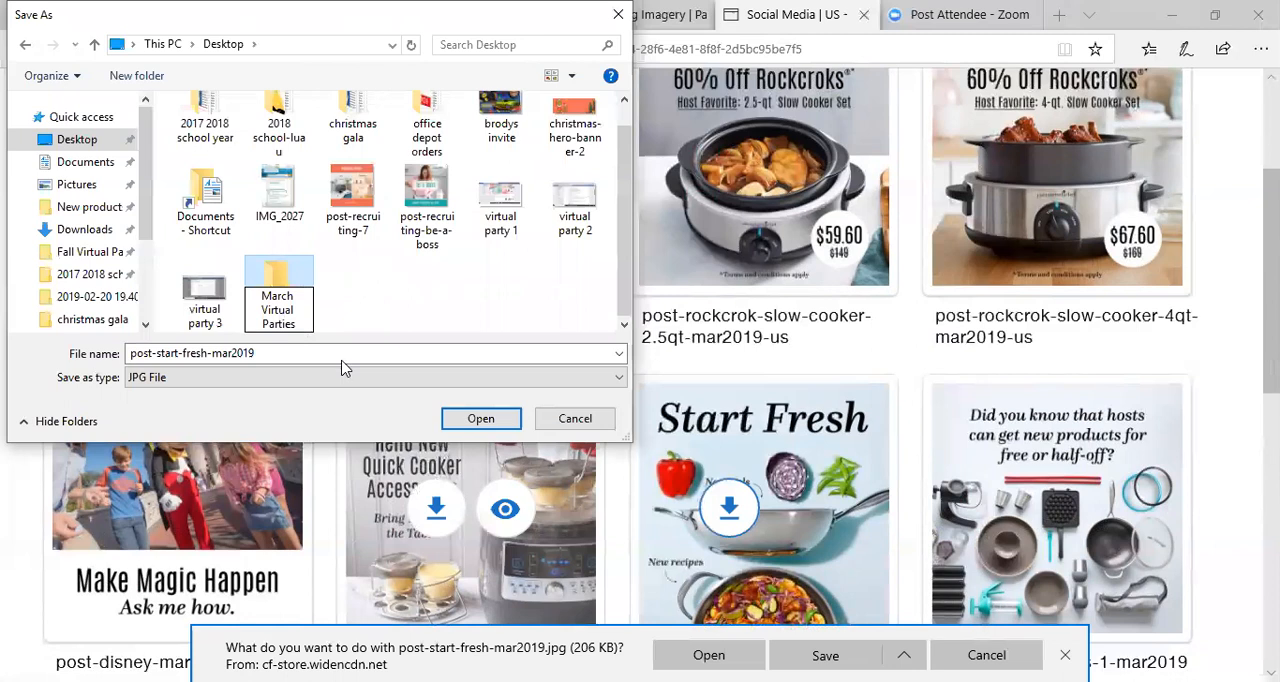
pyautogui.doubleClick(278, 290)
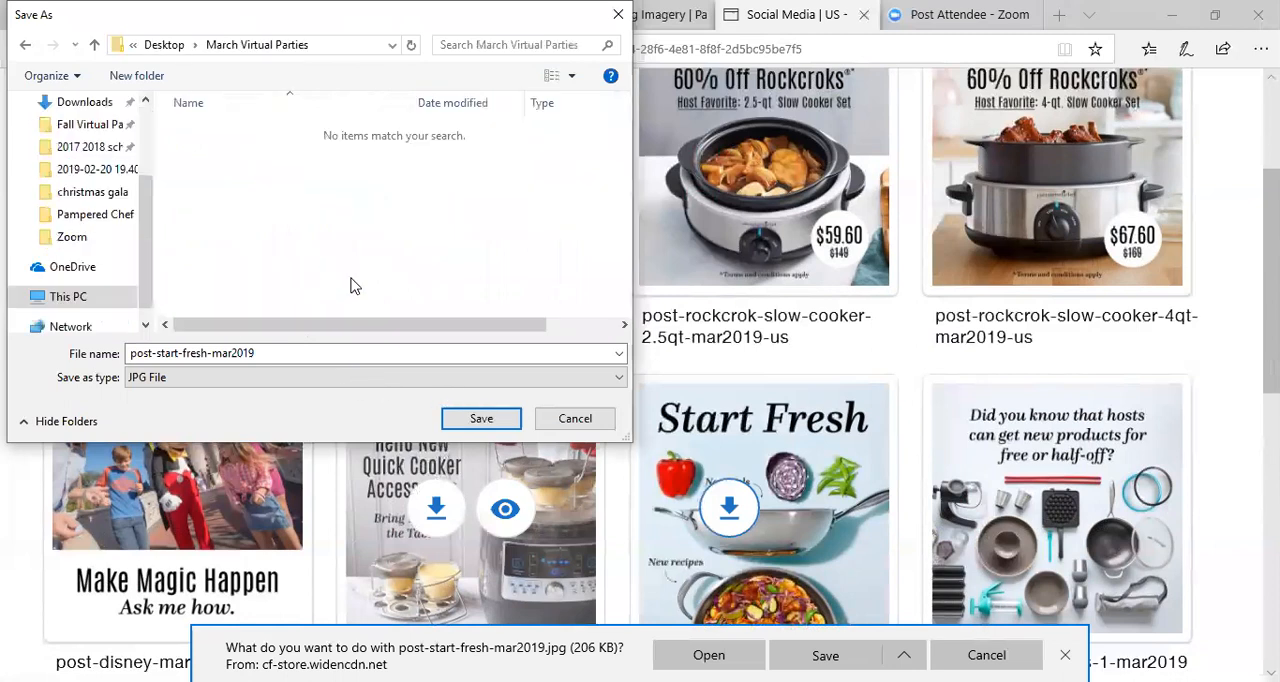
pyautogui.click(480, 418)
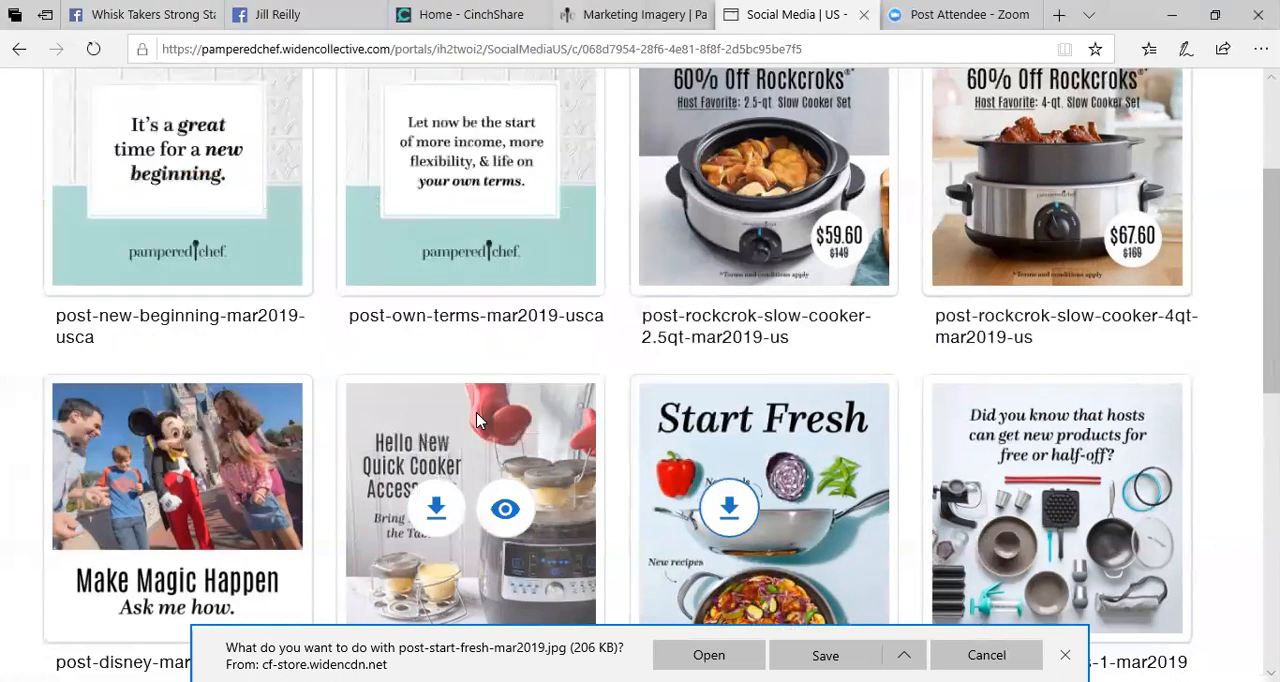
# Step: Request a download of the post-own-terms-mar2019-usca image
pyautogui.click(824, 656)
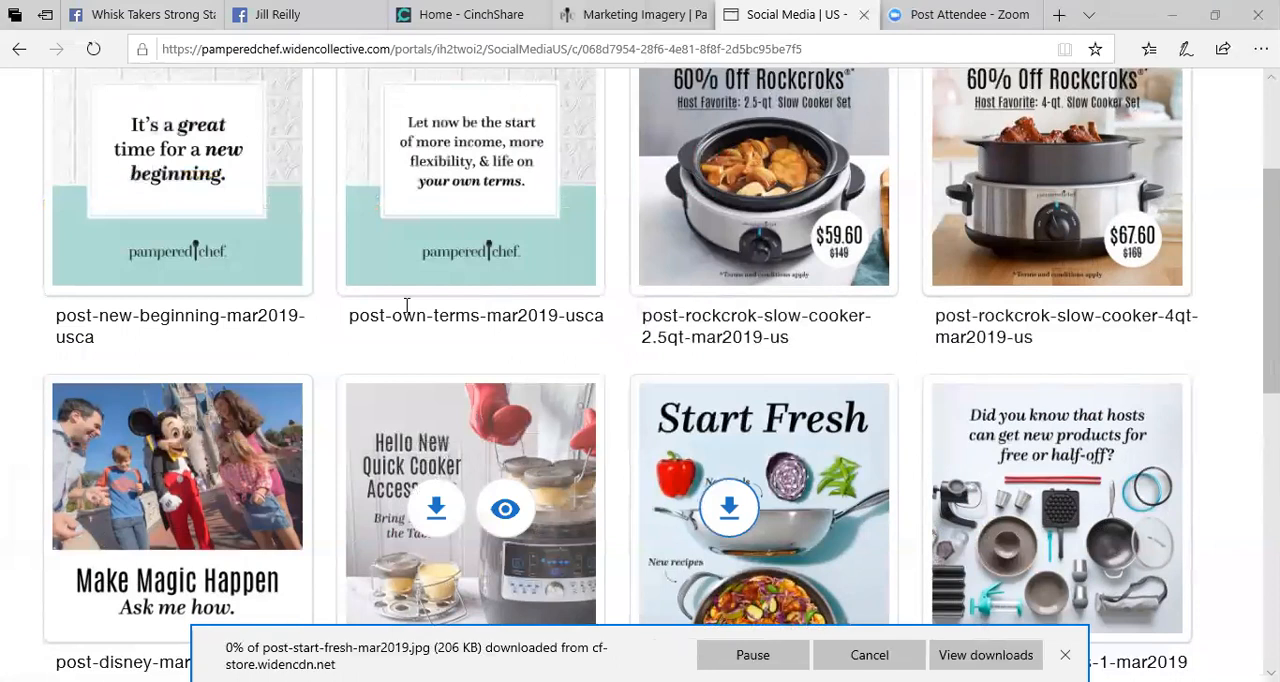
pyautogui.click(436, 164)
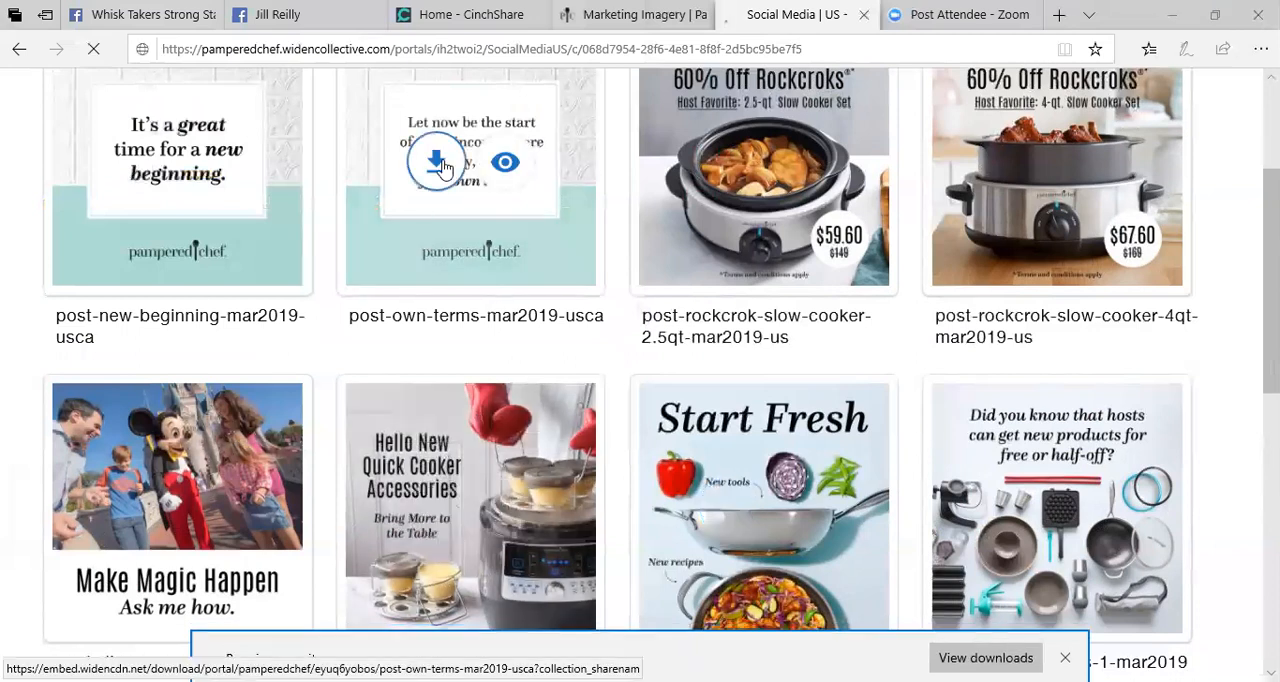
pyautogui.click(436, 164)
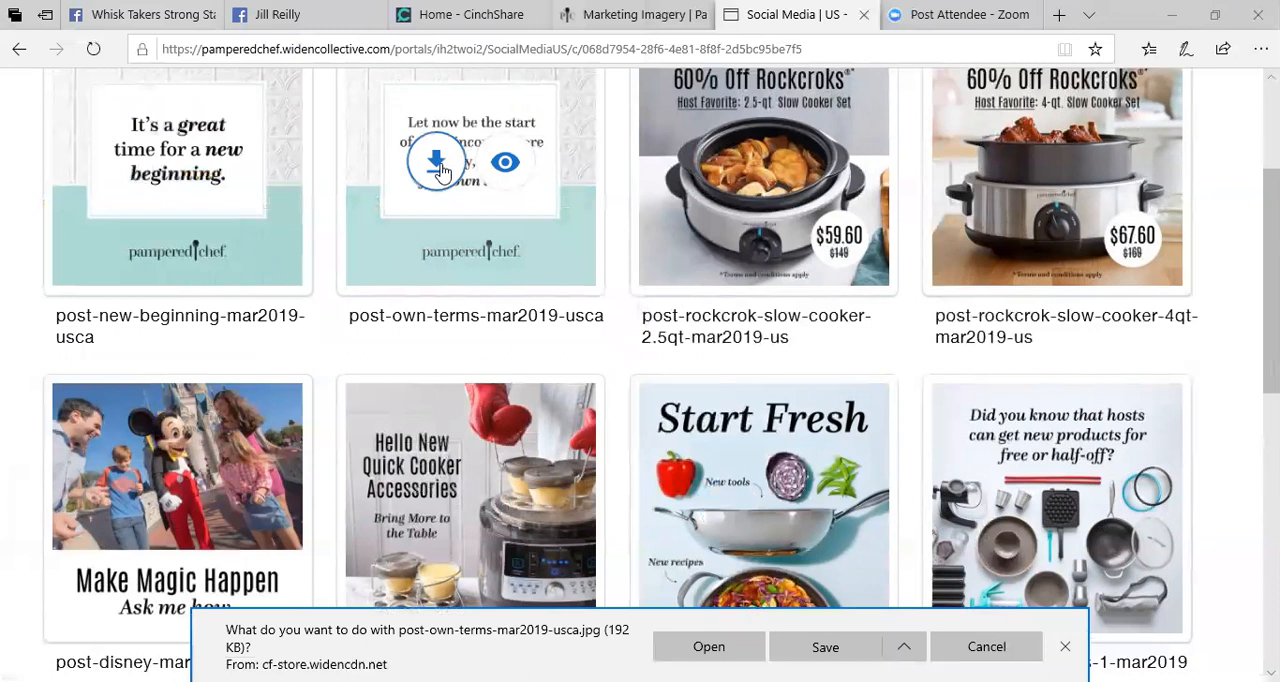
# Step: Save the Own Terms image via Save As into the March Virtual Parties folder
pyautogui.click(904, 646)
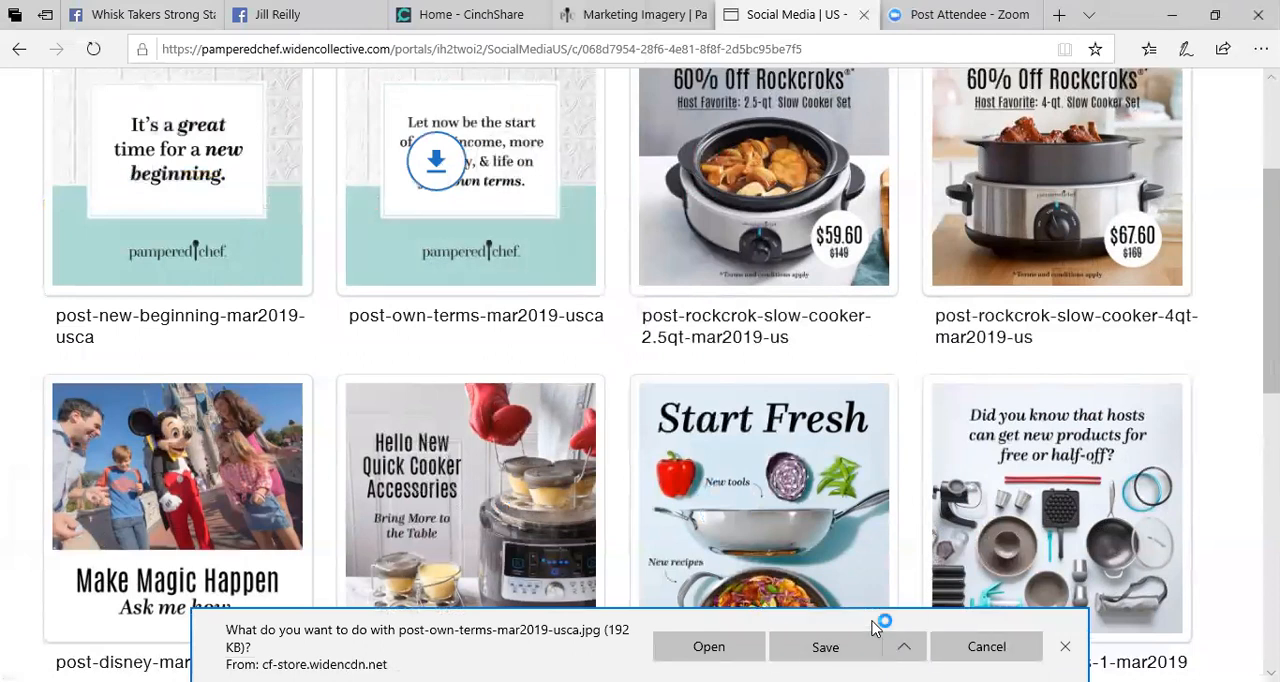
pyautogui.click(824, 646)
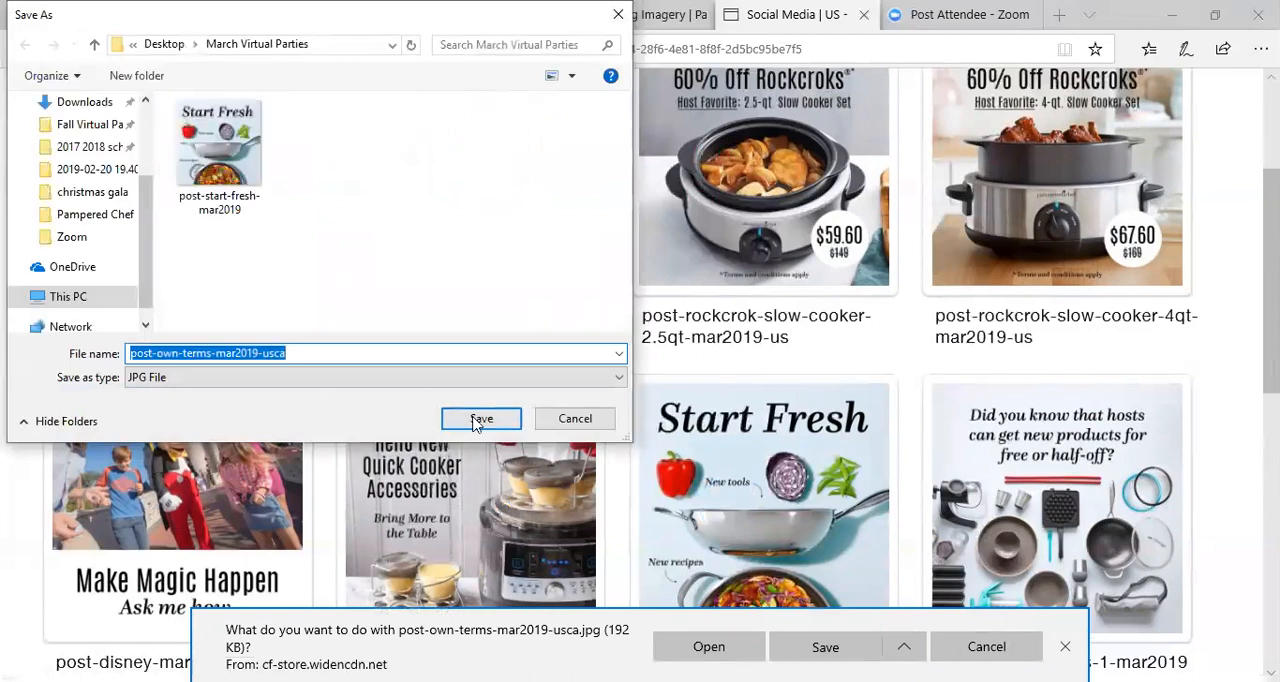
pyautogui.click(480, 418)
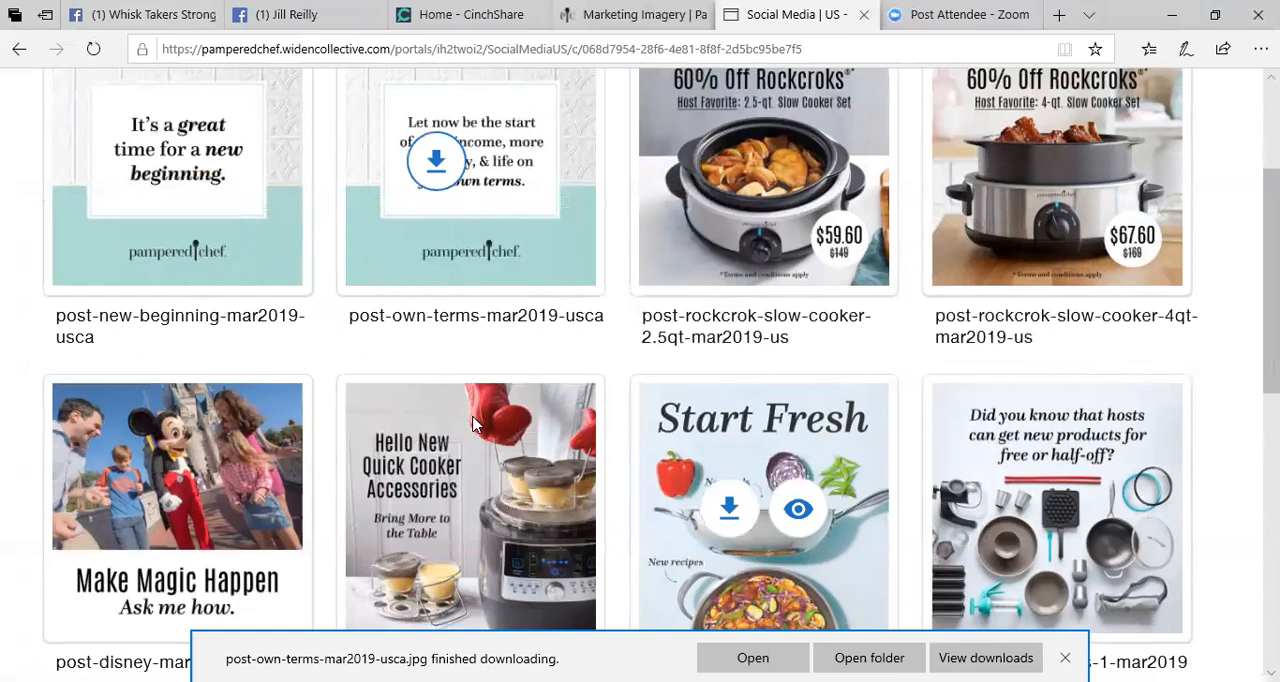
pyautogui.moveTo(208, 628)
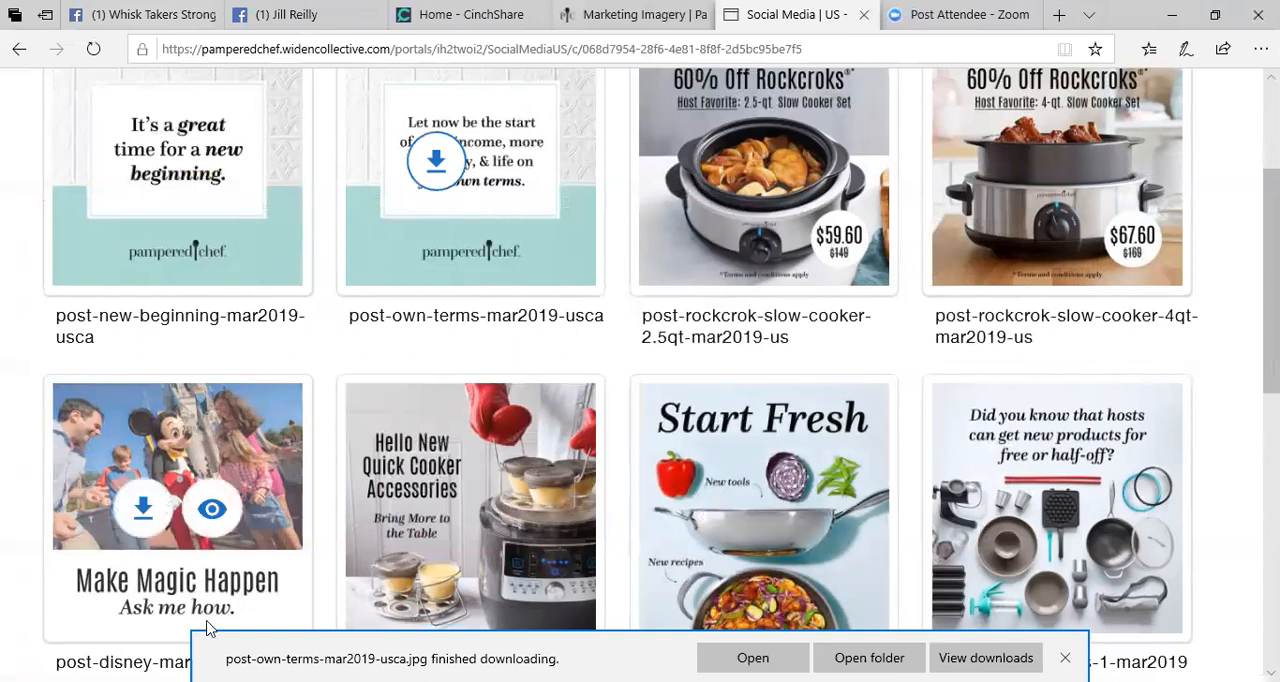
pyautogui.moveTo(1080, 376)
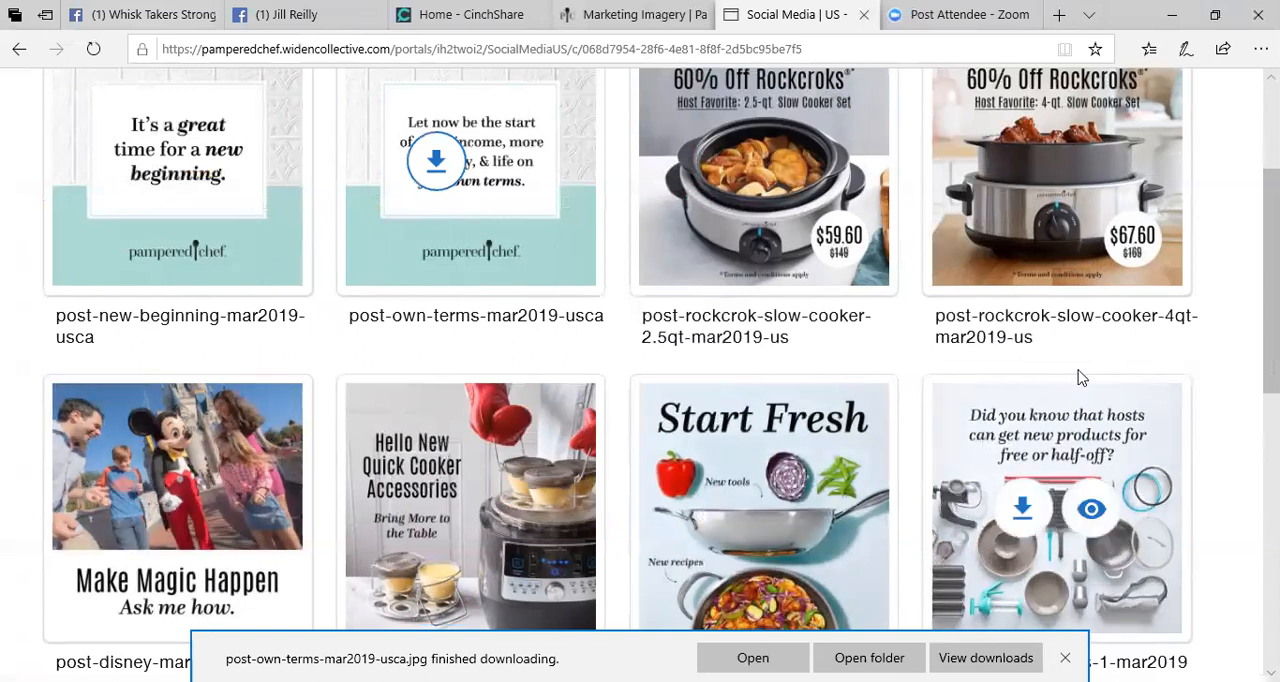
pyautogui.moveTo(1080, 376)
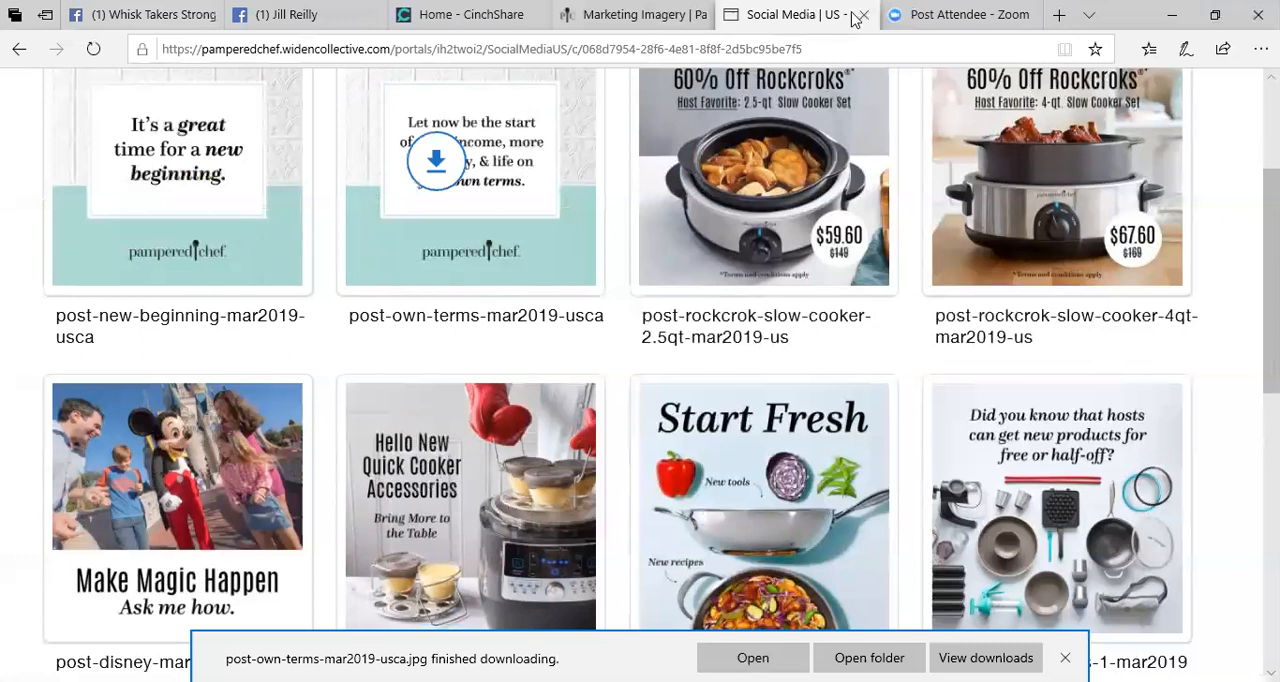
pyautogui.moveTo(862, 16)
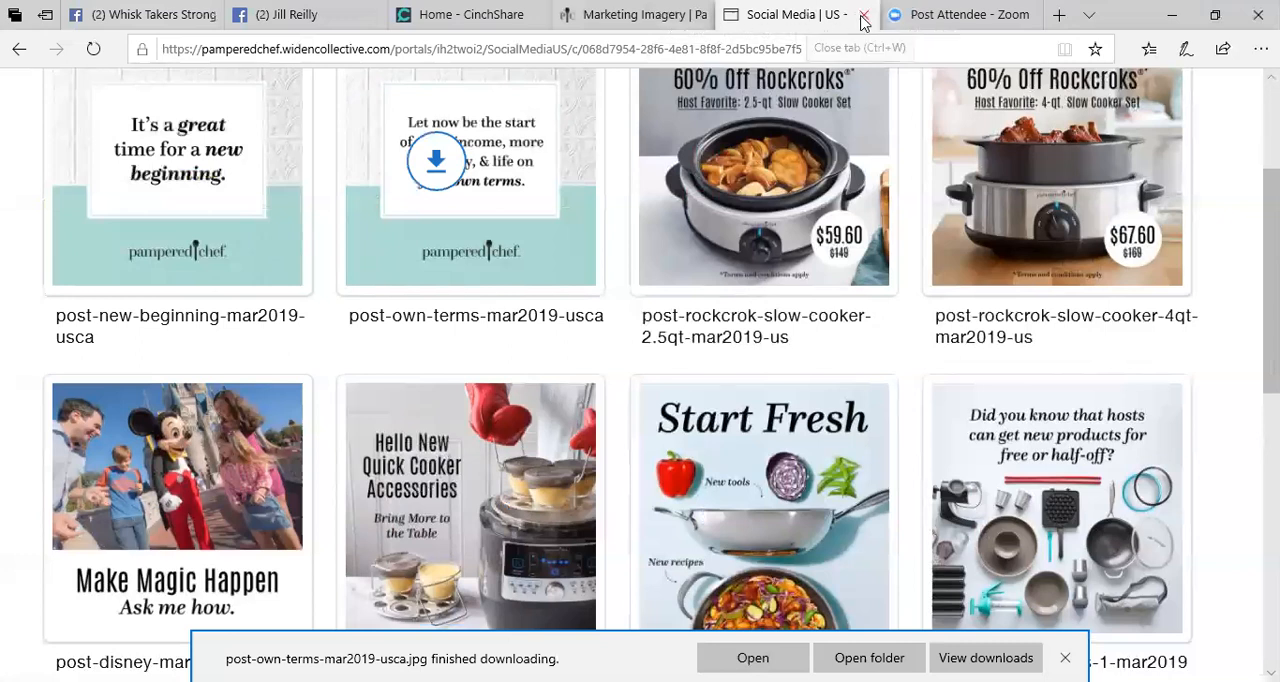
# Step: Close the Social Media portal tab, returning to the Marketing Imagery page
pyautogui.click(864, 14)
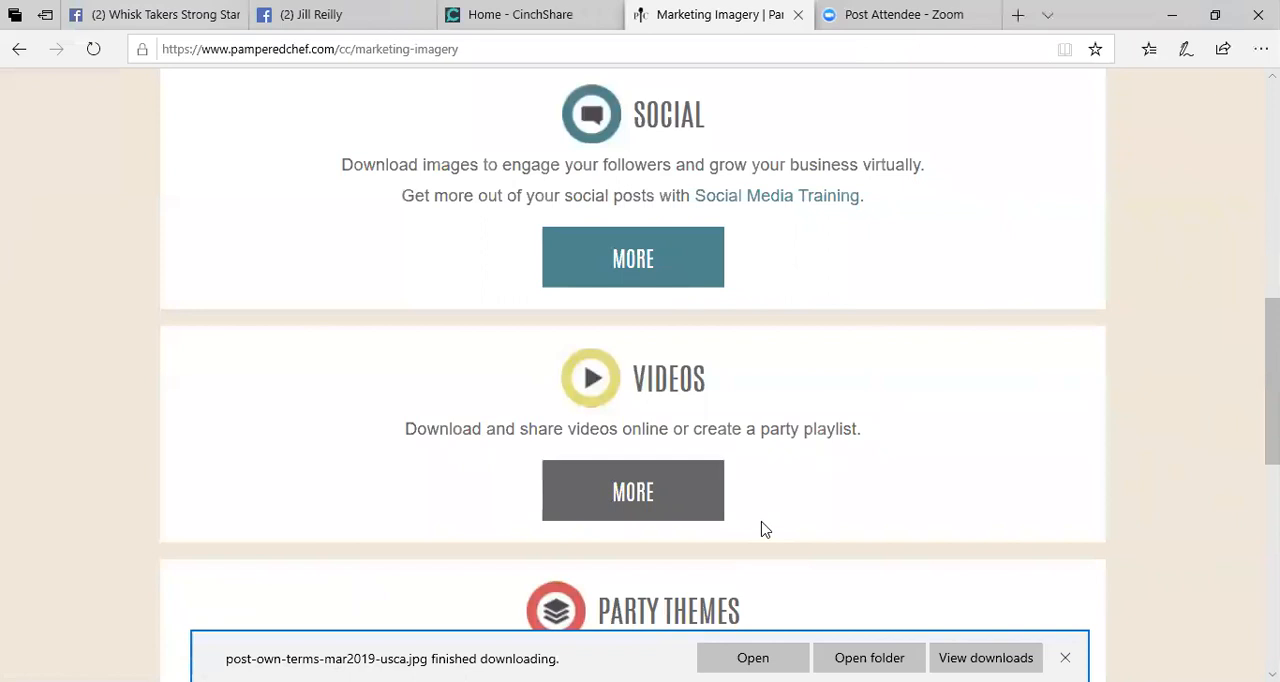
pyautogui.moveTo(752, 488)
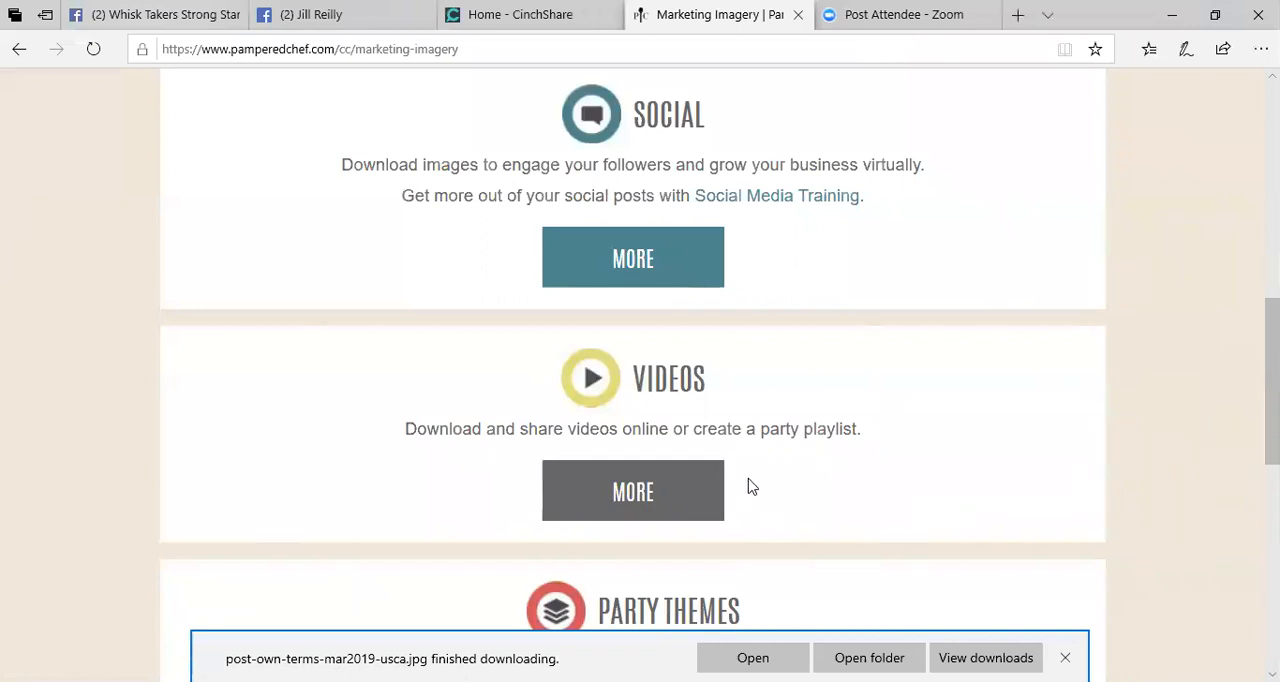
pyautogui.moveTo(632, 490)
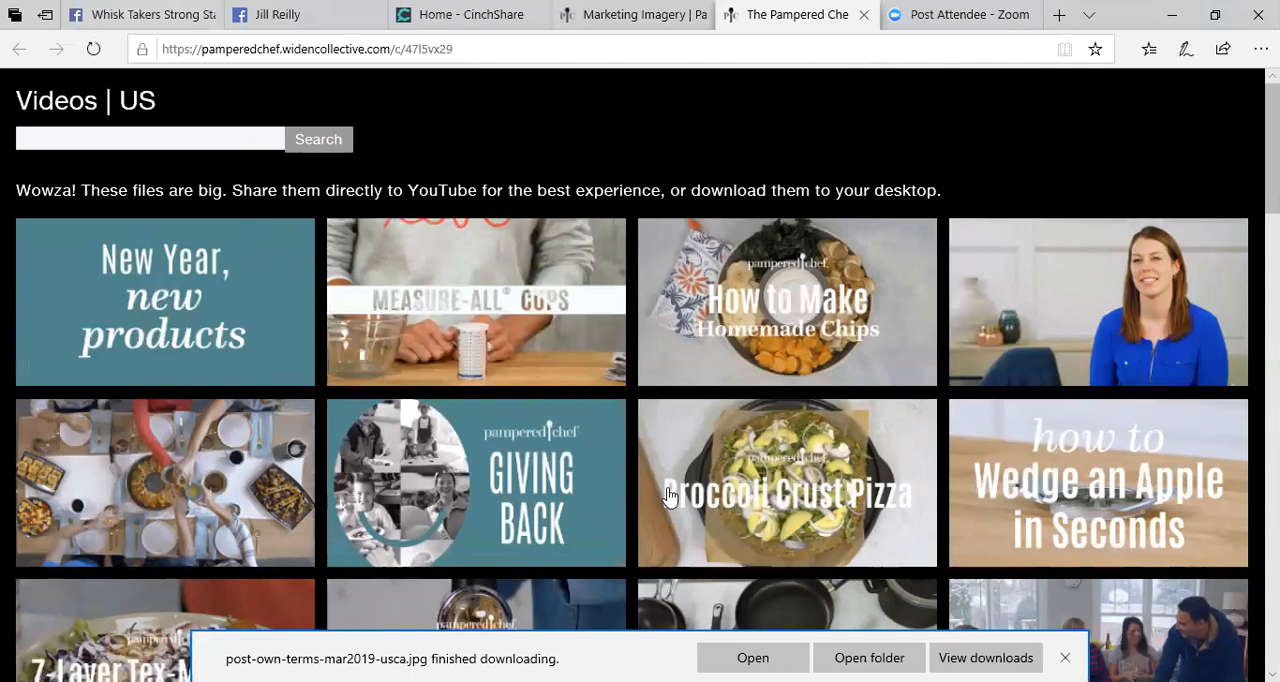
pyautogui.moveTo(764, 304)
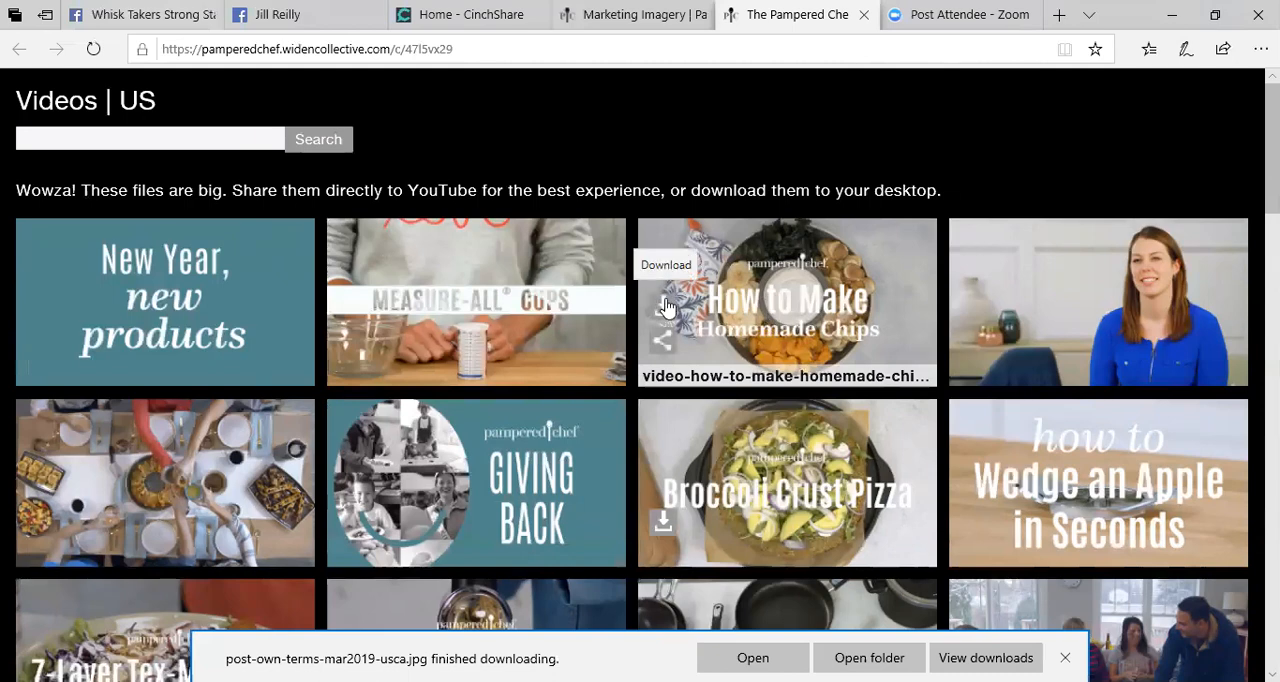
pyautogui.moveTo(668, 308)
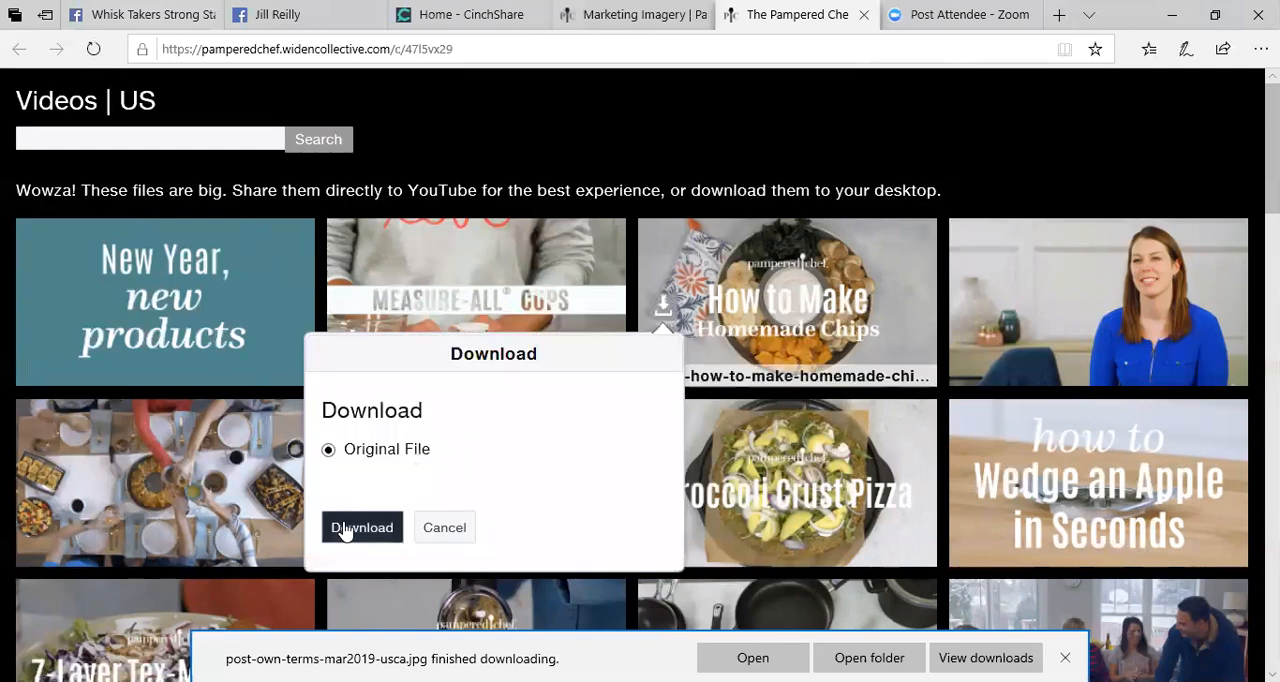
# Step: Download the original homemade chips video and save it into March Virtual Parties
pyautogui.click(360, 528)
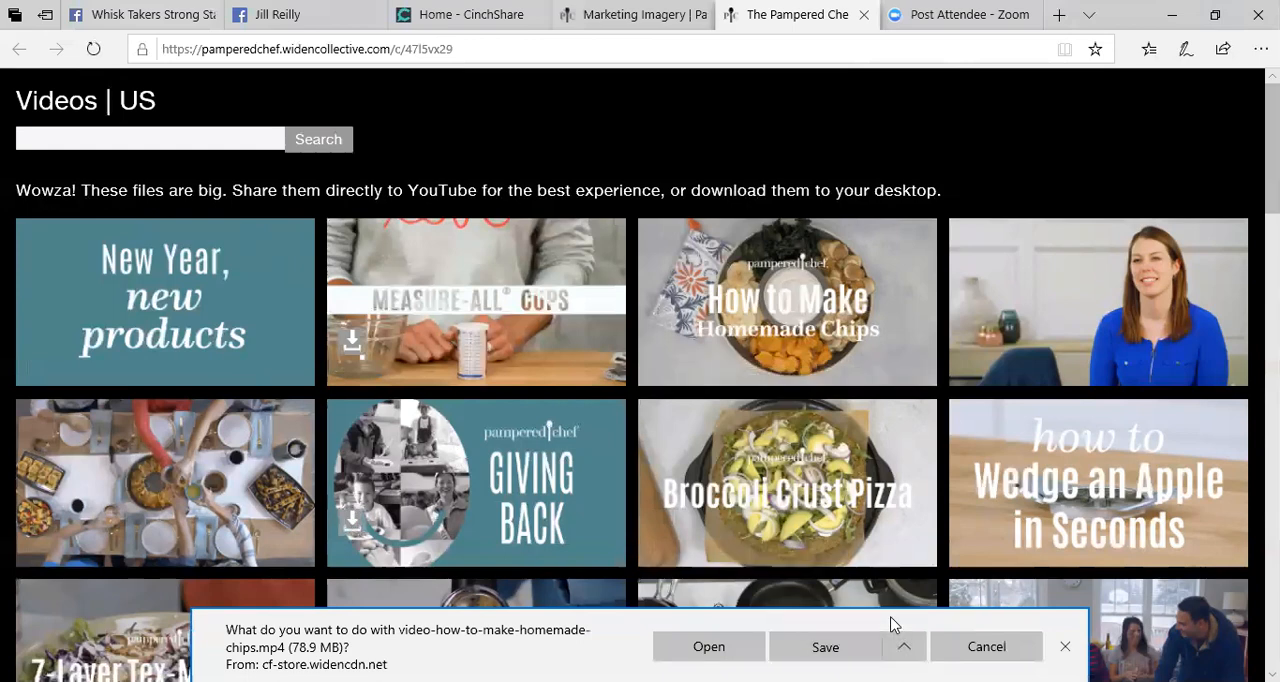
pyautogui.click(824, 646)
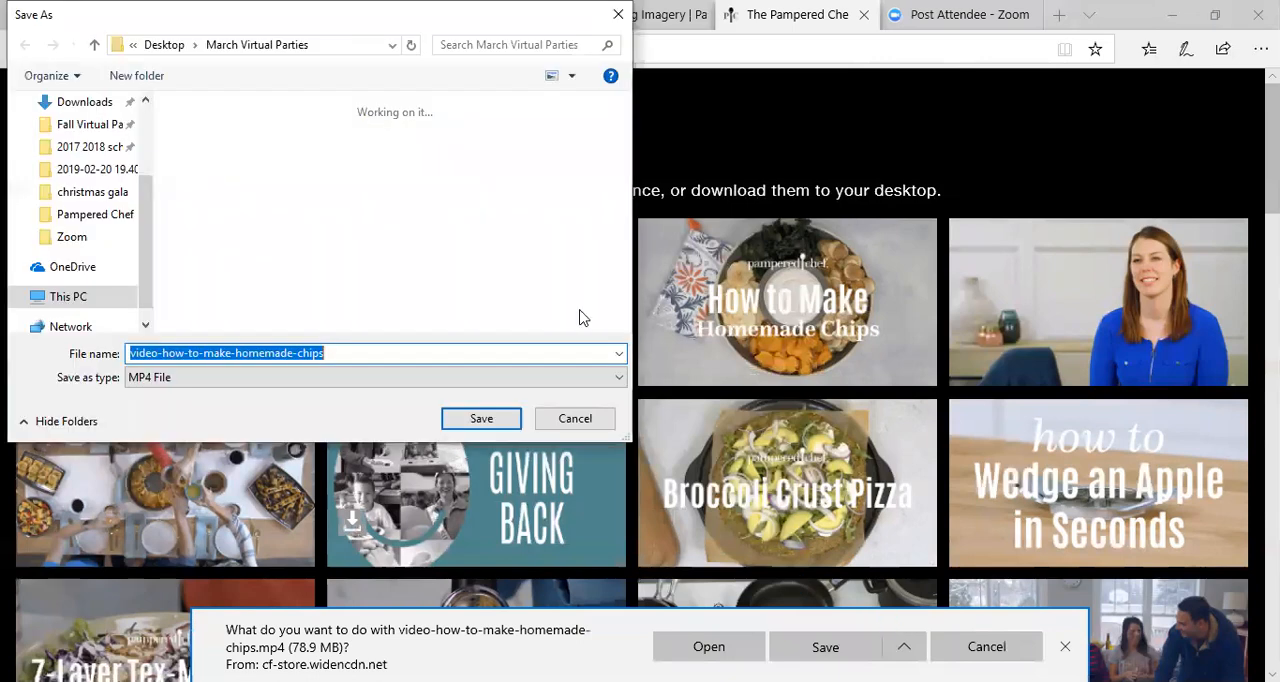
pyautogui.moveTo(480, 418)
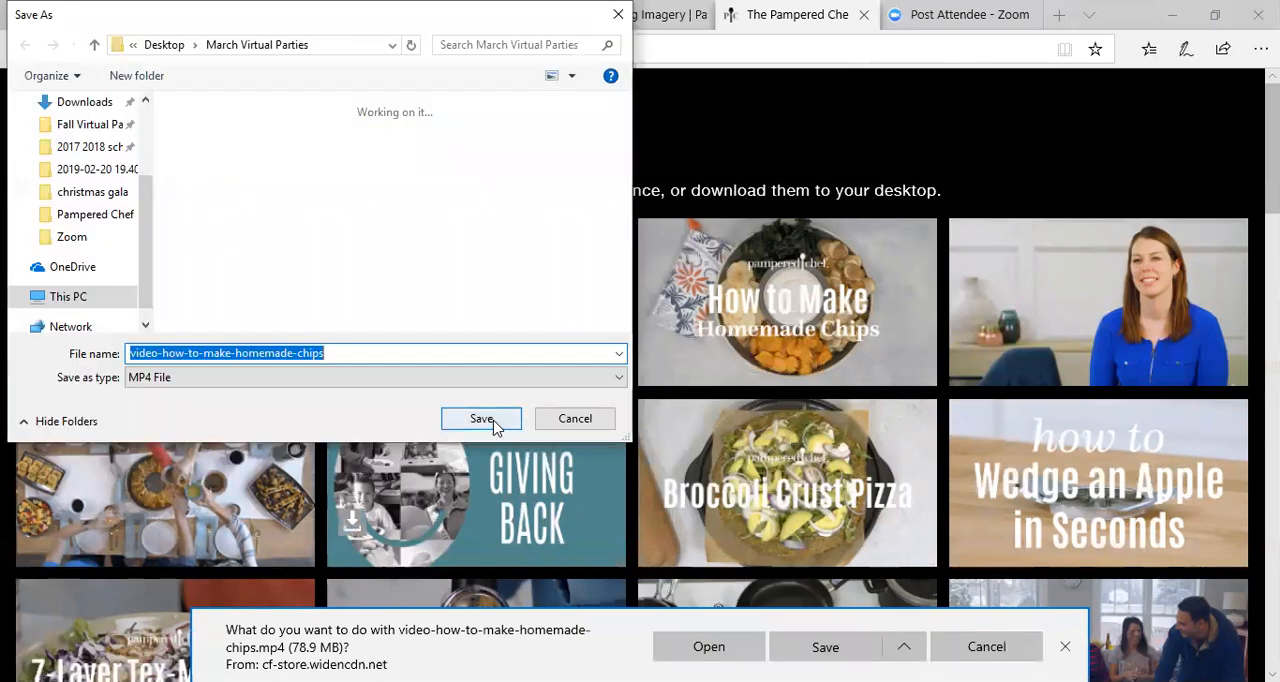
pyautogui.scroll(3)
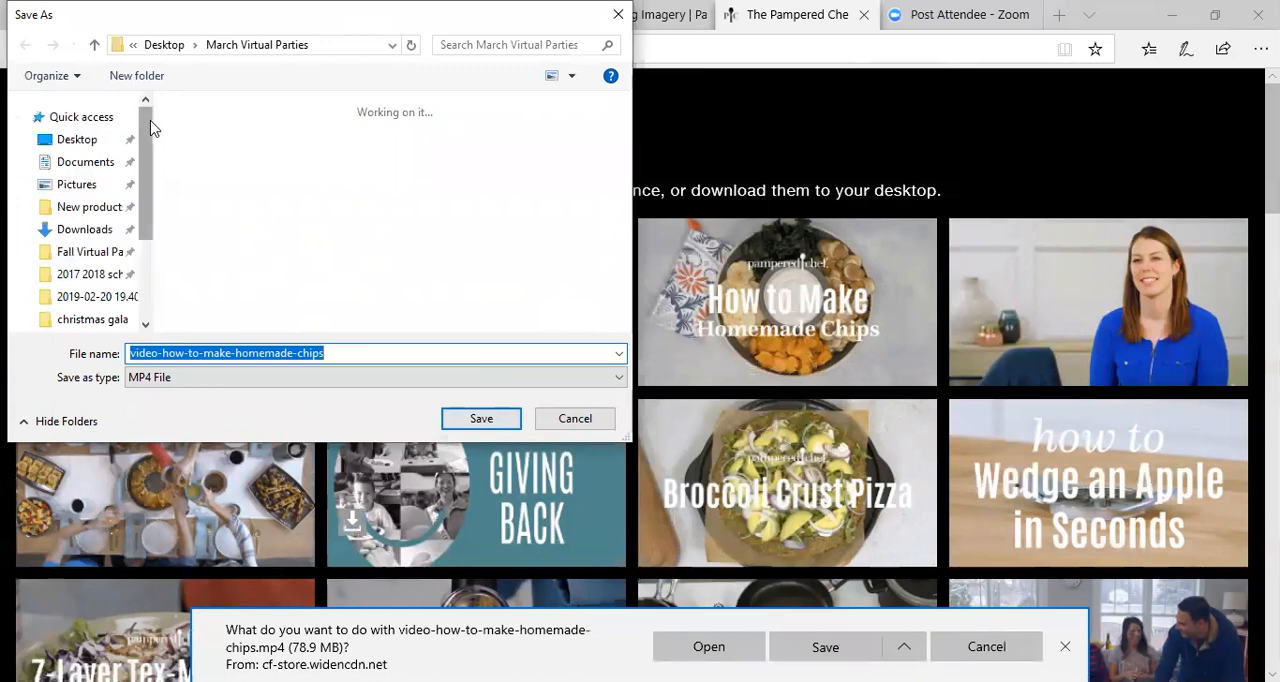
pyautogui.click(76, 140)
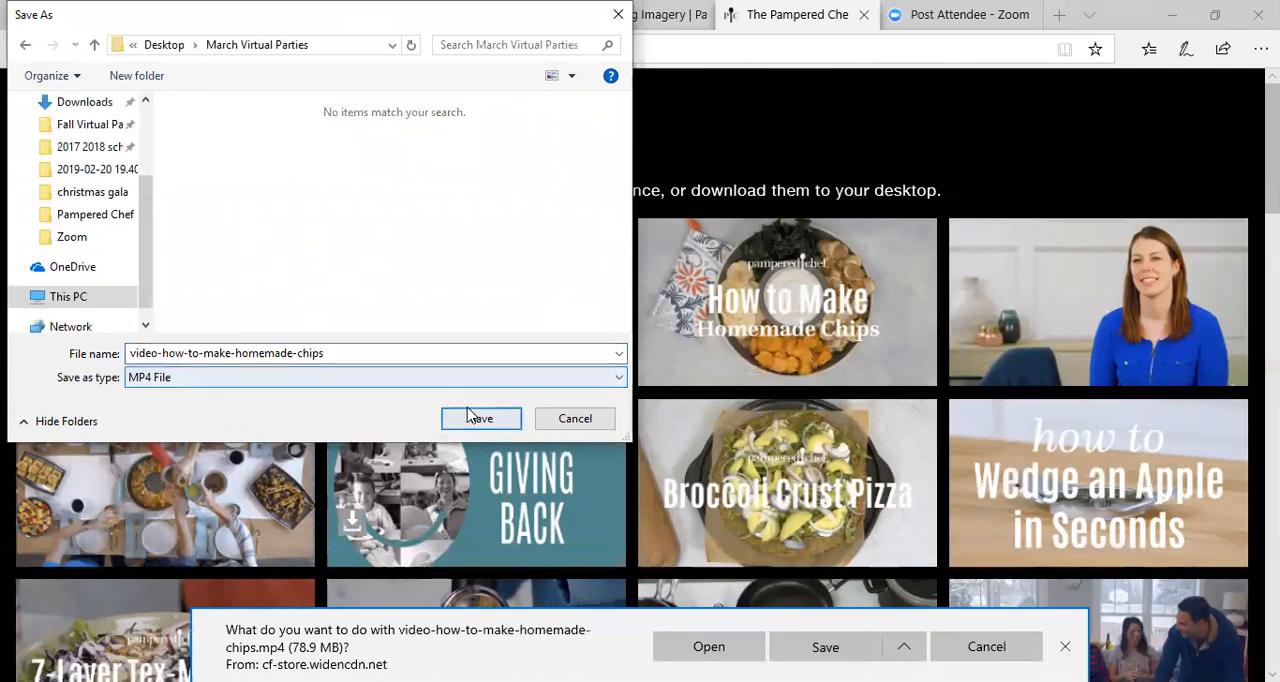
pyautogui.click(480, 418)
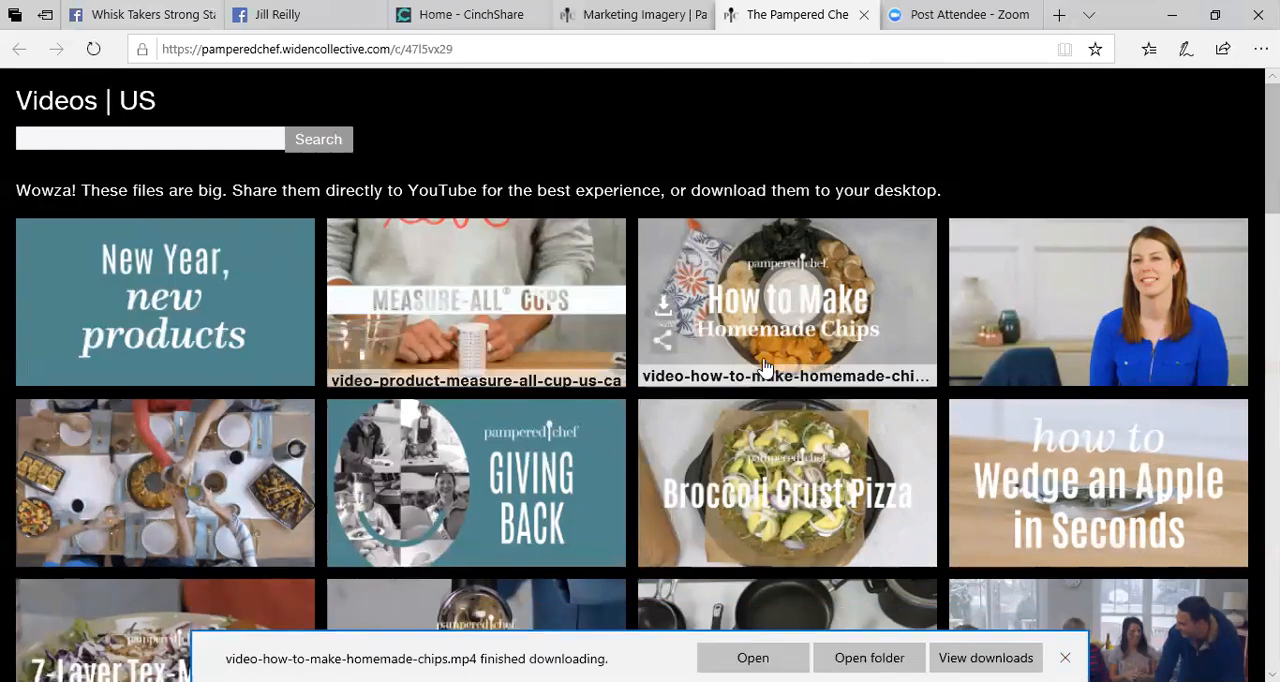
pyautogui.moveTo(670, 350)
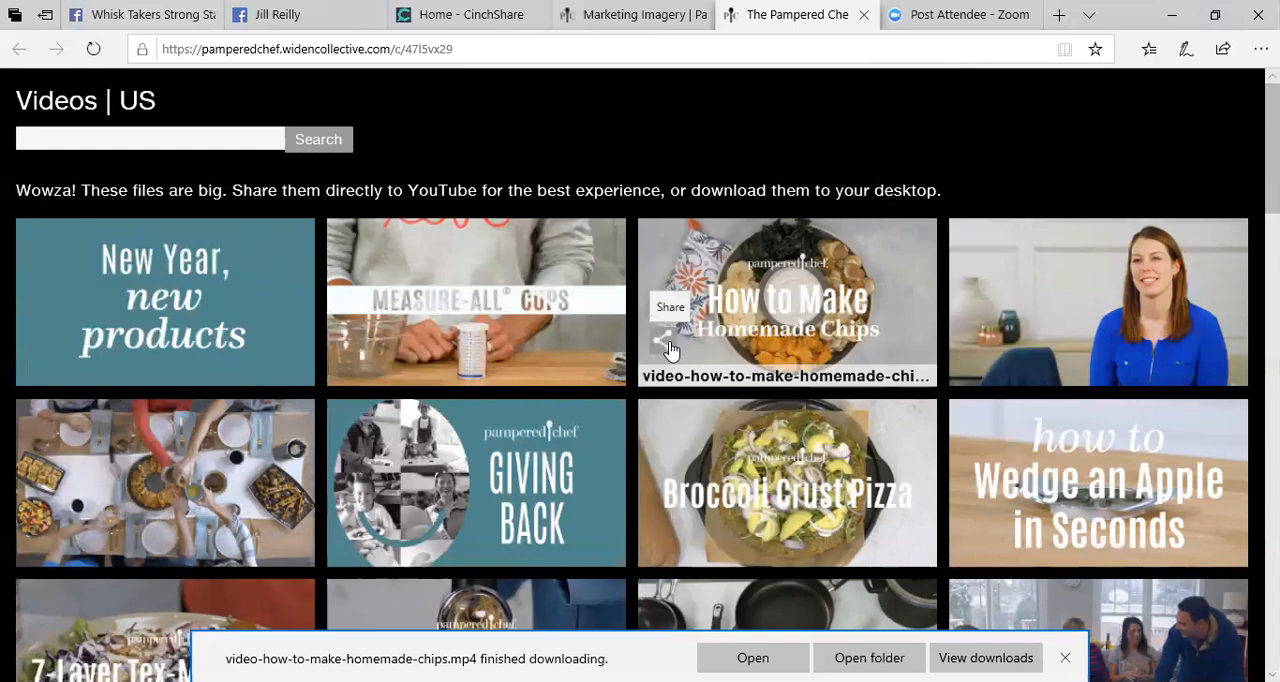
# Step: Show the Share panel for the How to Make Homemade Chips video with its player link
pyautogui.click(670, 308)
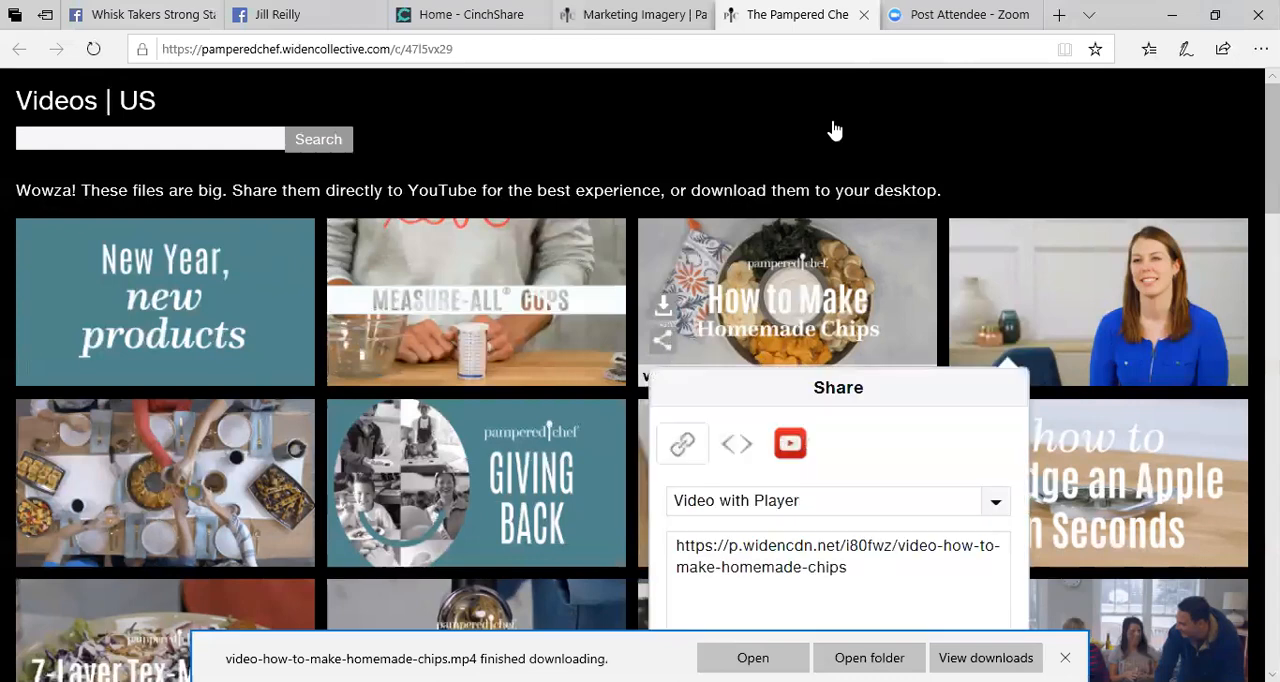
pyautogui.scroll(-3)
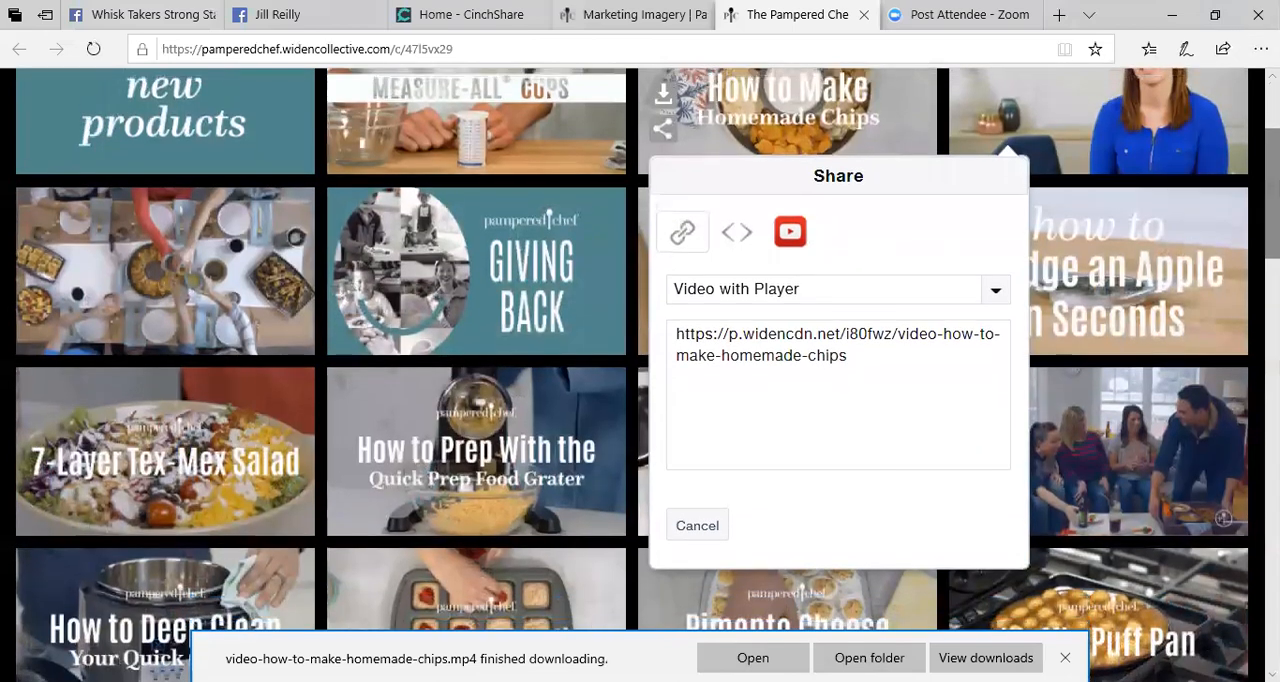
pyautogui.moveTo(790, 240)
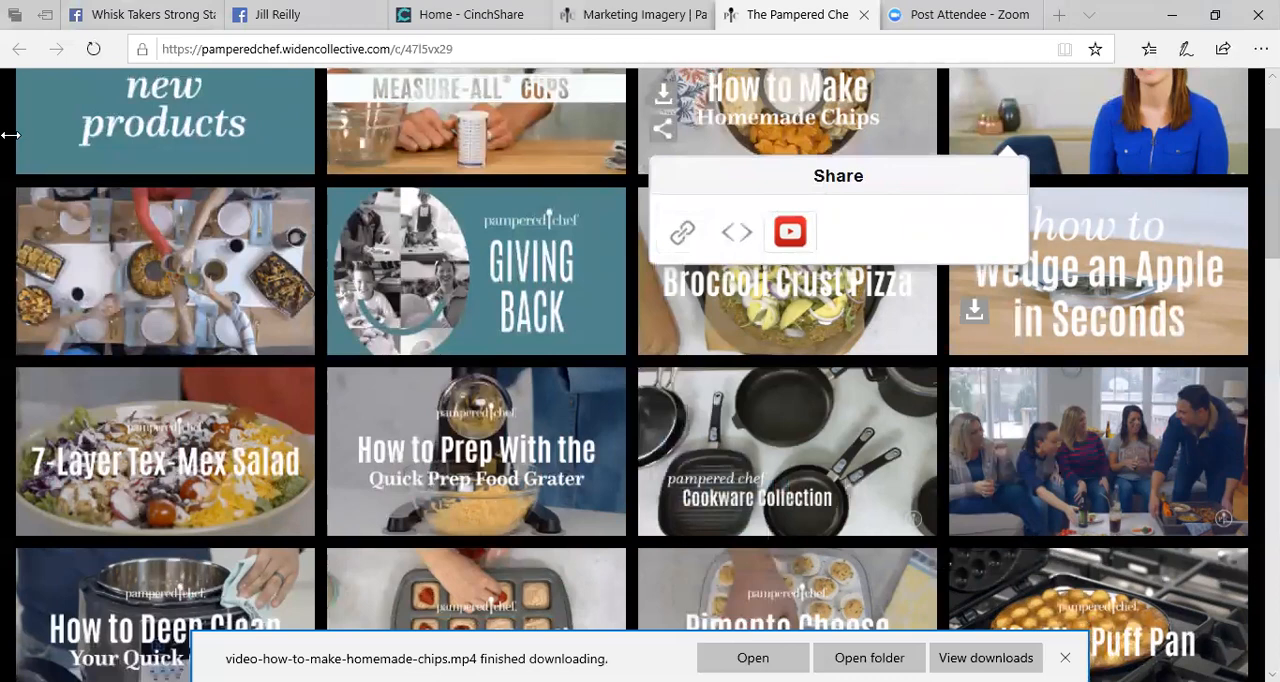
# Step: Draft the YouTube share title 'Stoneware Platter Chip and Dips' for the chips video without posting
pyautogui.click(788, 230)
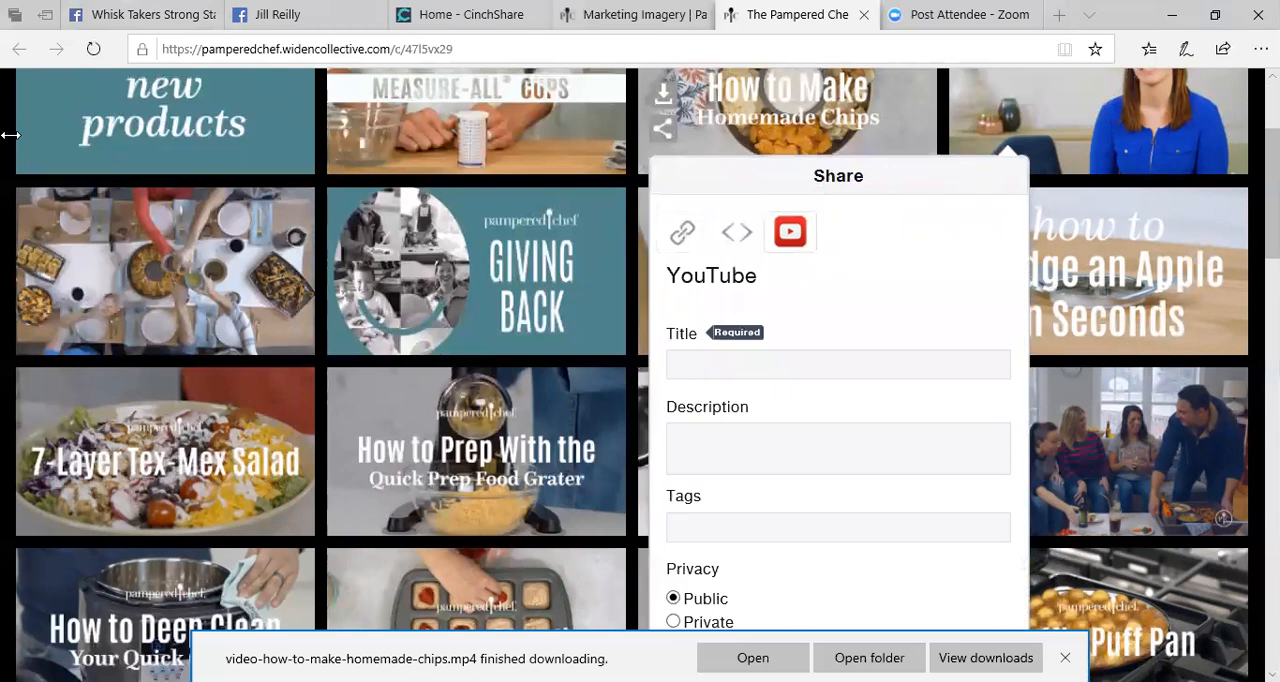
pyautogui.click(788, 230)
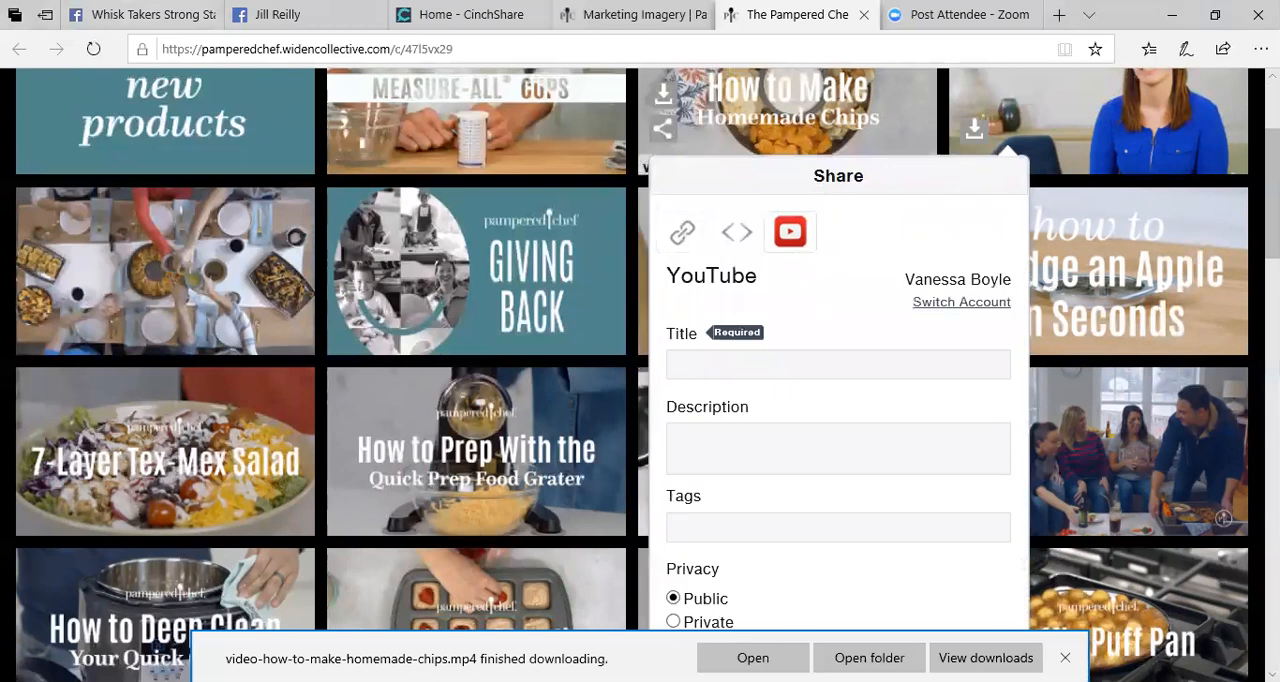
pyautogui.scroll(-3)
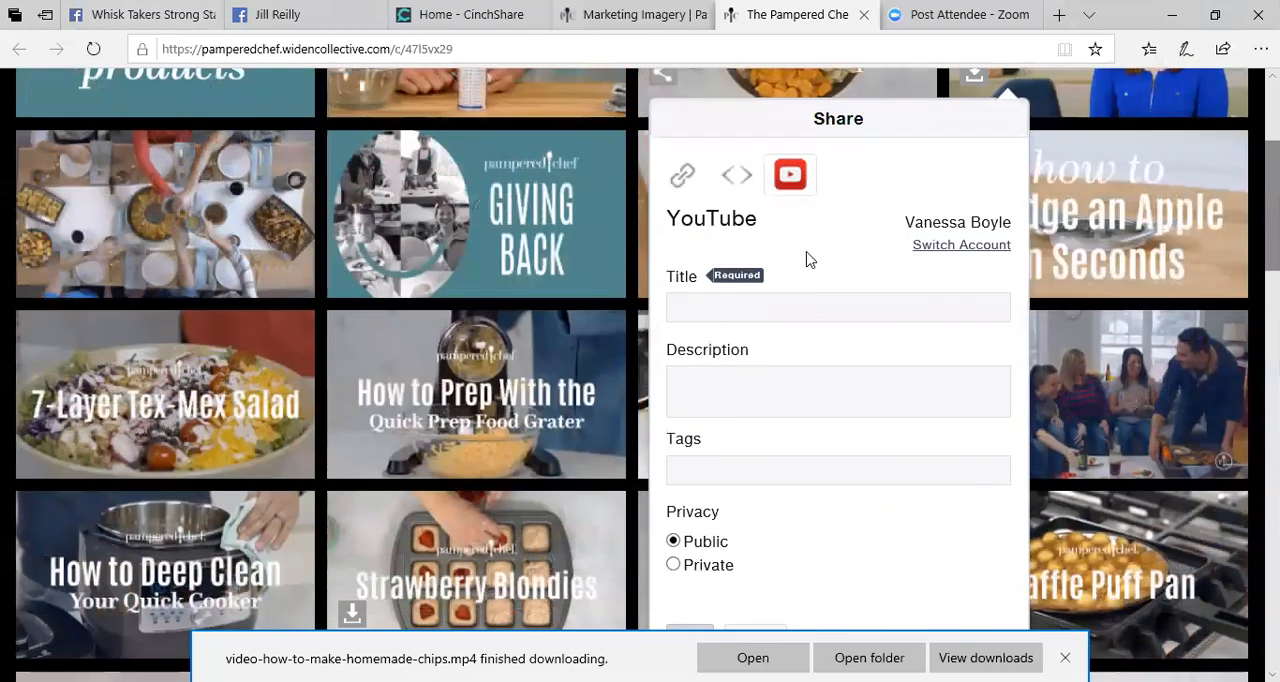
pyautogui.click(838, 308)
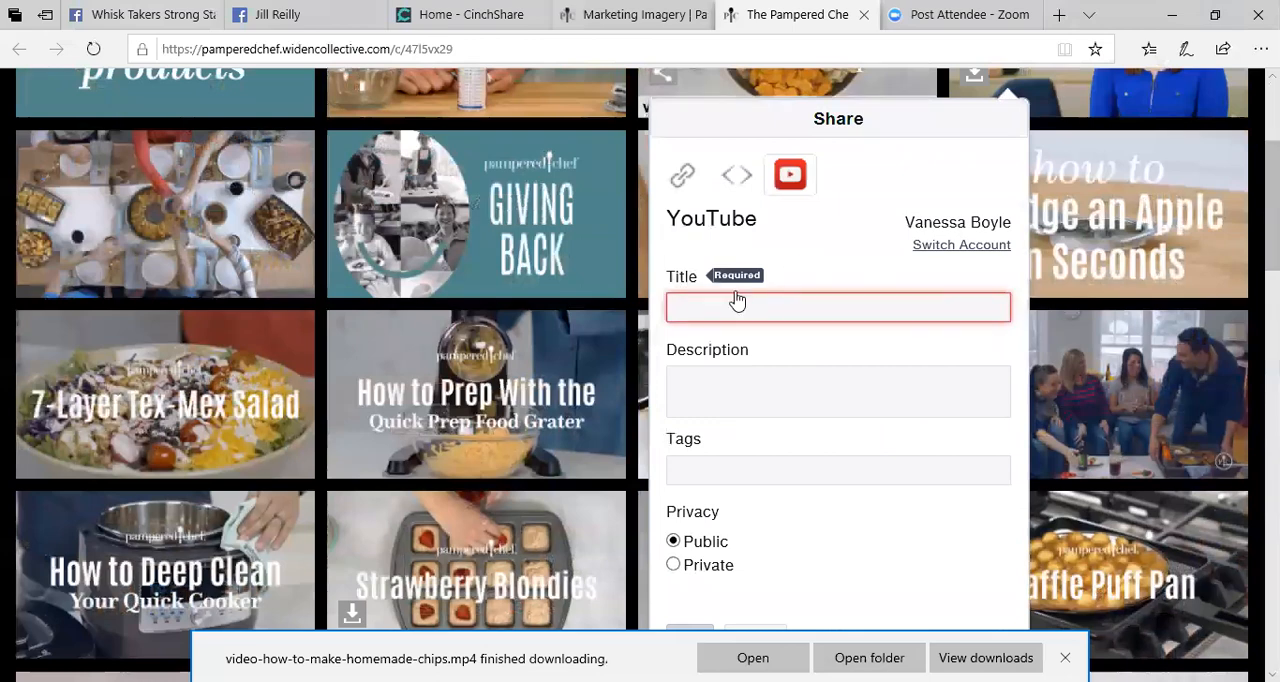
pyautogui.write('Stone')
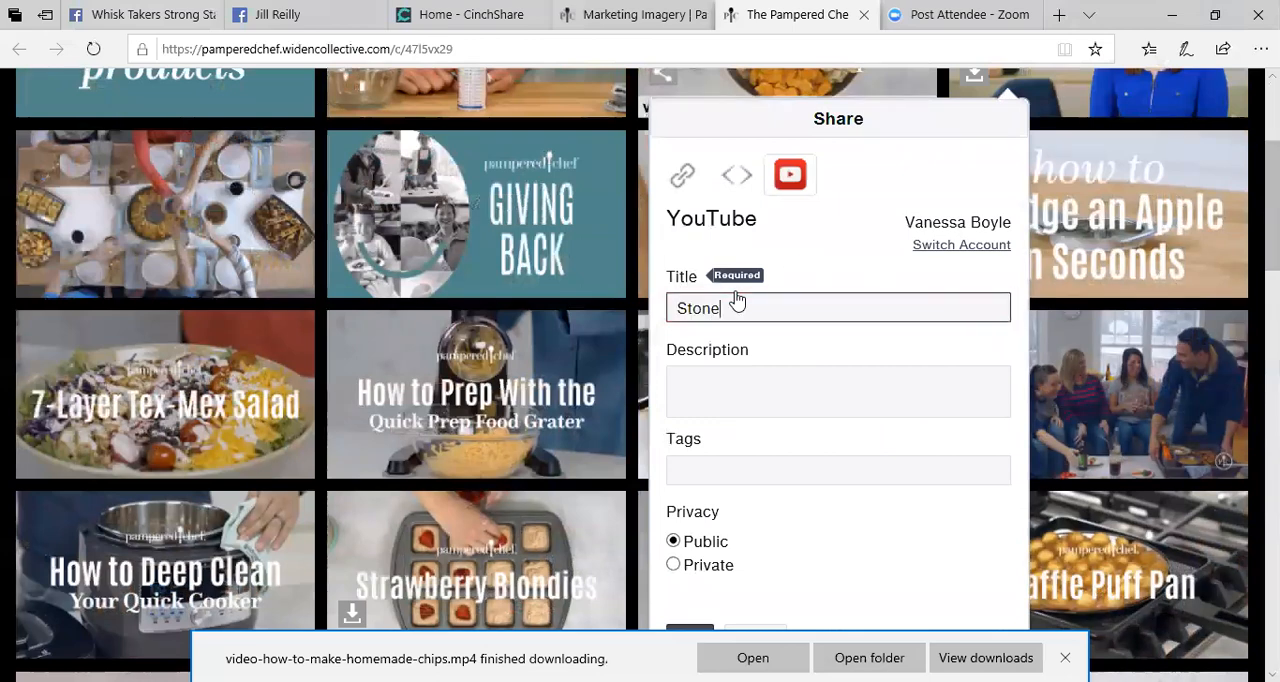
pyautogui.write('ware P')
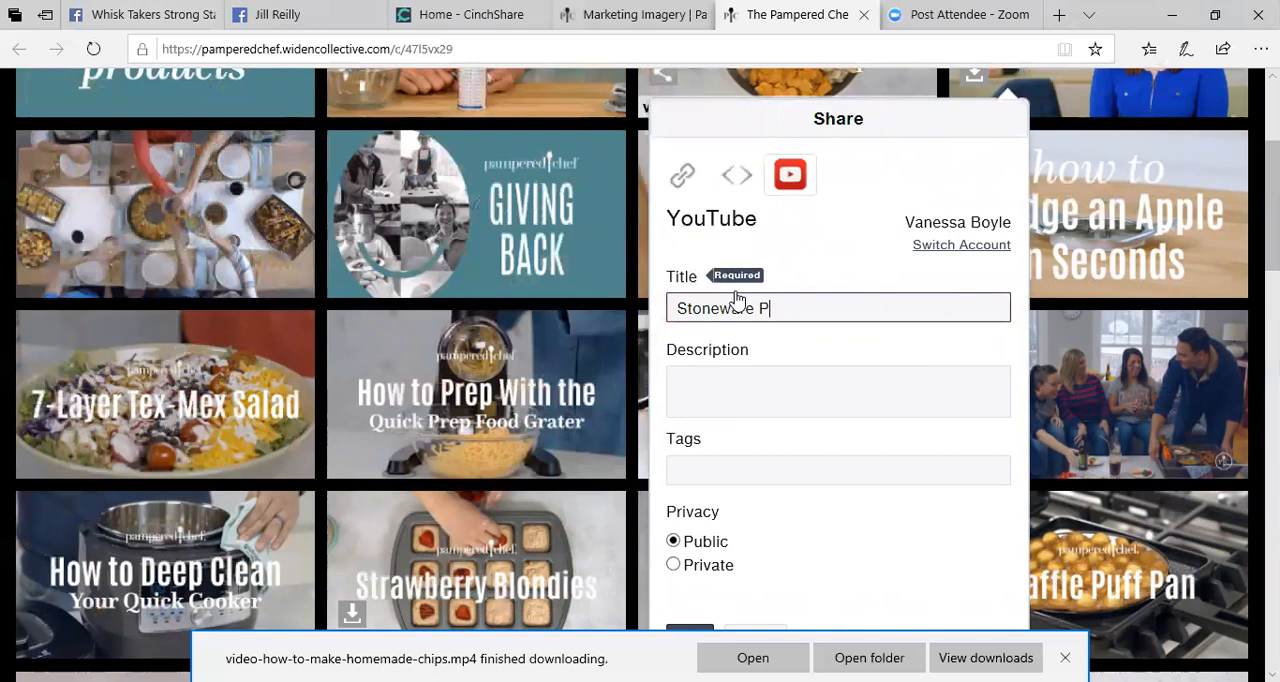
pyautogui.write('latter Chip')
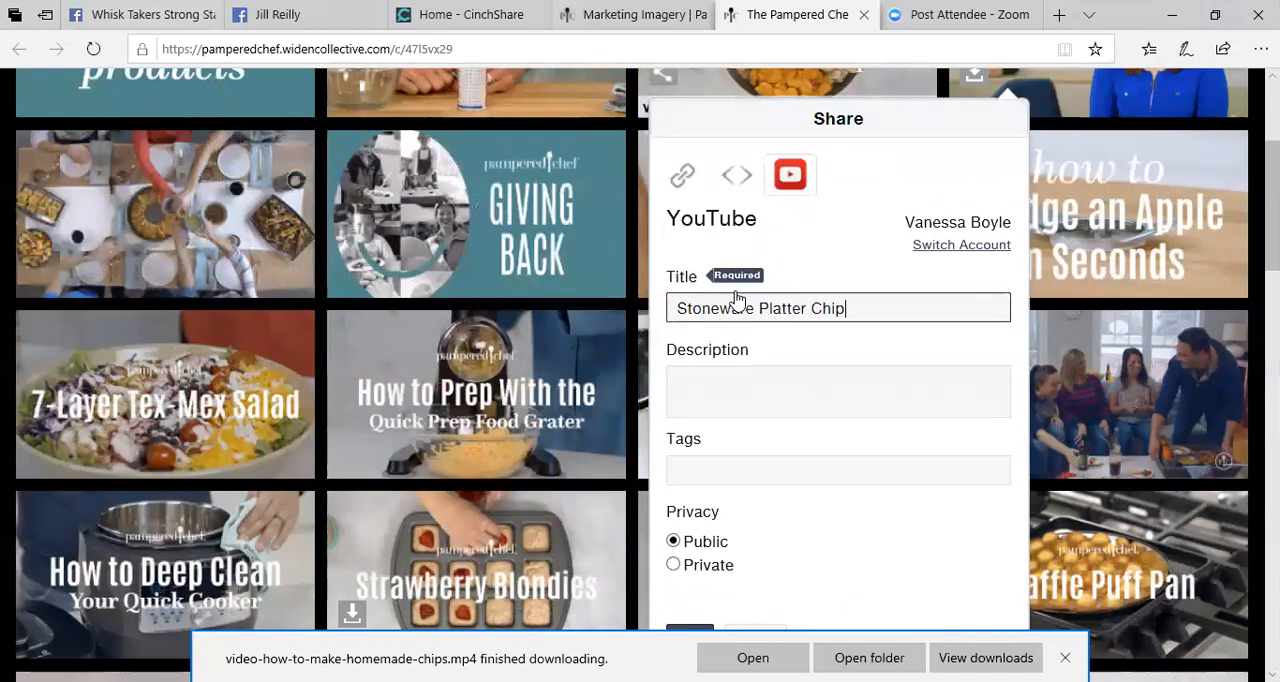
pyautogui.write('and Dips')
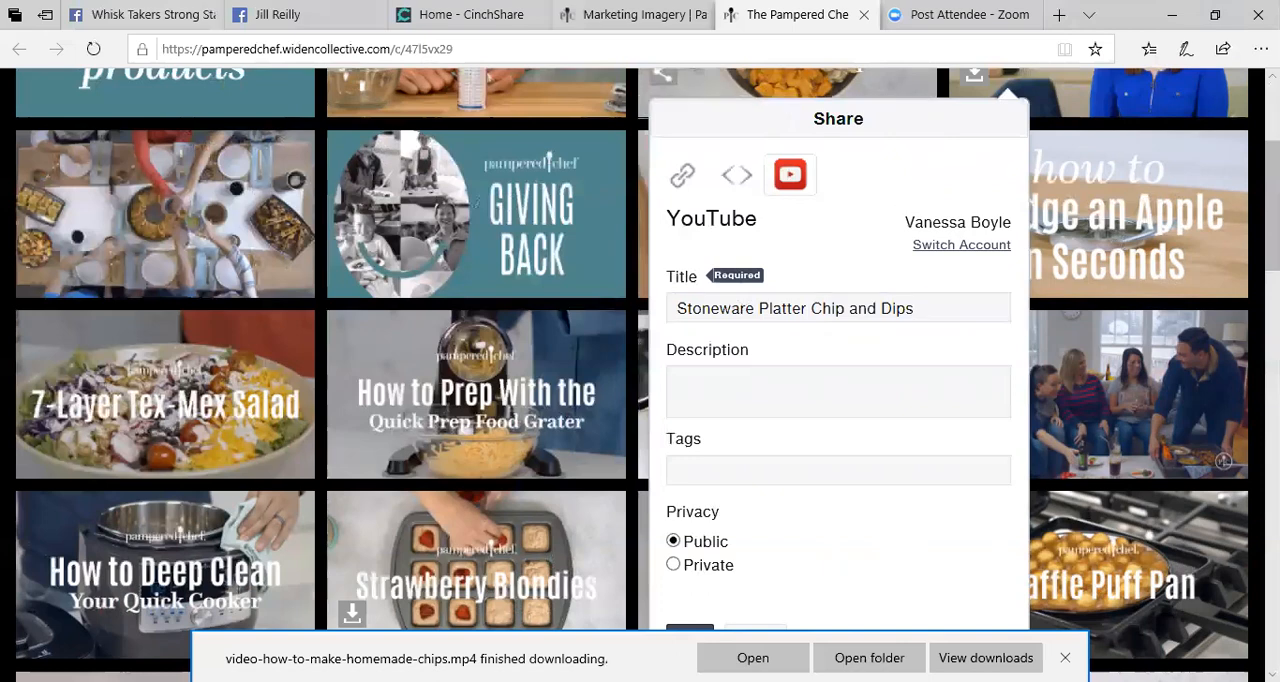
pyautogui.scroll(-3)
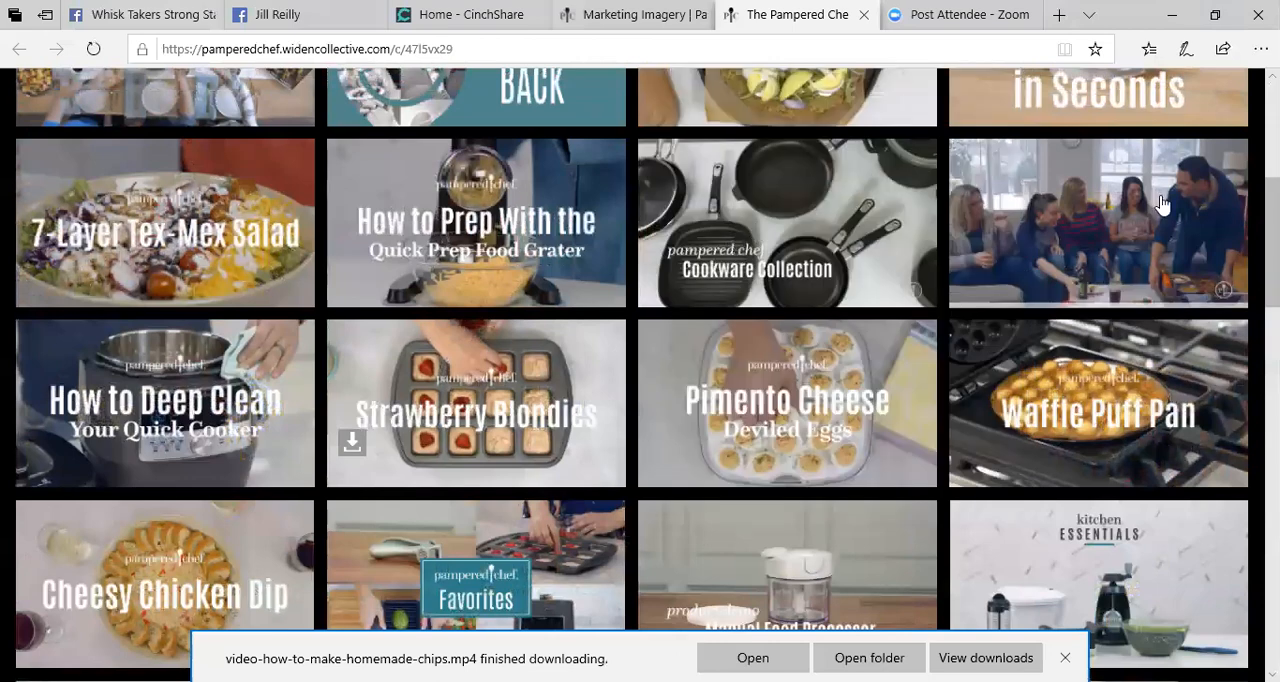
# Step: Reopen the YouTube share, title it 'Stoneware Chip and Dip Platter' and post the chips video
pyautogui.scroll(3)
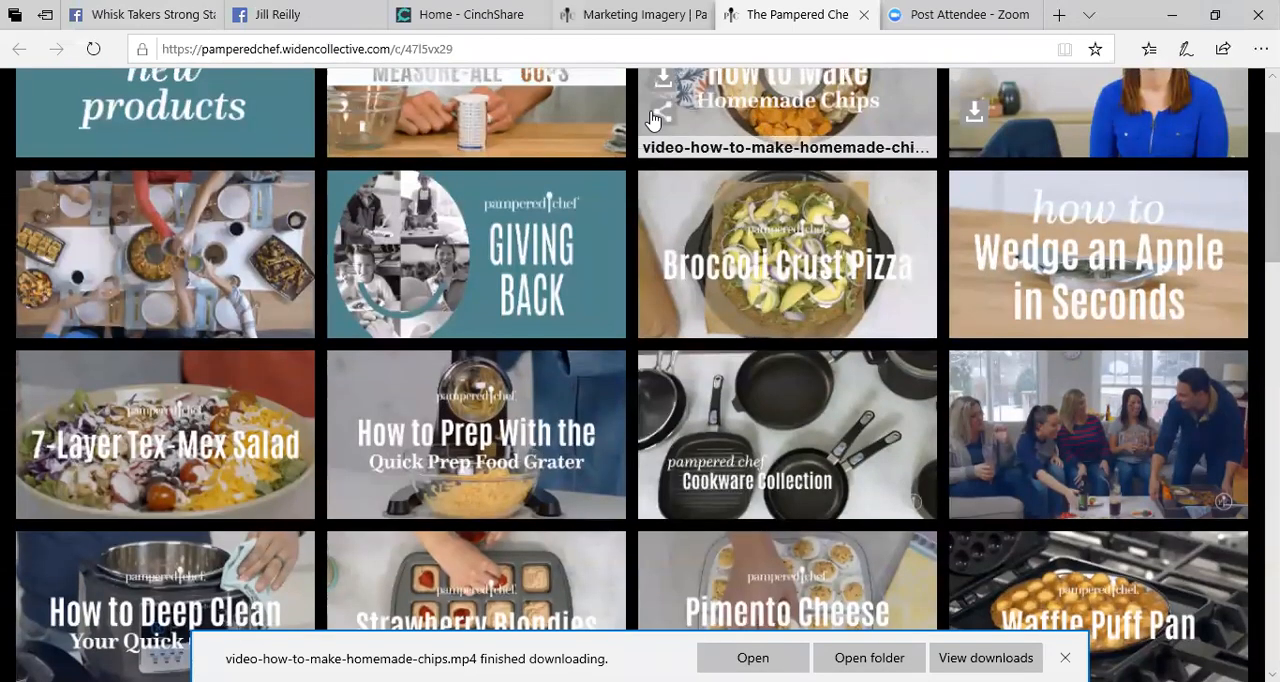
pyautogui.click(662, 112)
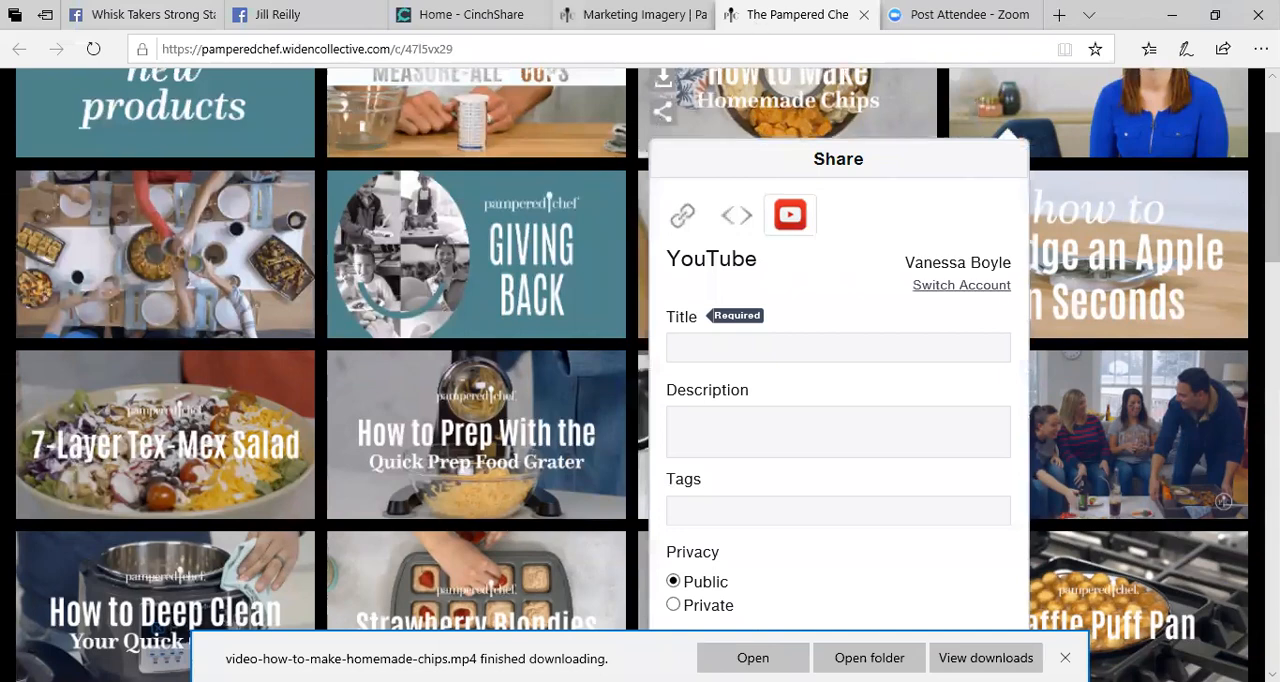
pyautogui.scroll(-3)
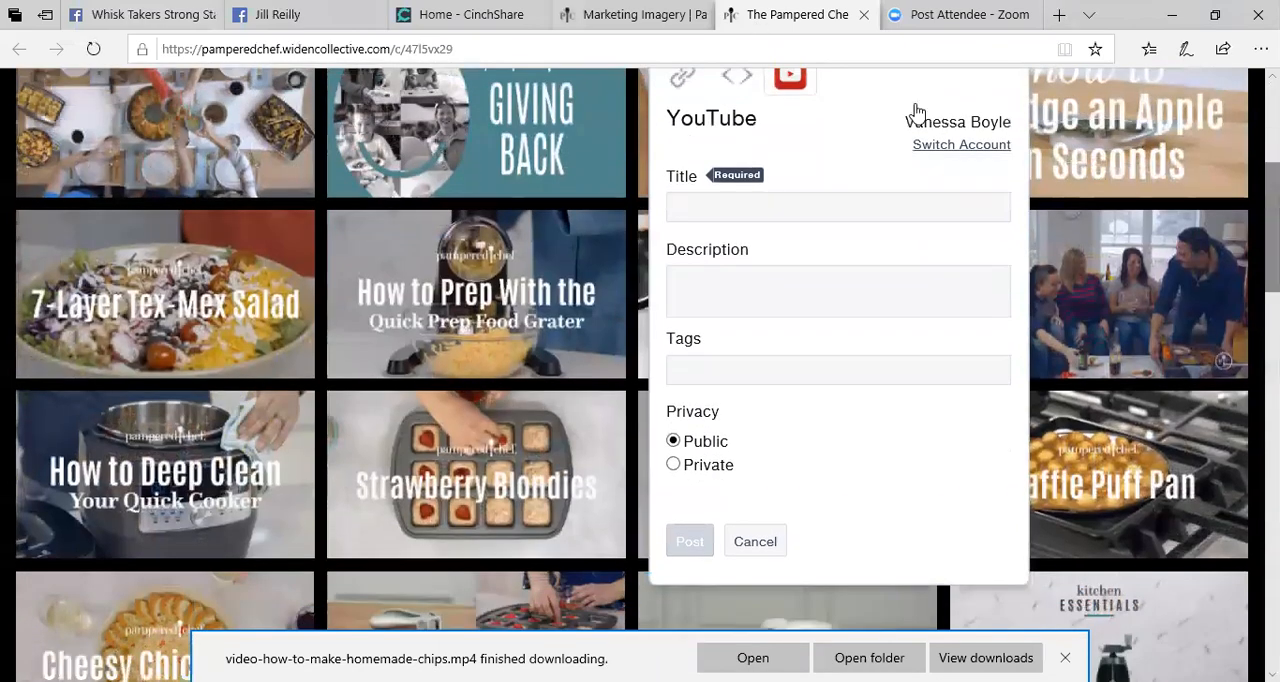
pyautogui.click(838, 208)
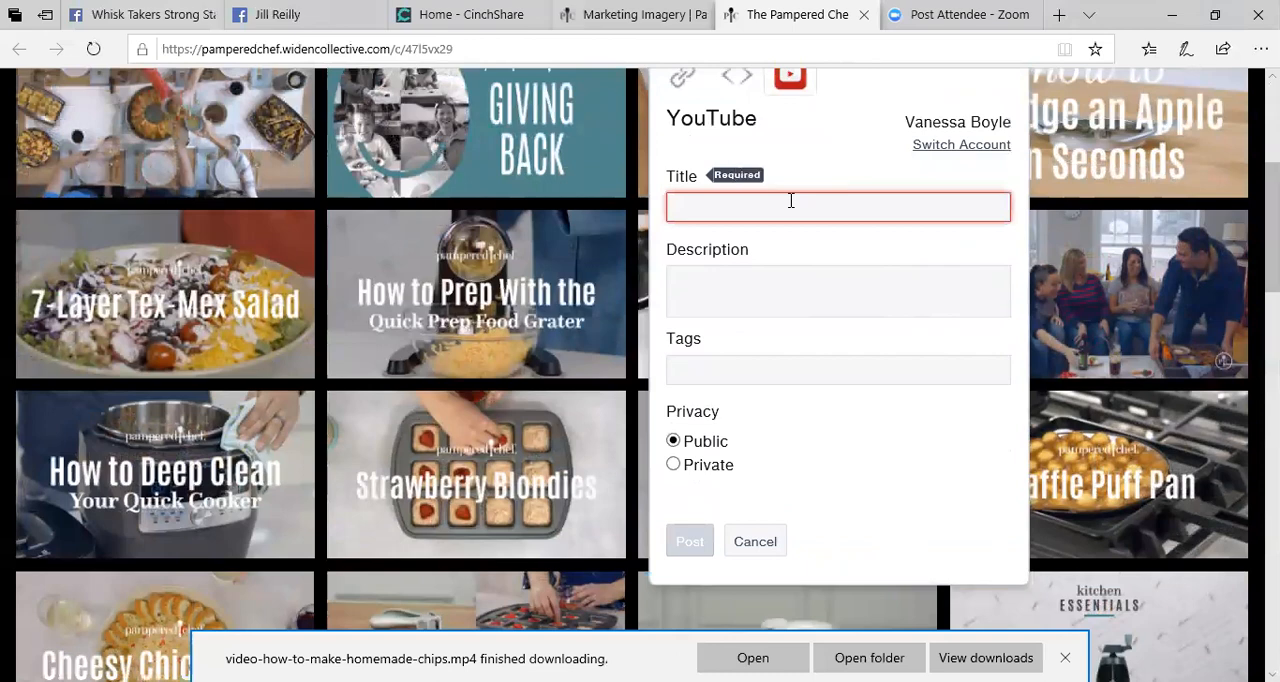
pyautogui.write('Stoneware Chil')
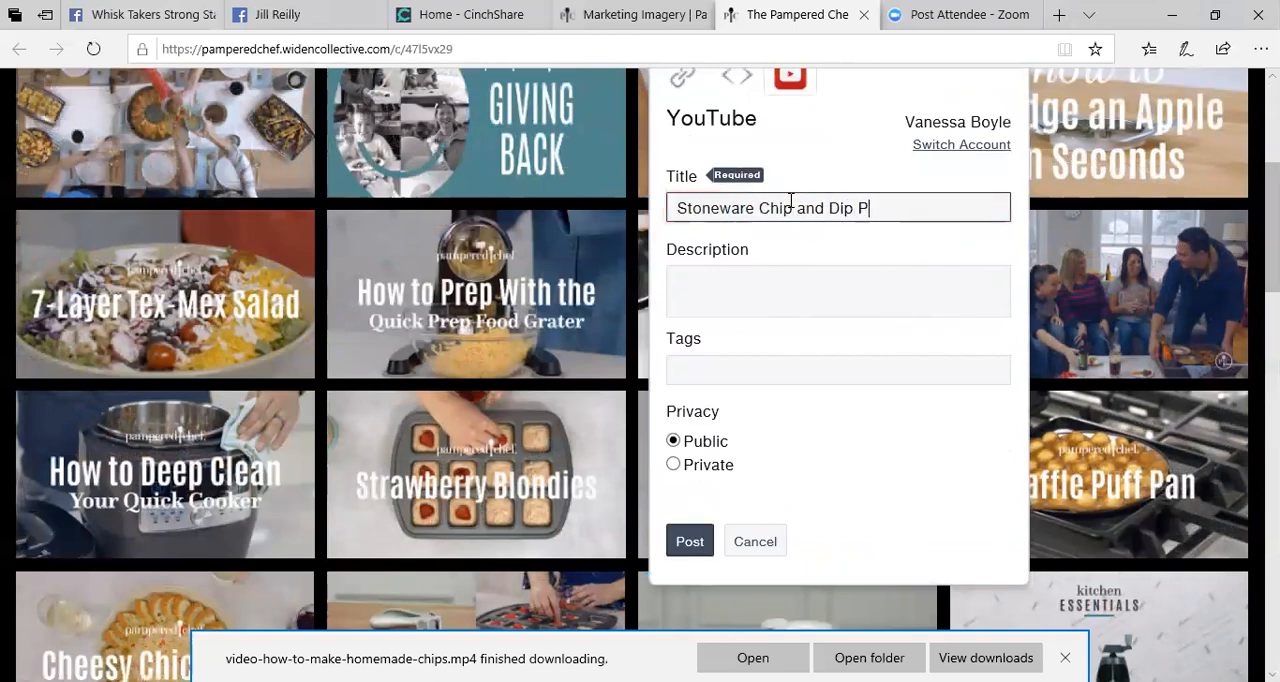
pyautogui.write('latter')
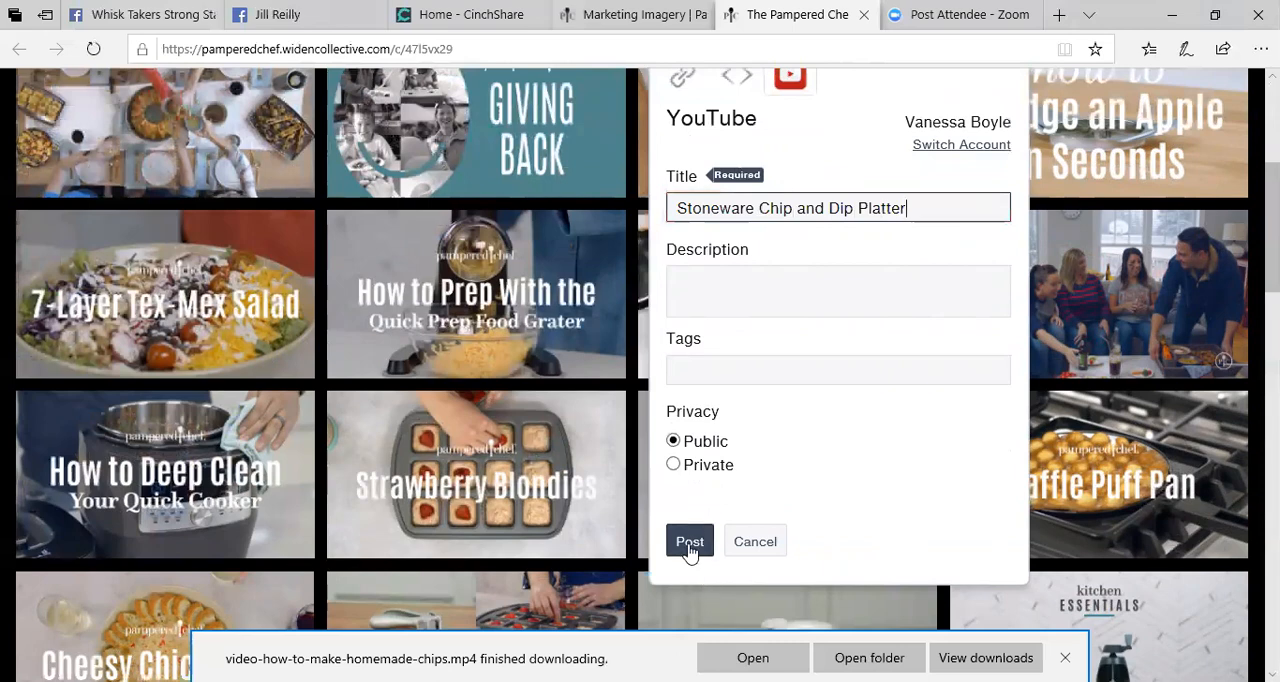
pyautogui.click(688, 540)
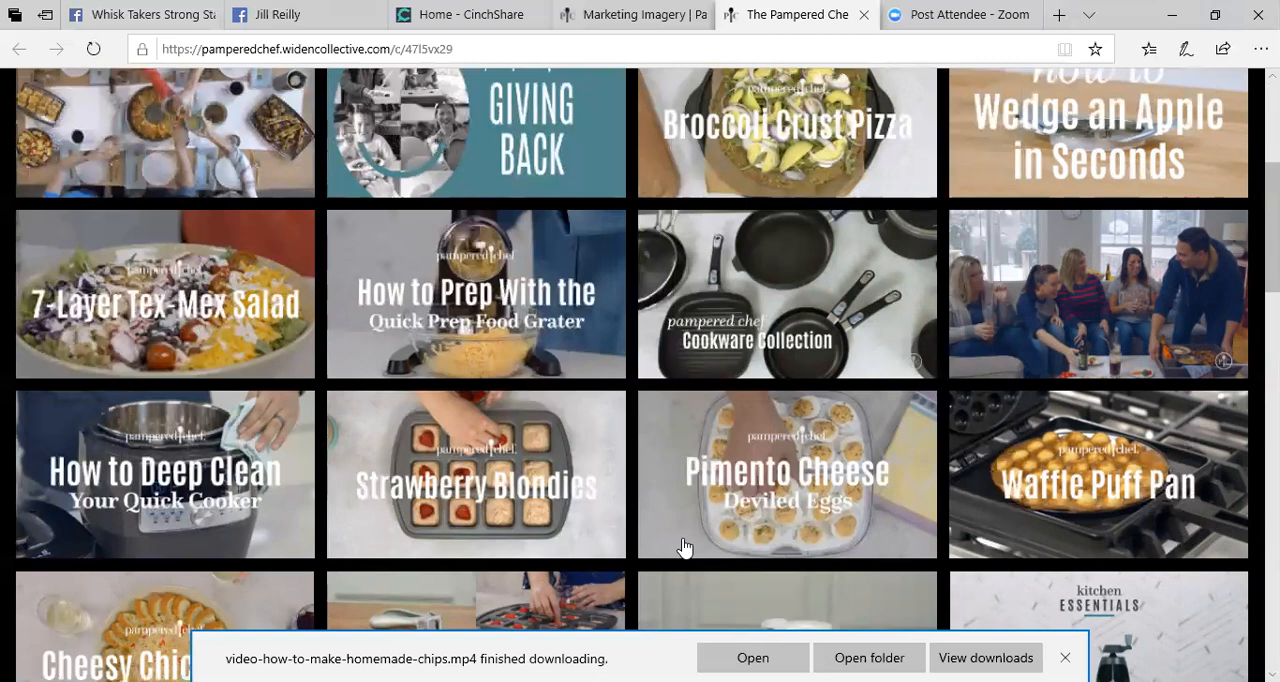
pyautogui.moveTo(550, 388)
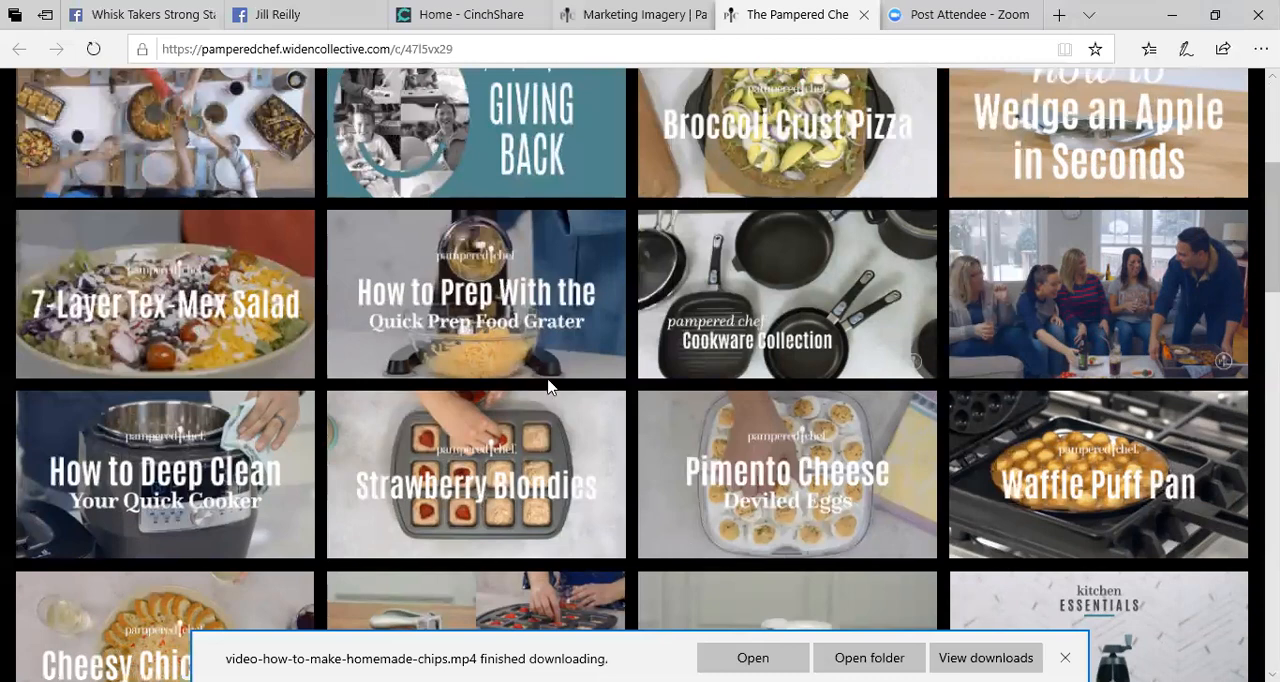
pyautogui.moveTo(804, 248)
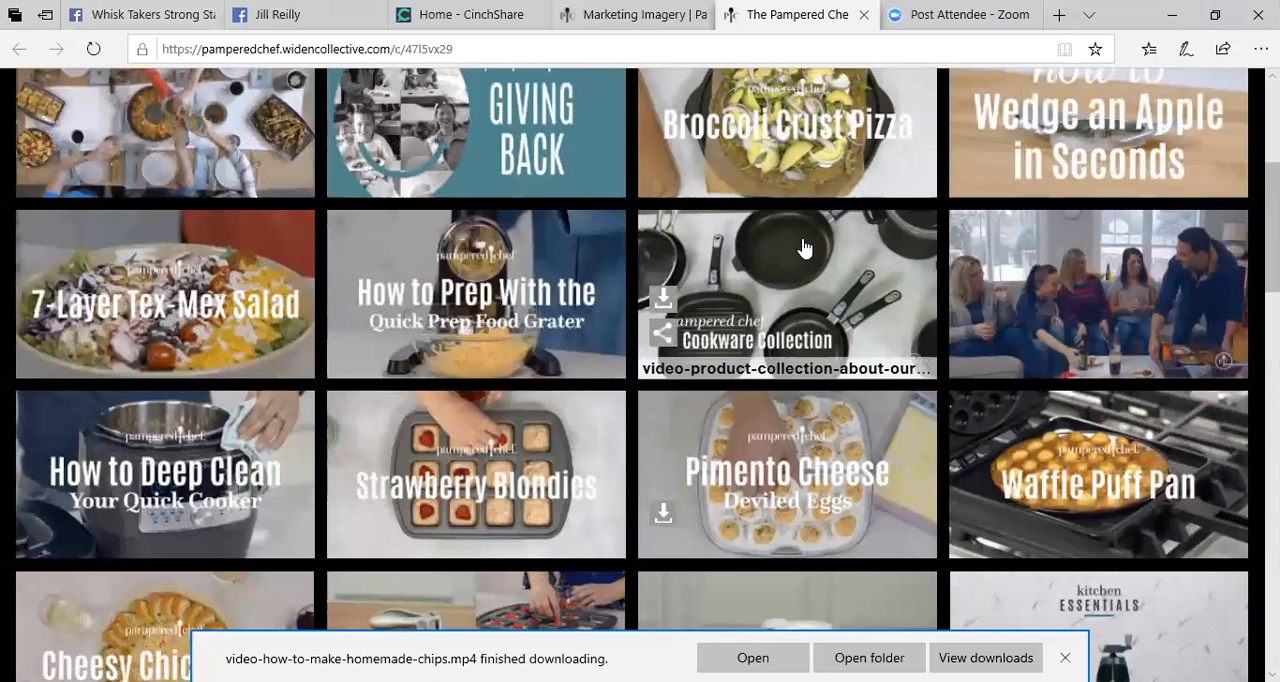
pyautogui.scroll(3)
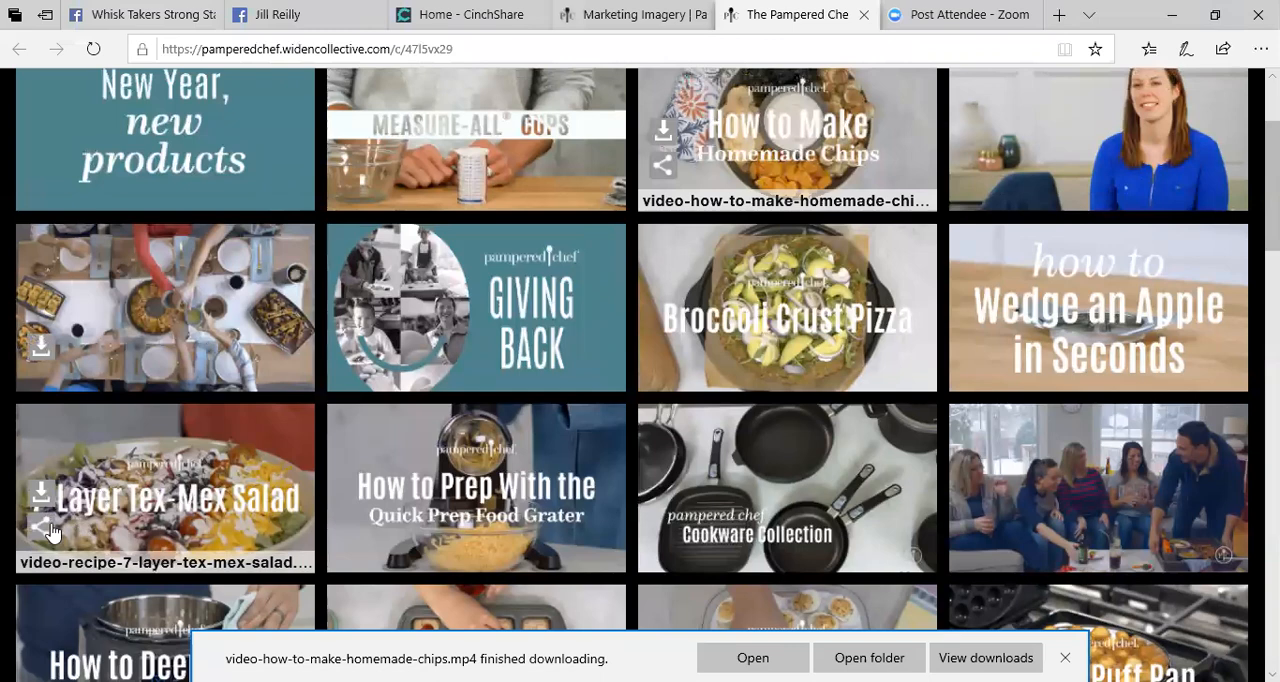
# Step: Start a YouTube share of the Tex-Mex Salad video titled '7 Layer Dip', then switch to the Zoom tab
pyautogui.click(40, 528)
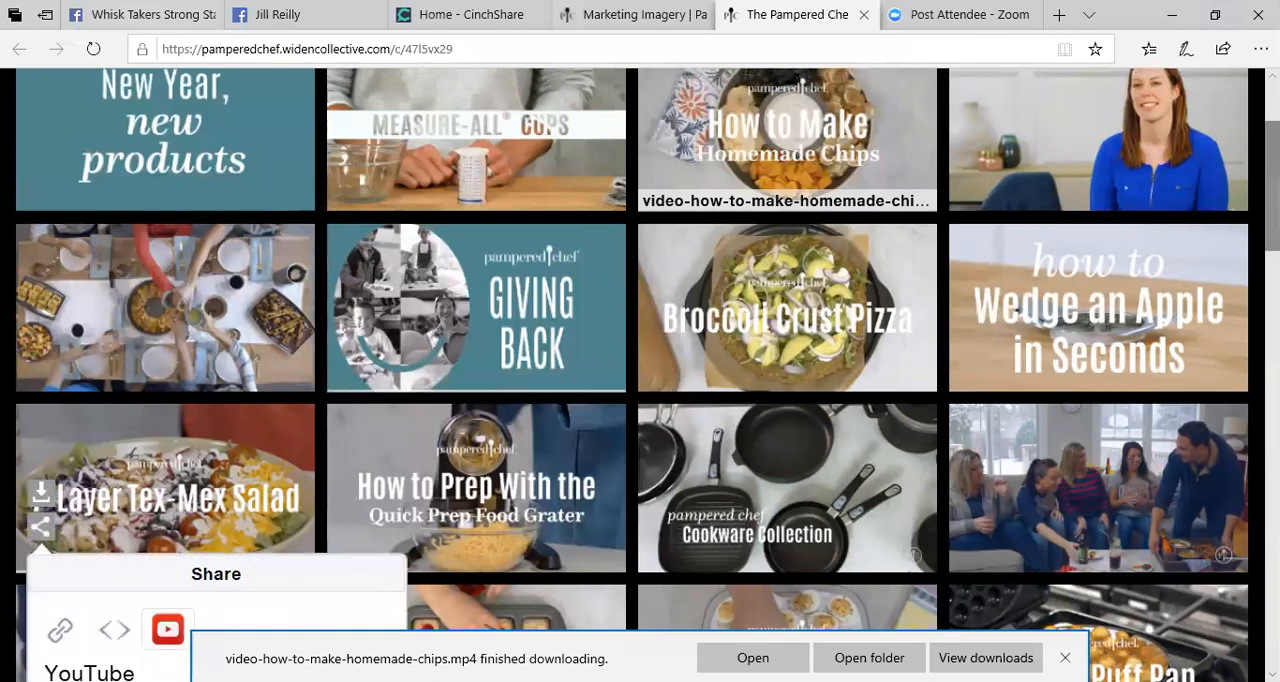
pyautogui.click(168, 628)
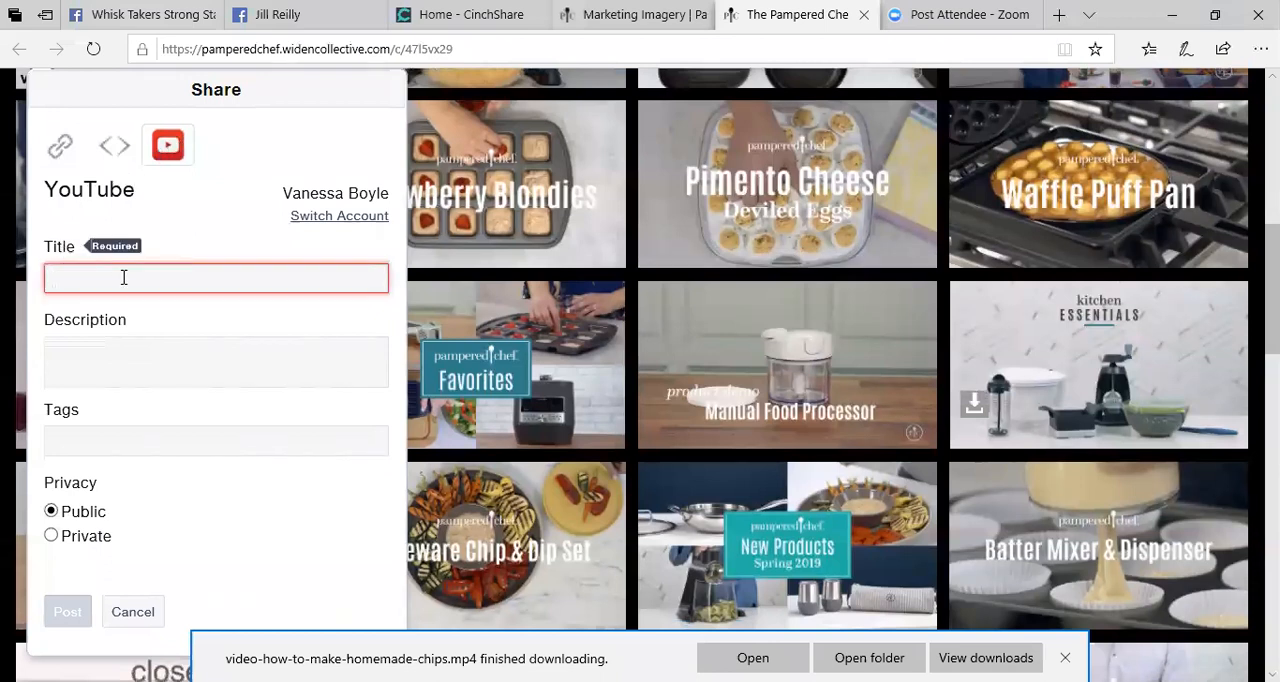
pyautogui.write('7 Layer Dip')
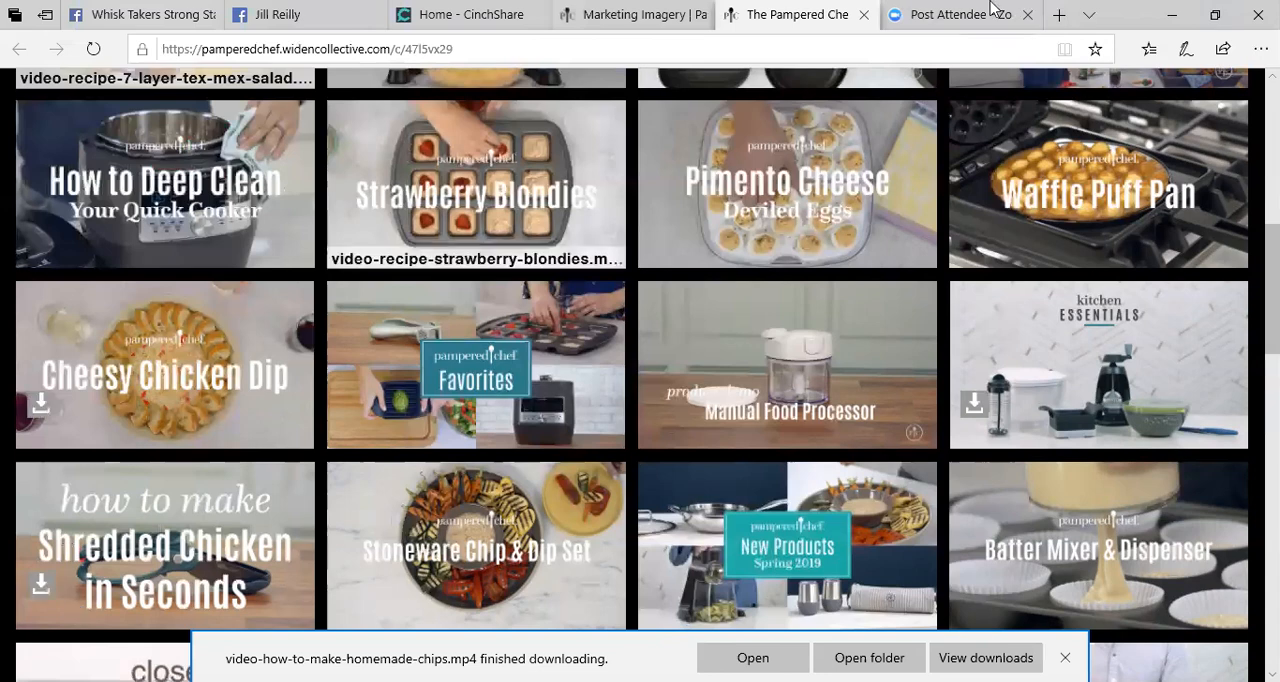
pyautogui.click(956, 14)
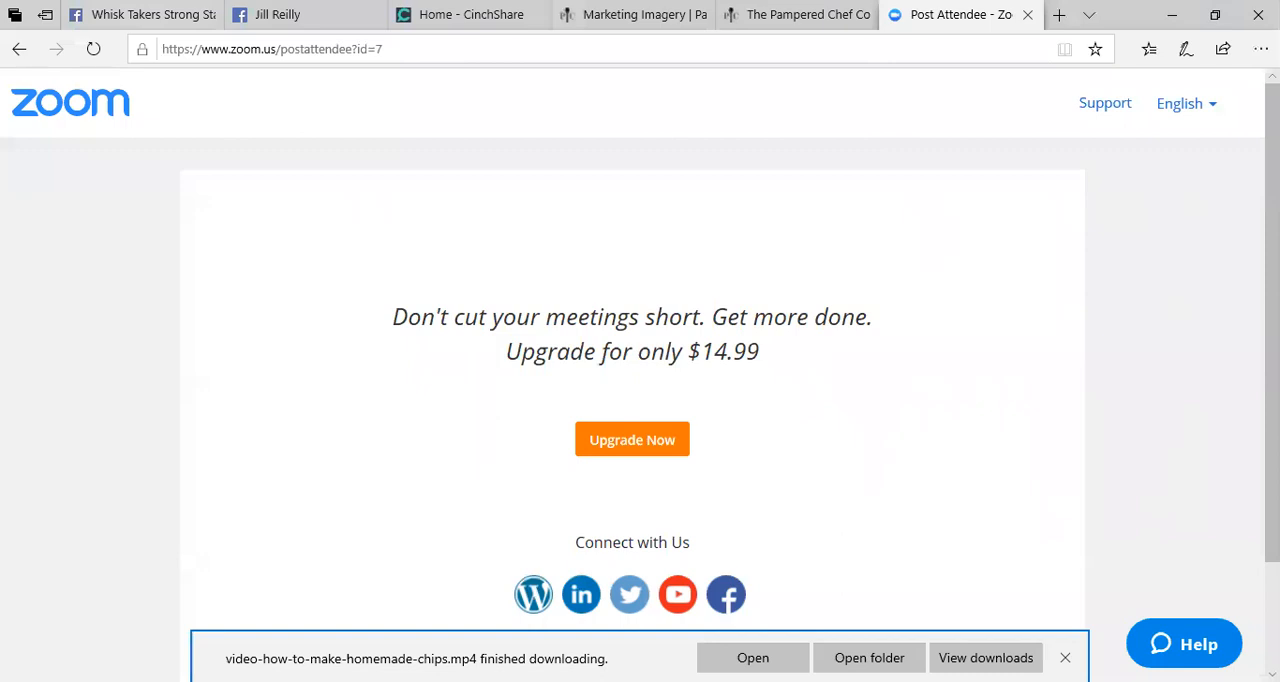